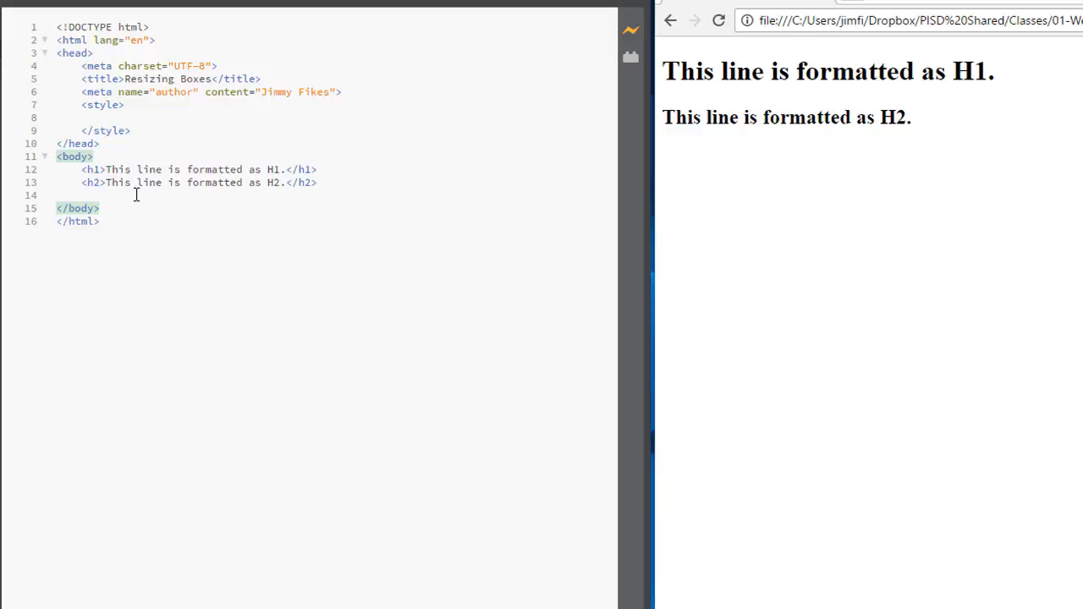
# Step: Highlight the h1 and h2 lines, then clear the highlight inside the style block
pyautogui.moveTo(82, 170); pyautogui.dragTo(318, 182)
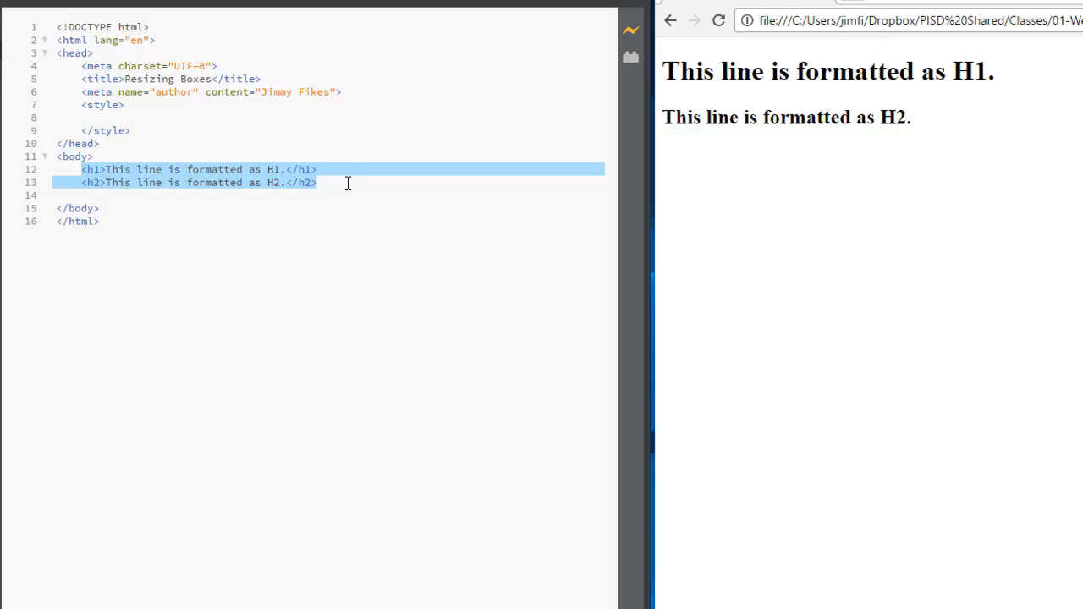
pyautogui.moveTo(163, 148)
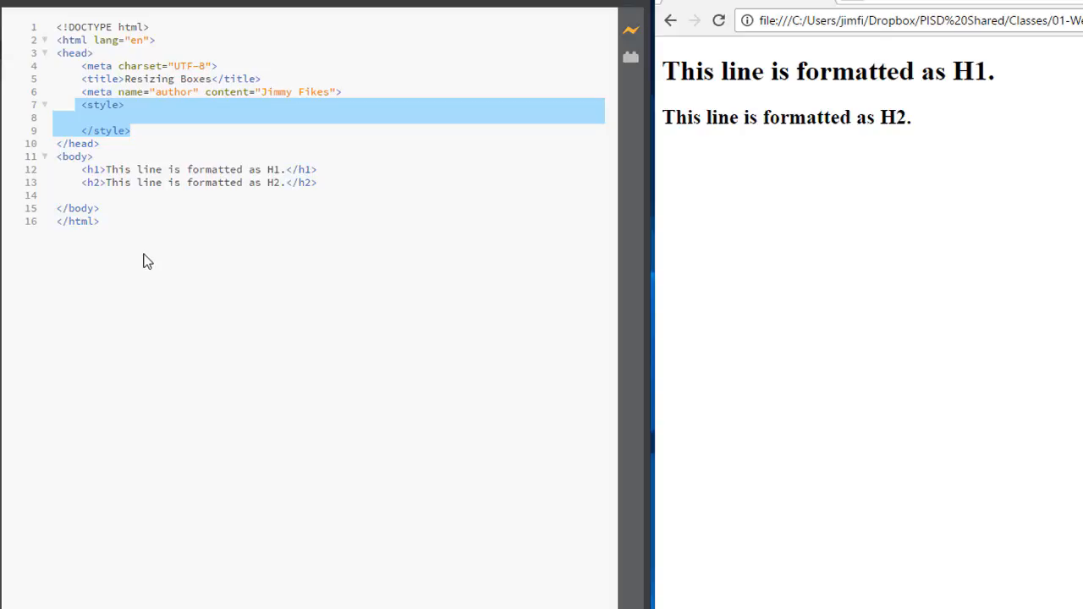
pyautogui.moveTo(195, 261)
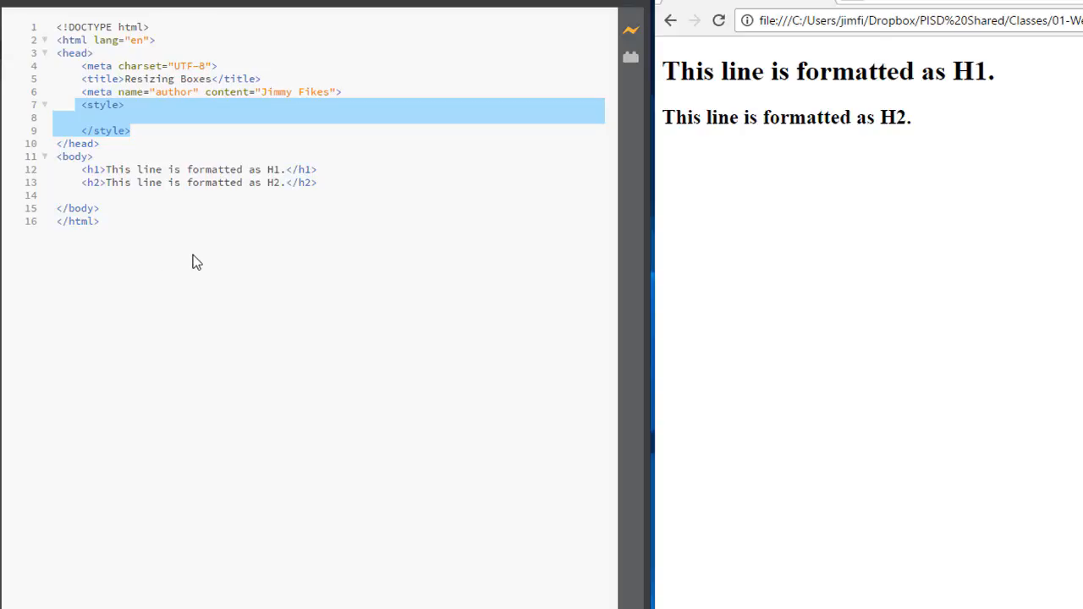
pyautogui.moveTo(201, 267)
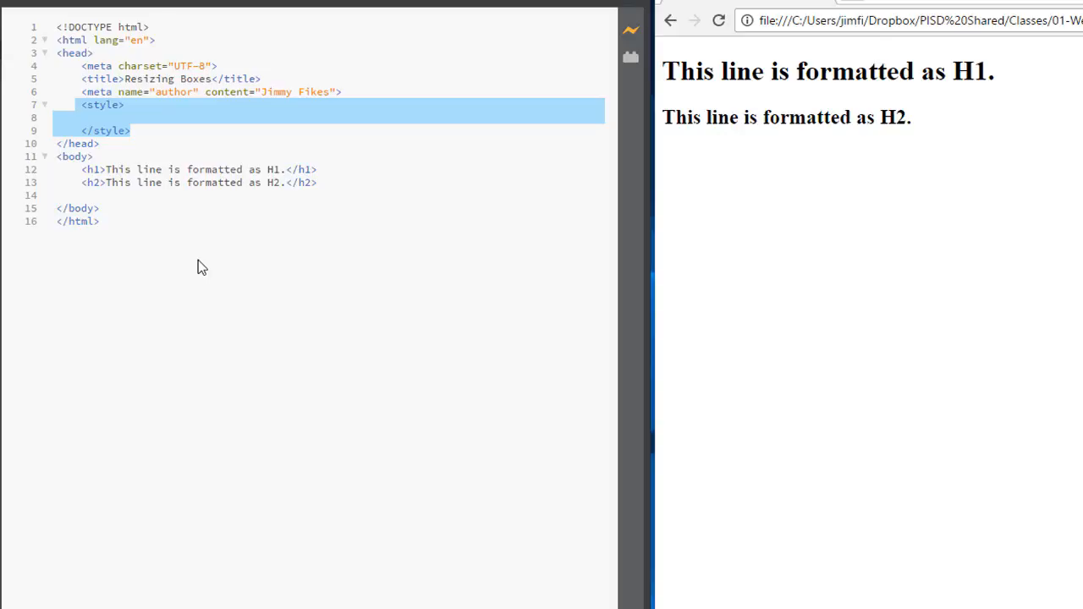
pyautogui.click(209, 205)
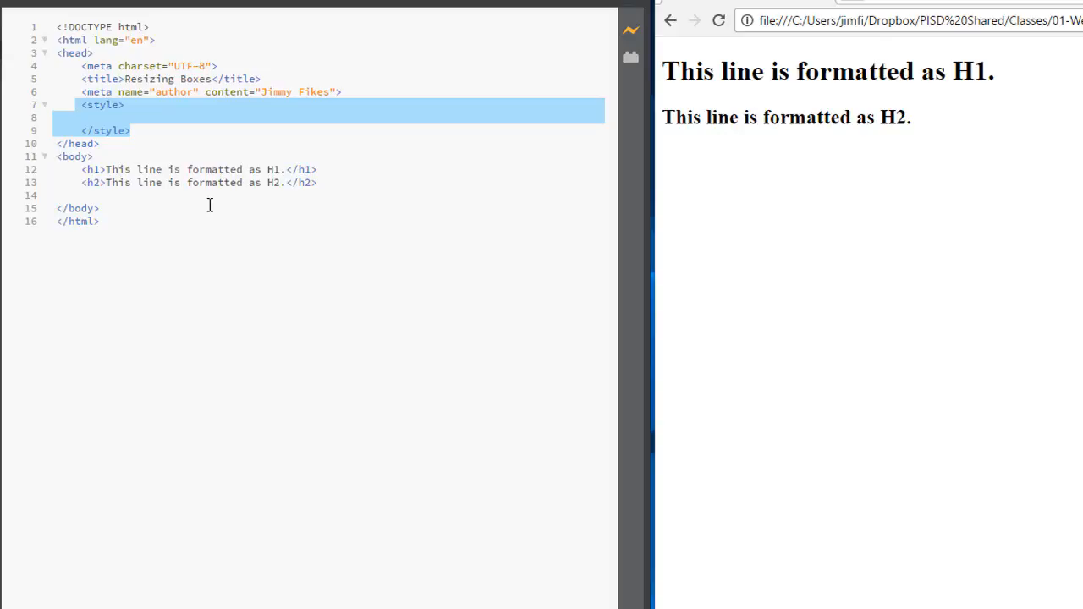
pyautogui.click(127, 221)
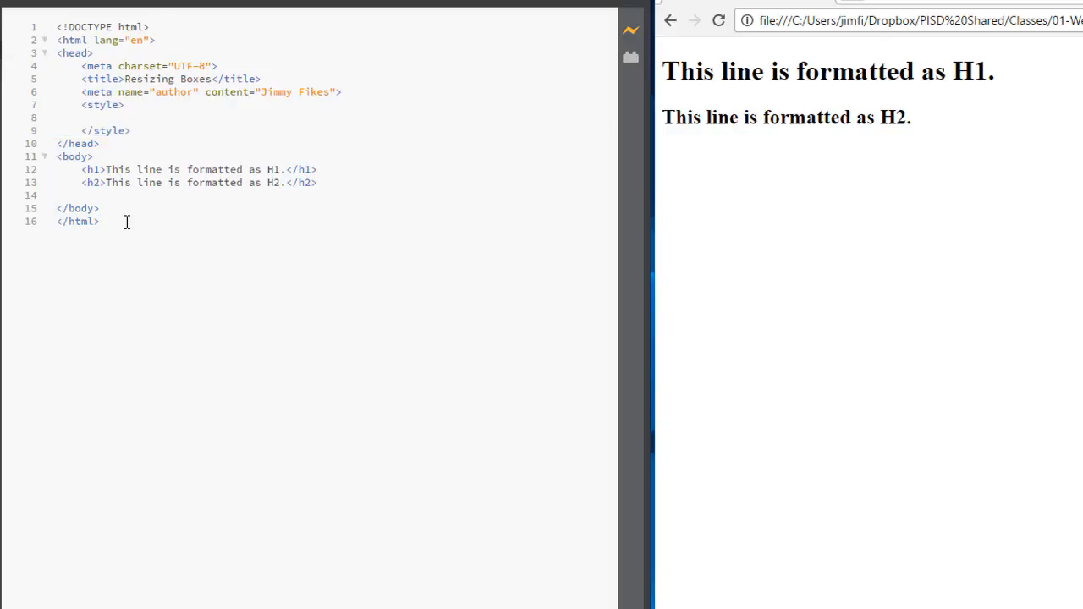
pyautogui.click(102, 221)
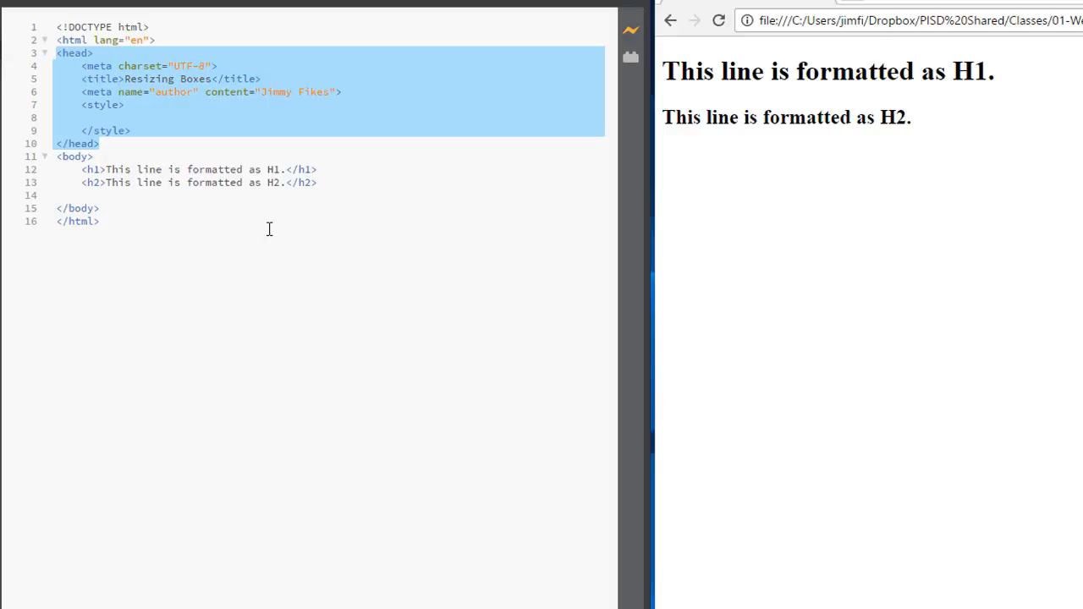
pyautogui.moveTo(132, 212)
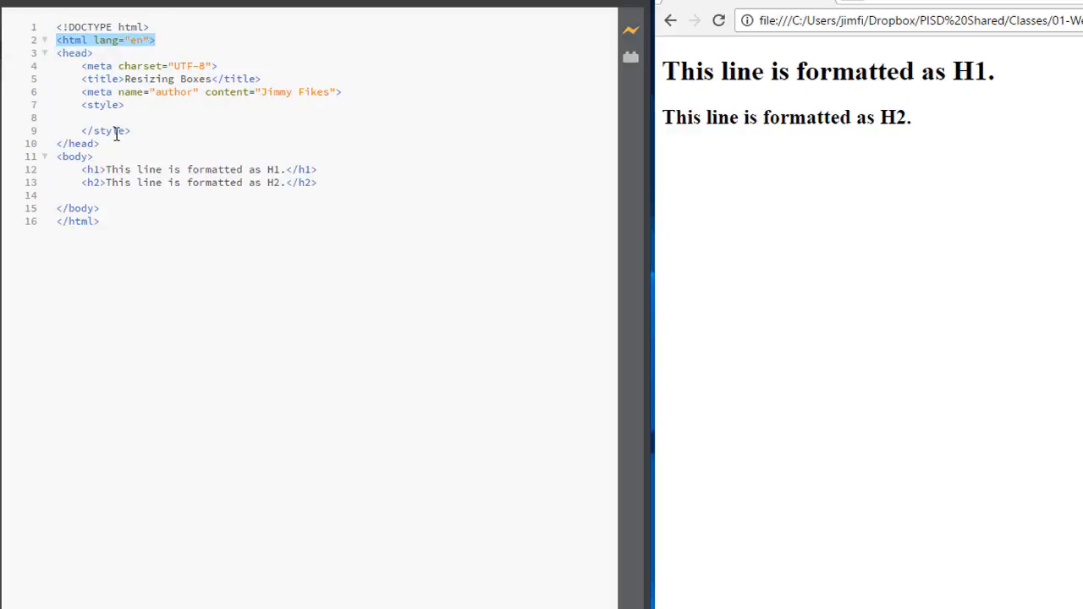
pyautogui.moveTo(66, 157)
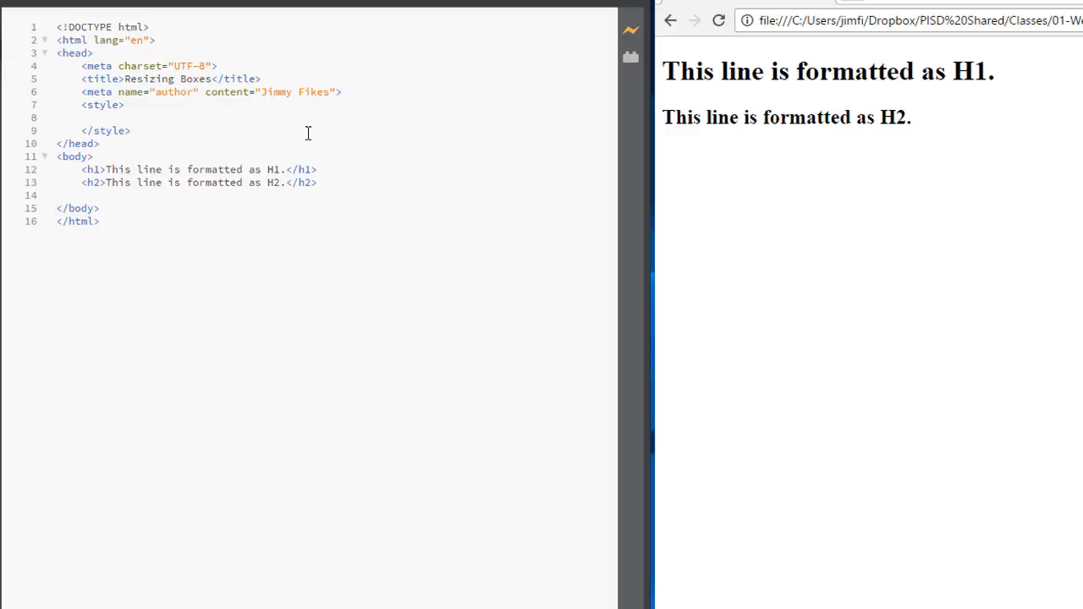
# Step: Write an html rule declaring border: 1px solid blue
pyautogui.write('html')
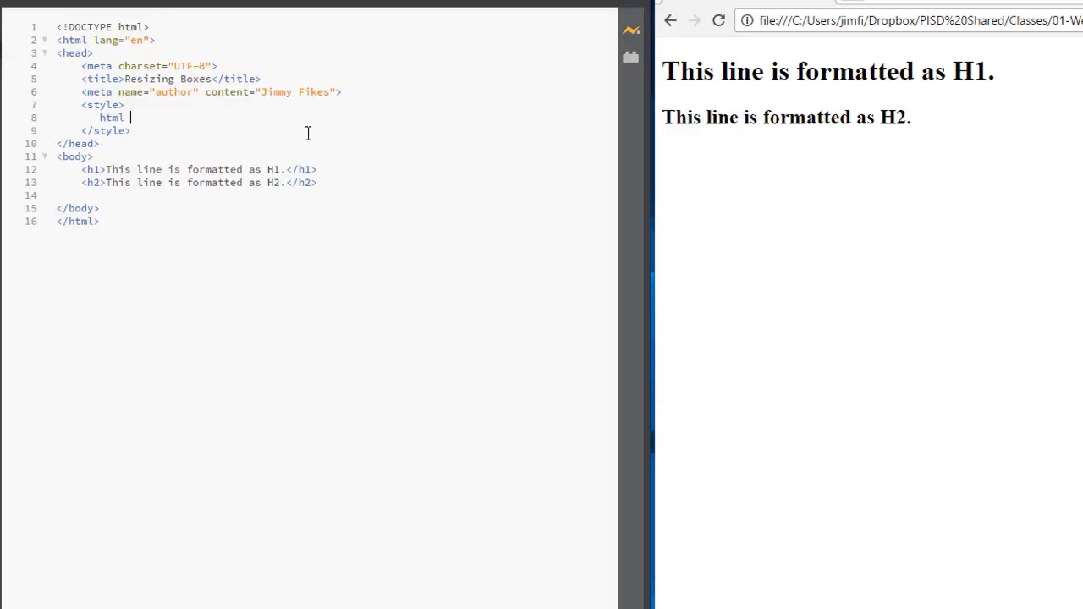
pyautogui.write('{}')
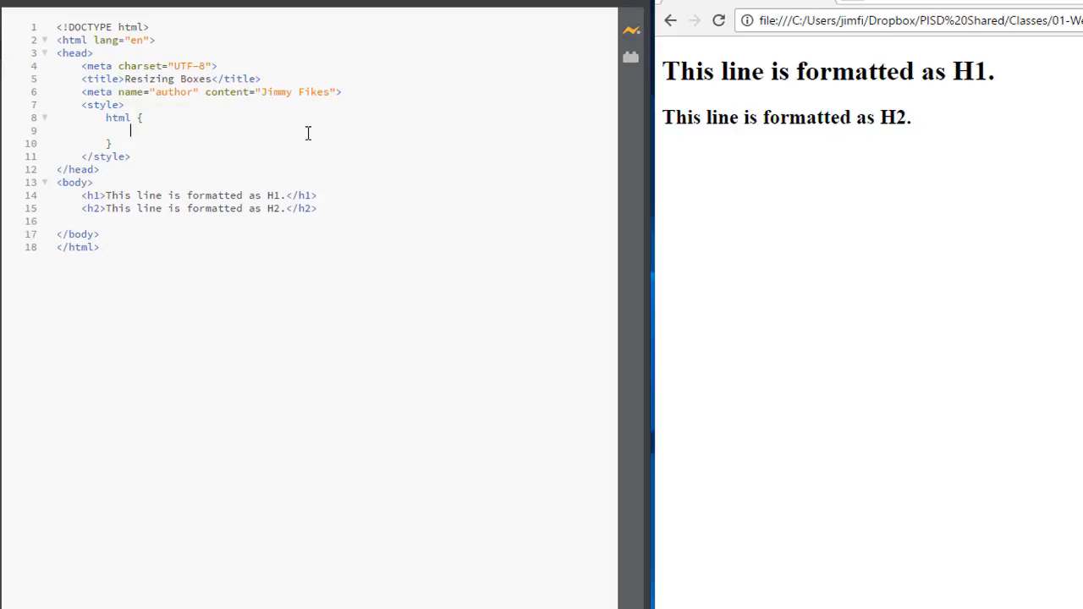
pyautogui.write('border: 1px')
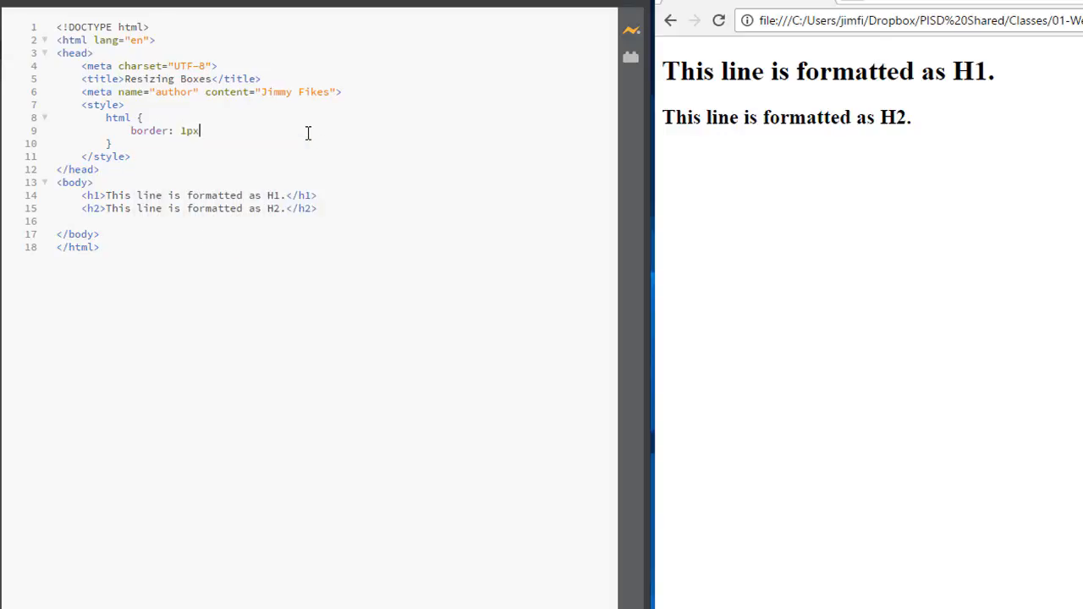
pyautogui.write('solid')
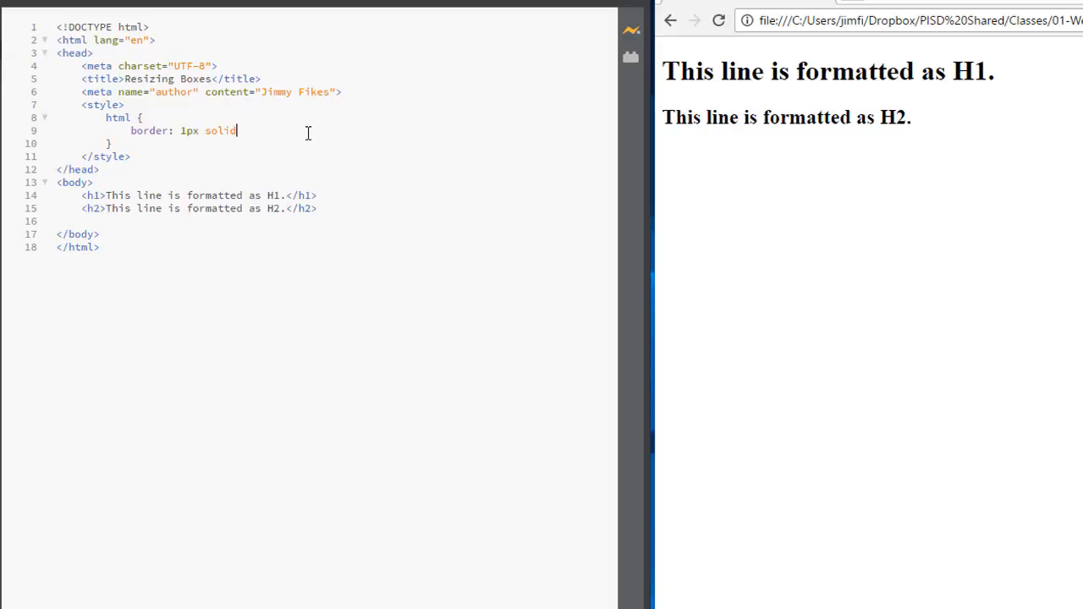
pyautogui.write('blue')
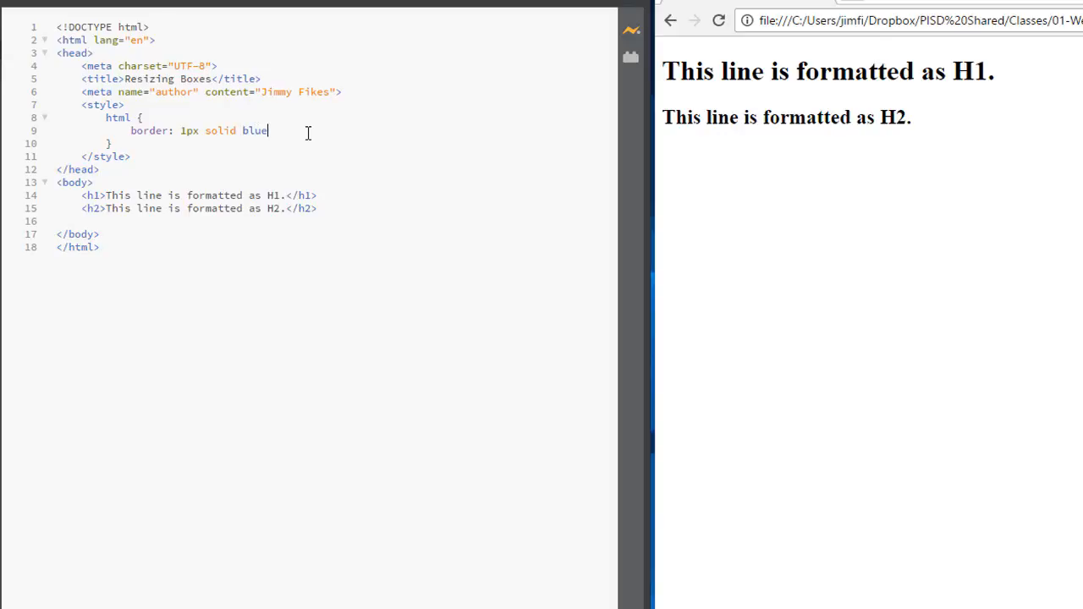
pyautogui.write(';')
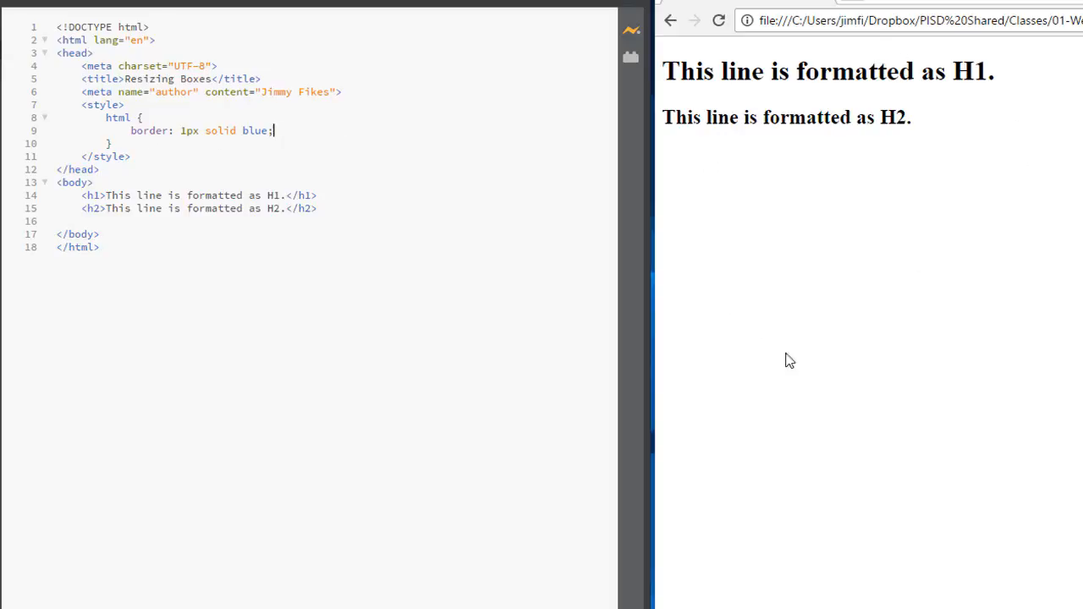
pyautogui.moveTo(836, 191)
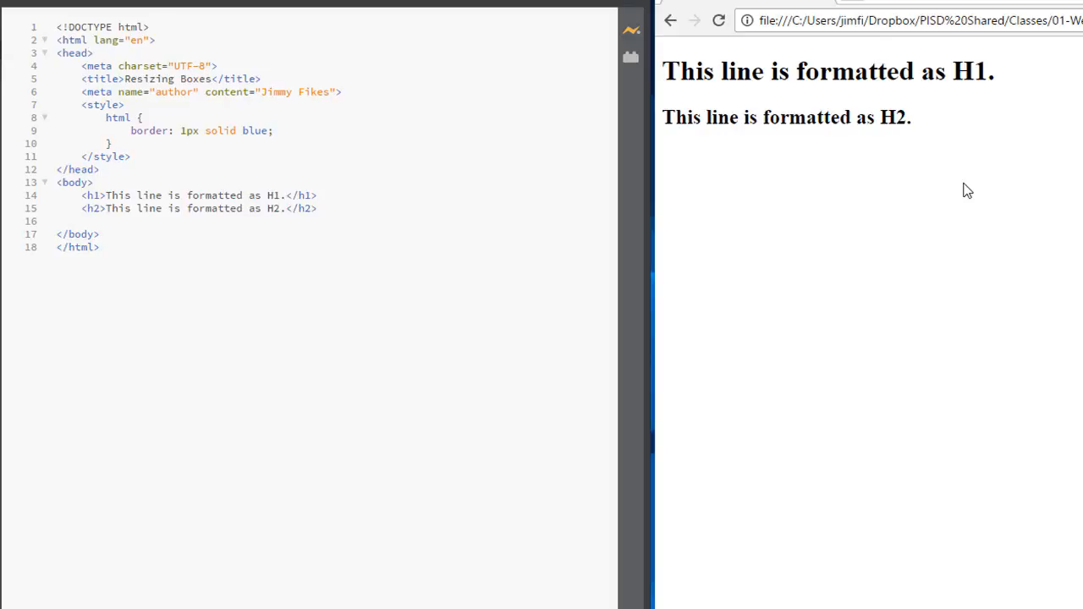
# Step: Return the cursor to the end of the html border declaration
pyautogui.click(273, 131)
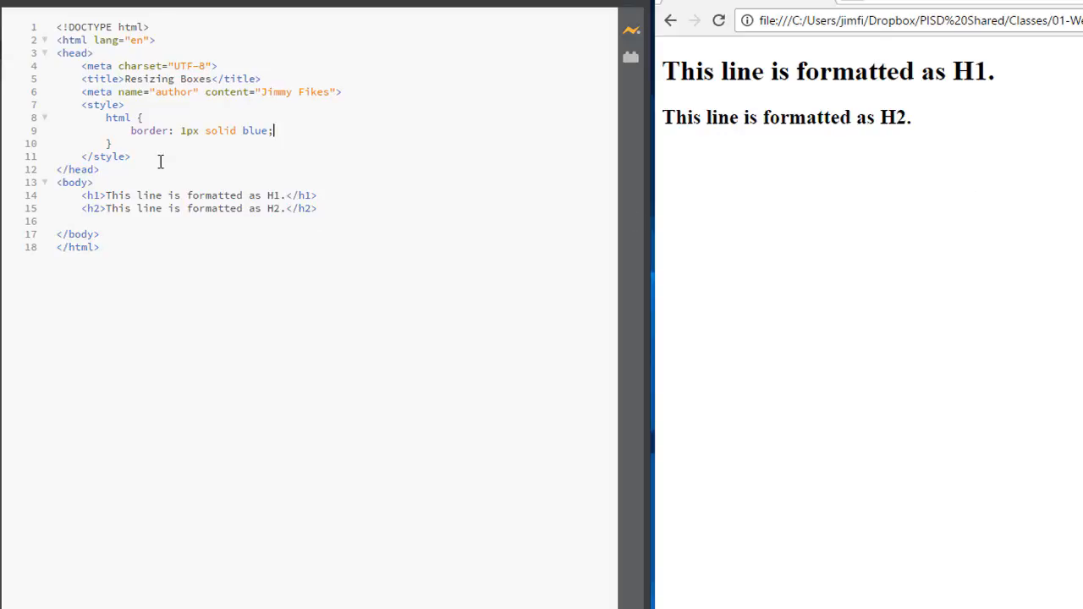
pyautogui.moveTo(666, 85)
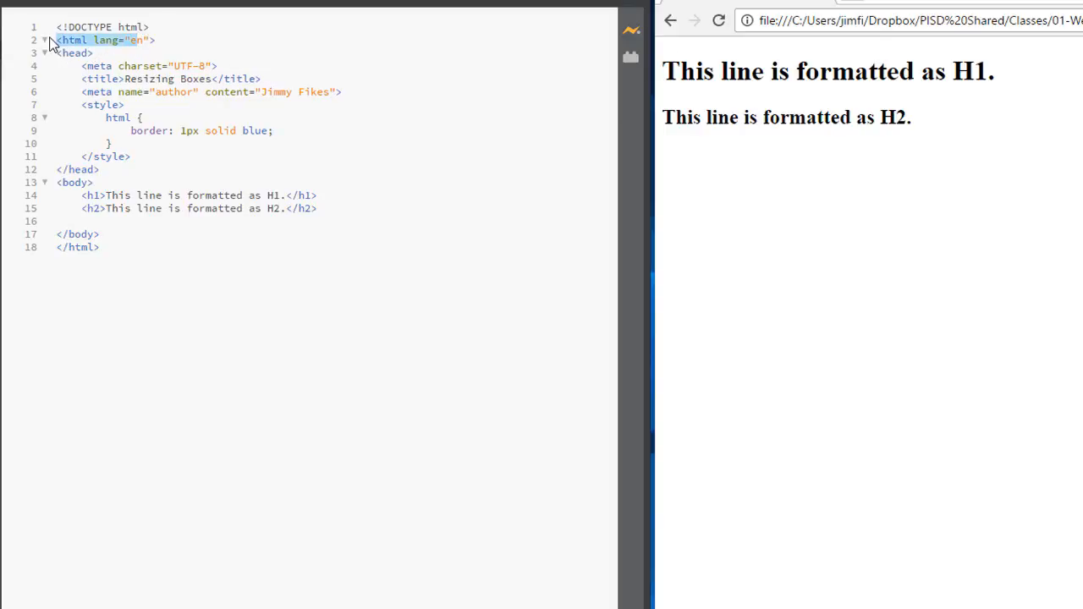
pyautogui.moveTo(114, 53)
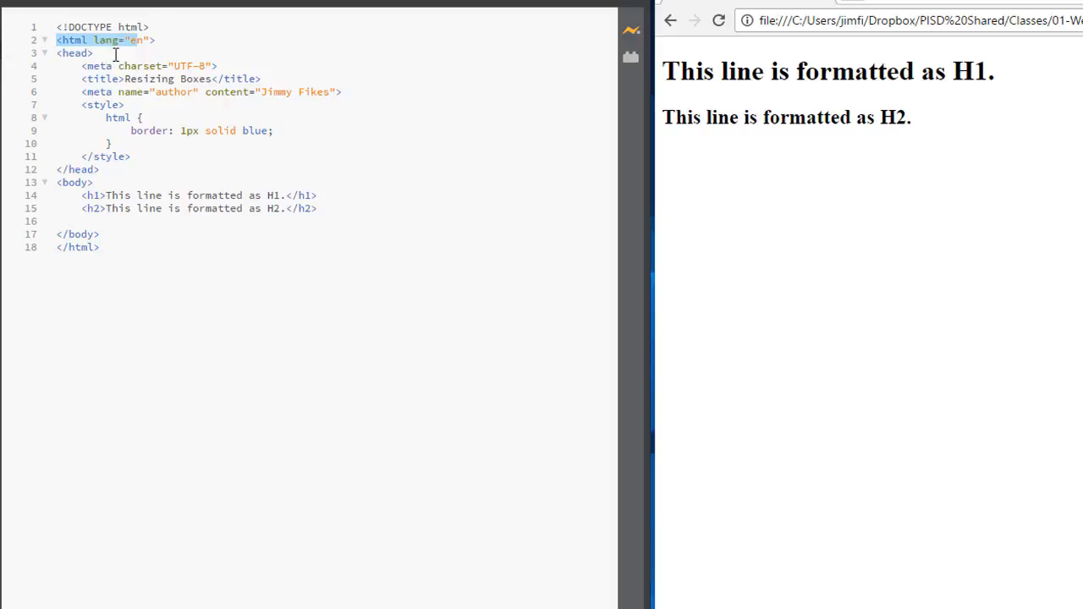
pyautogui.click(274, 130)
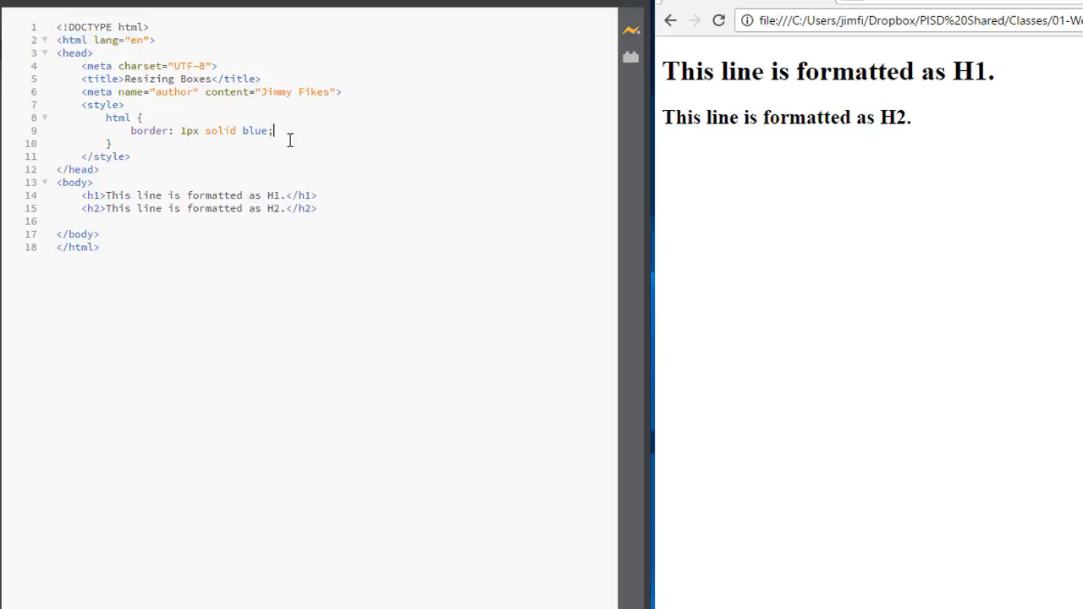
pyautogui.moveTo(132, 143)
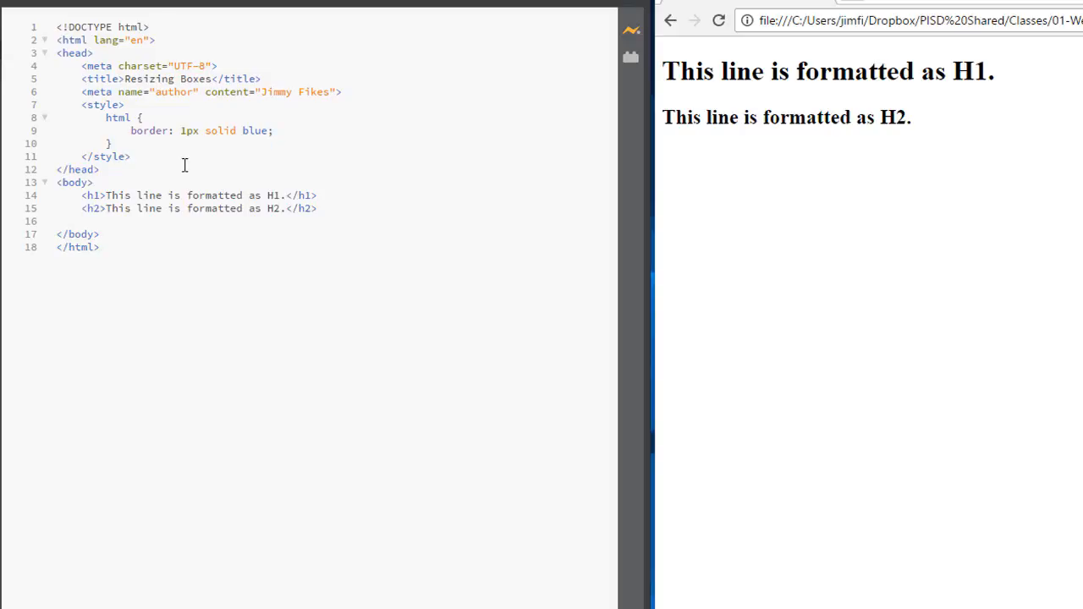
pyautogui.moveTo(758, 109)
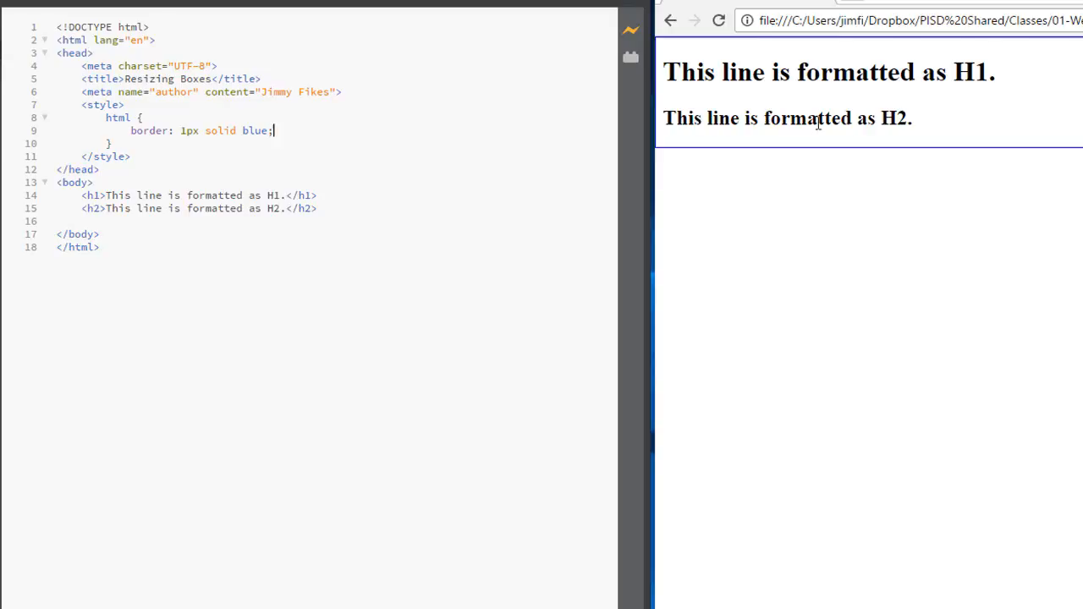
pyautogui.moveTo(397, 117)
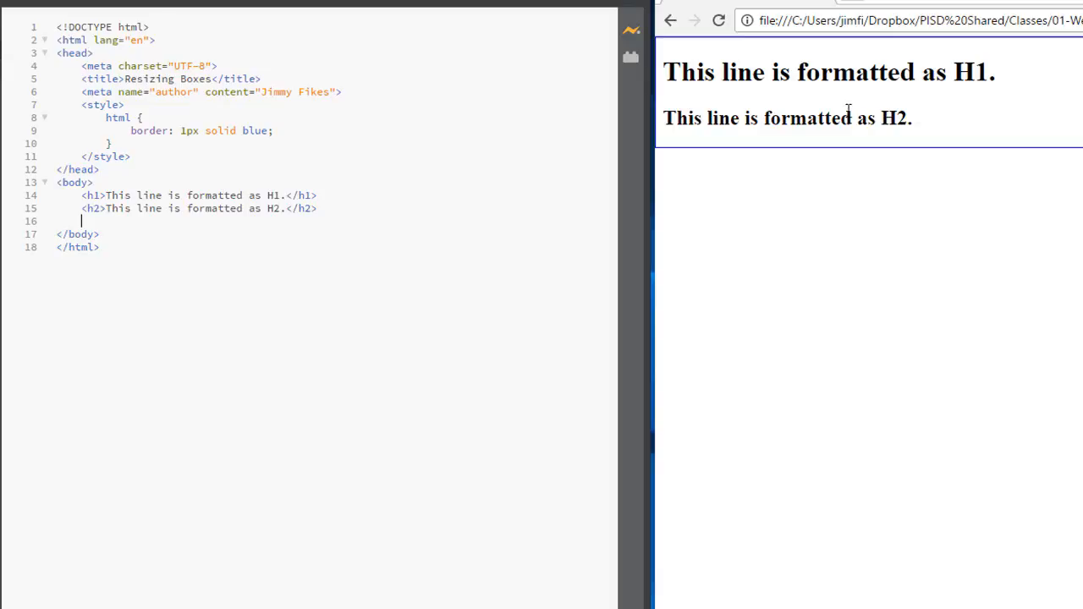
# Step: Insert a lorem50 paragraph into the body, then select and delete it
pyautogui.write('p')
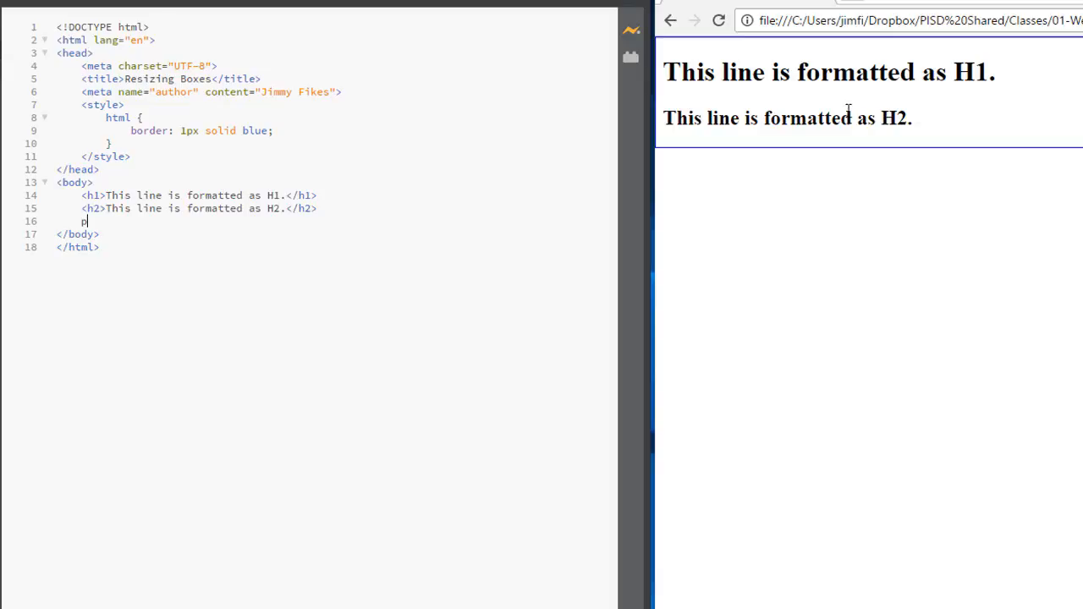
pyautogui.write('>')
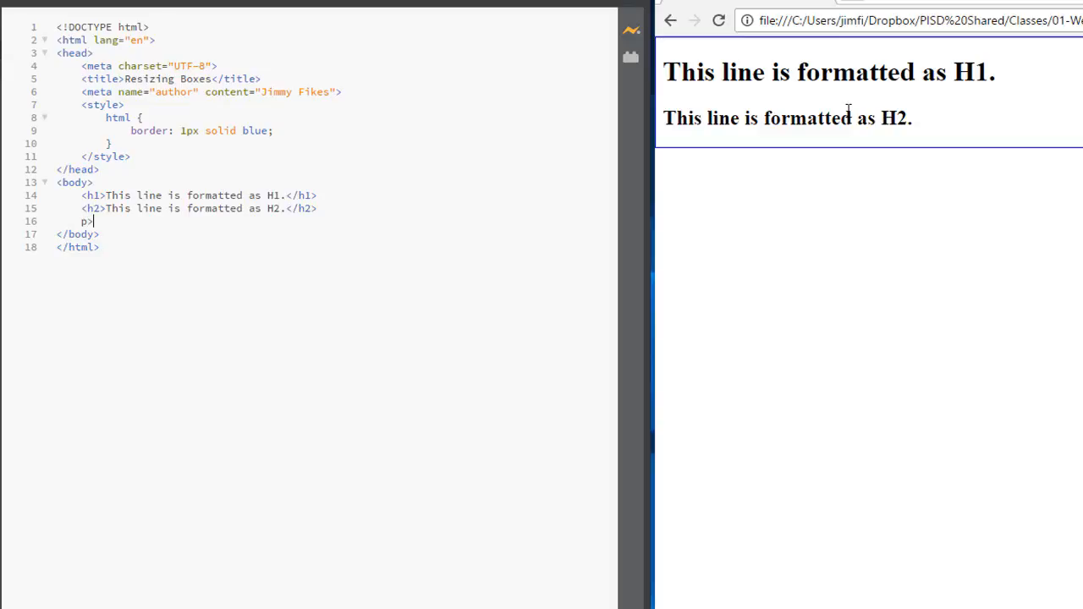
pyautogui.write('lore')
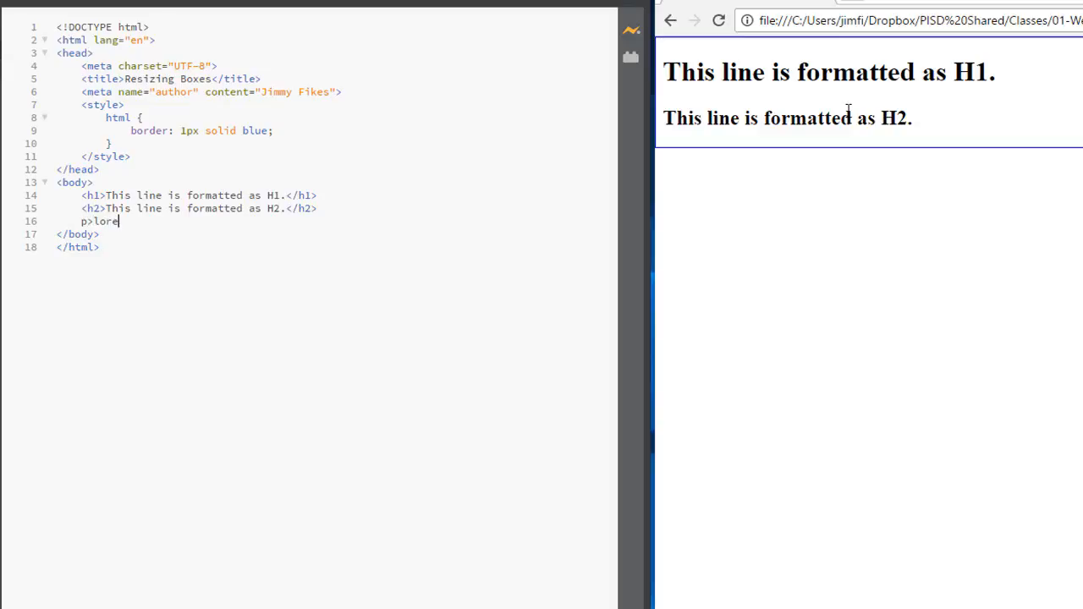
pyautogui.write('m50')
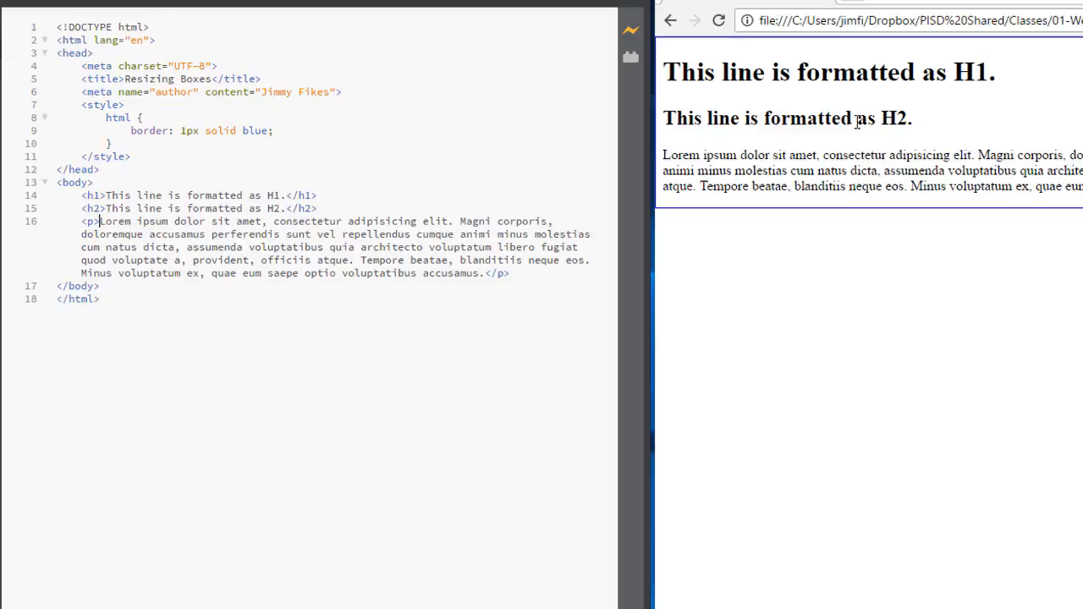
pyautogui.moveTo(129, 191)
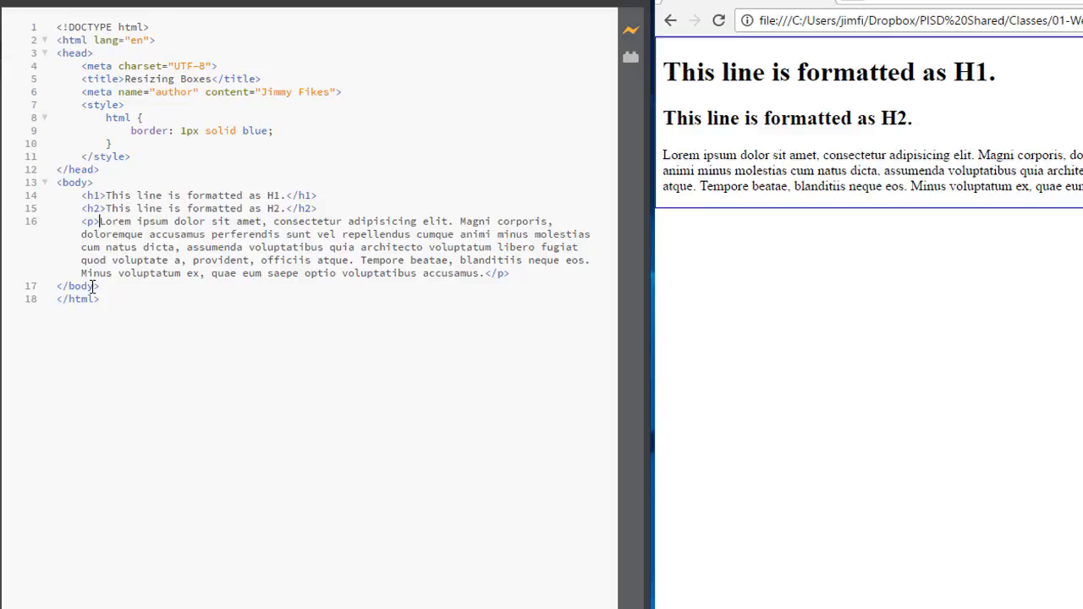
pyautogui.doubleClick(76, 298)
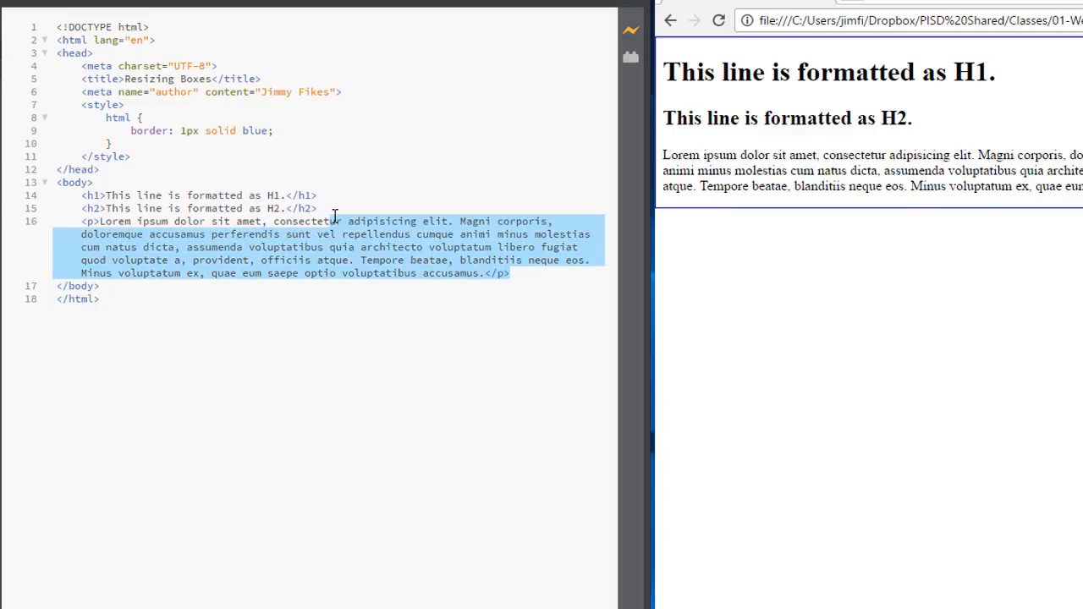
pyautogui.press('Delete')
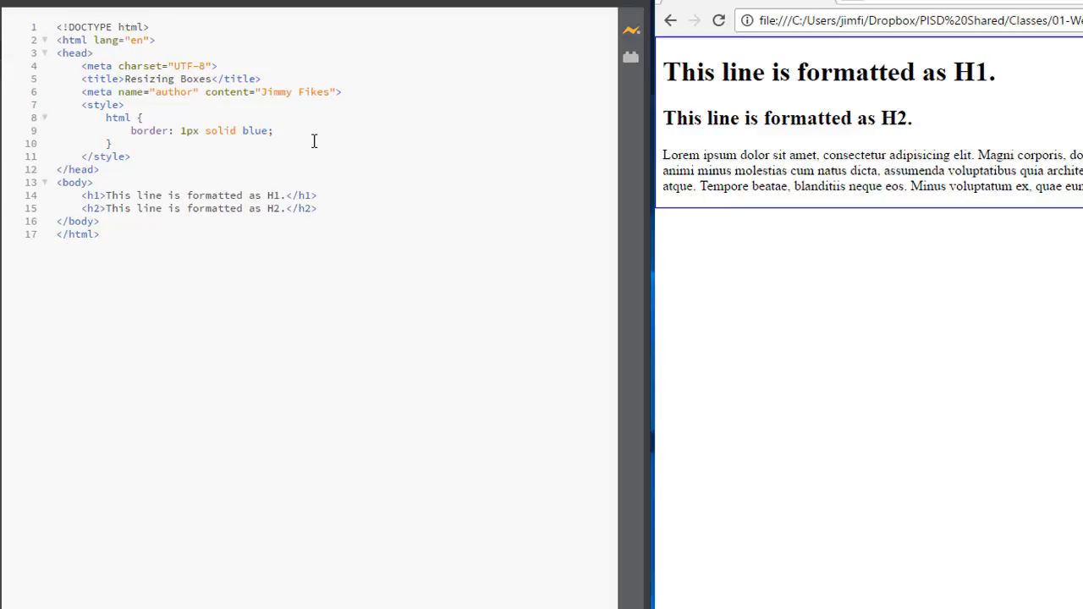
# Step: Add background-color: beige to the html rule
pyautogui.write('background-')
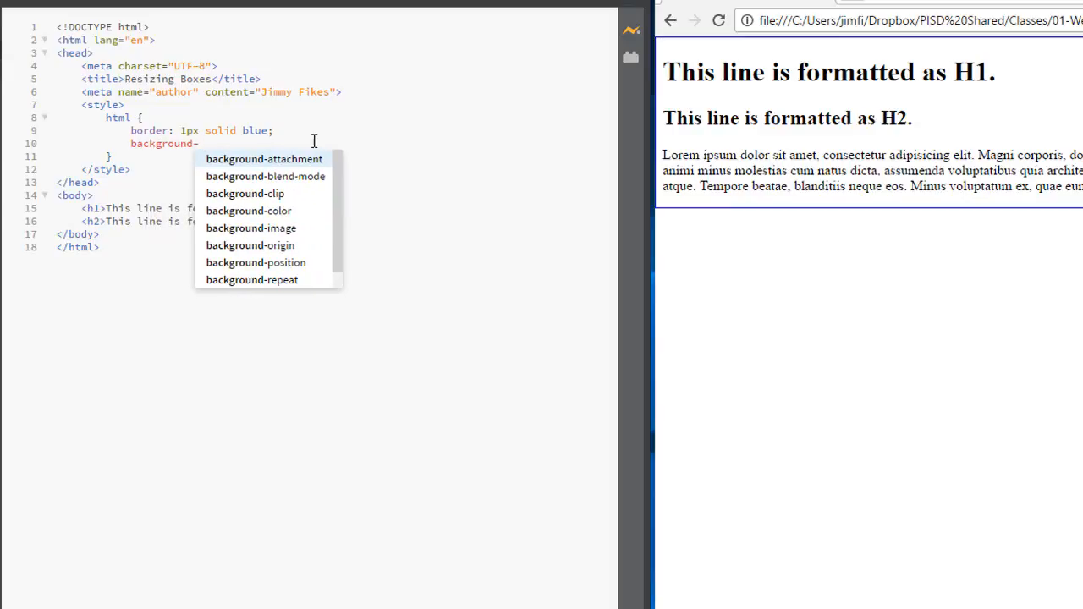
pyautogui.click(248, 210)
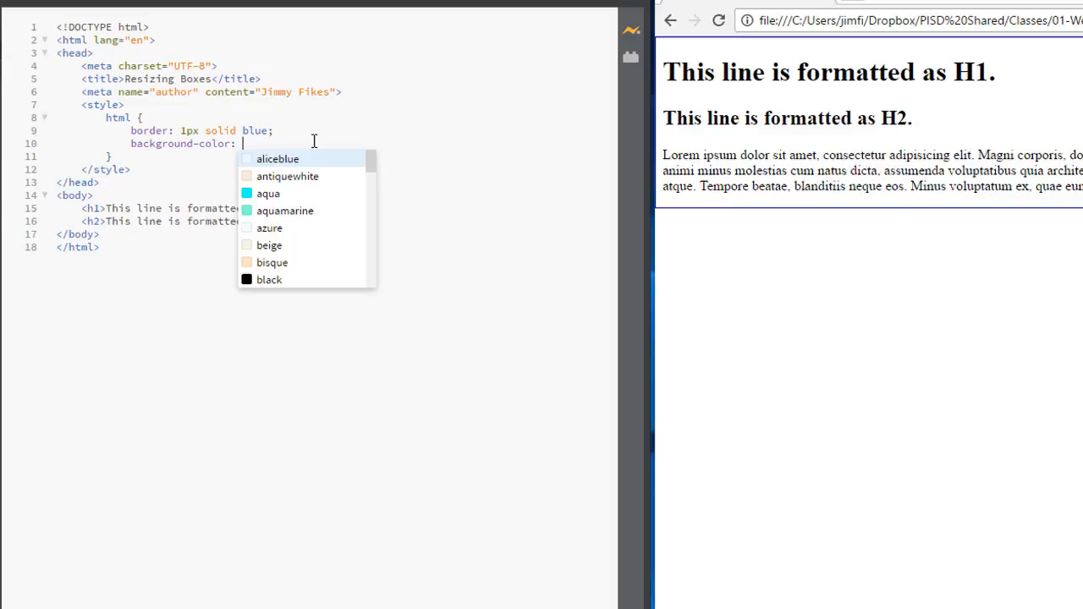
pyautogui.moveTo(269, 245)
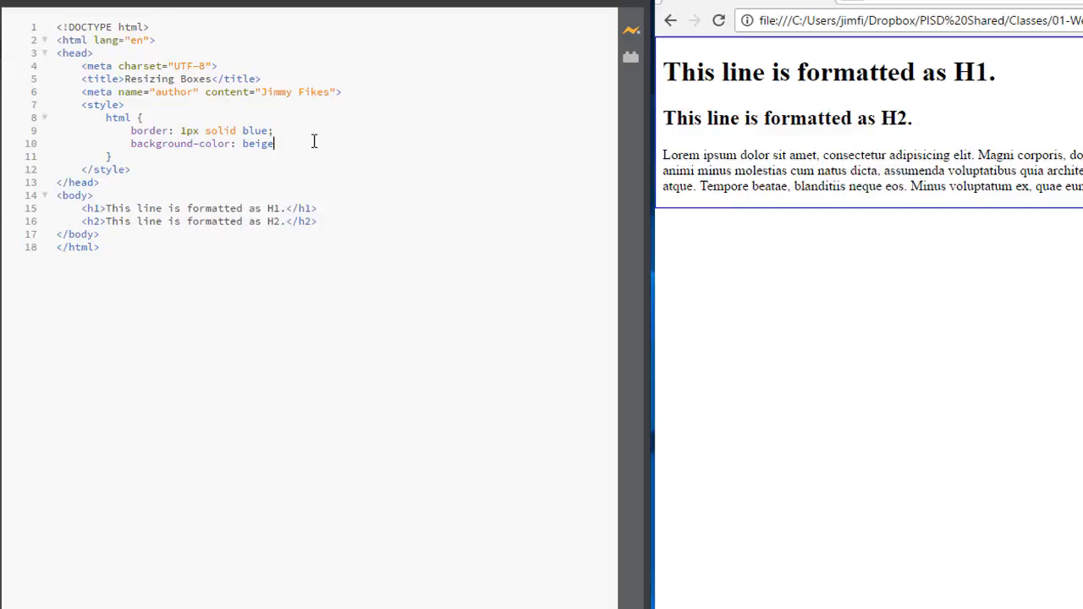
pyautogui.write(';')
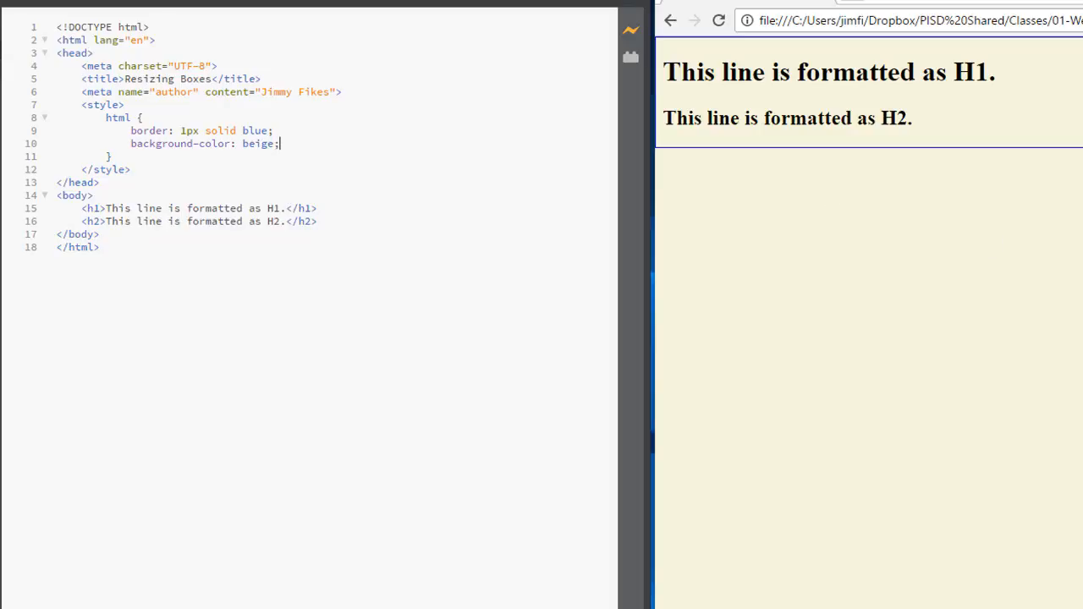
pyautogui.click(55, 61)
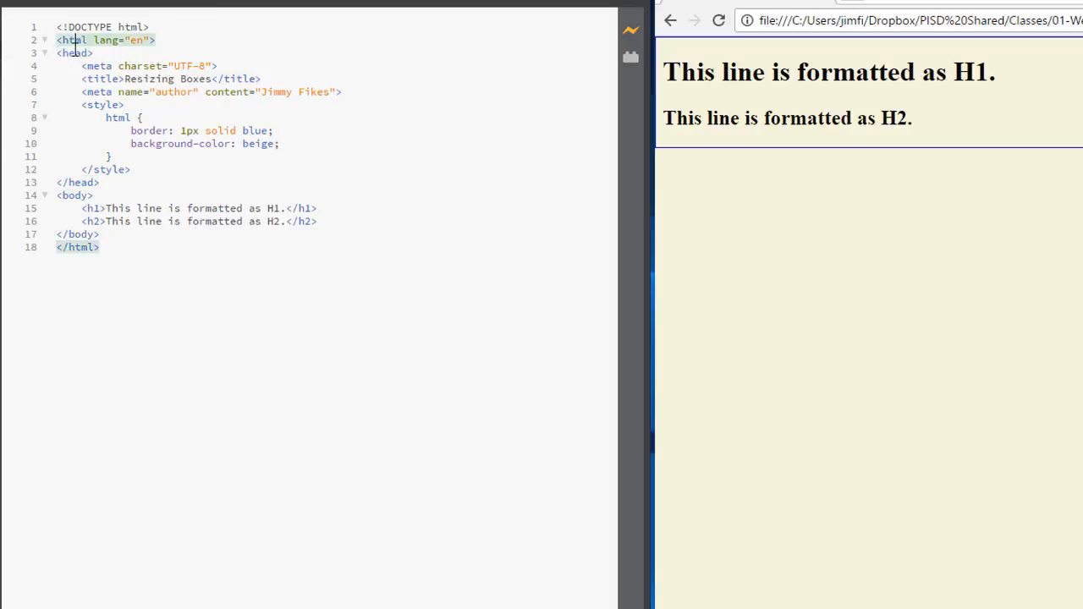
pyautogui.moveTo(79, 60)
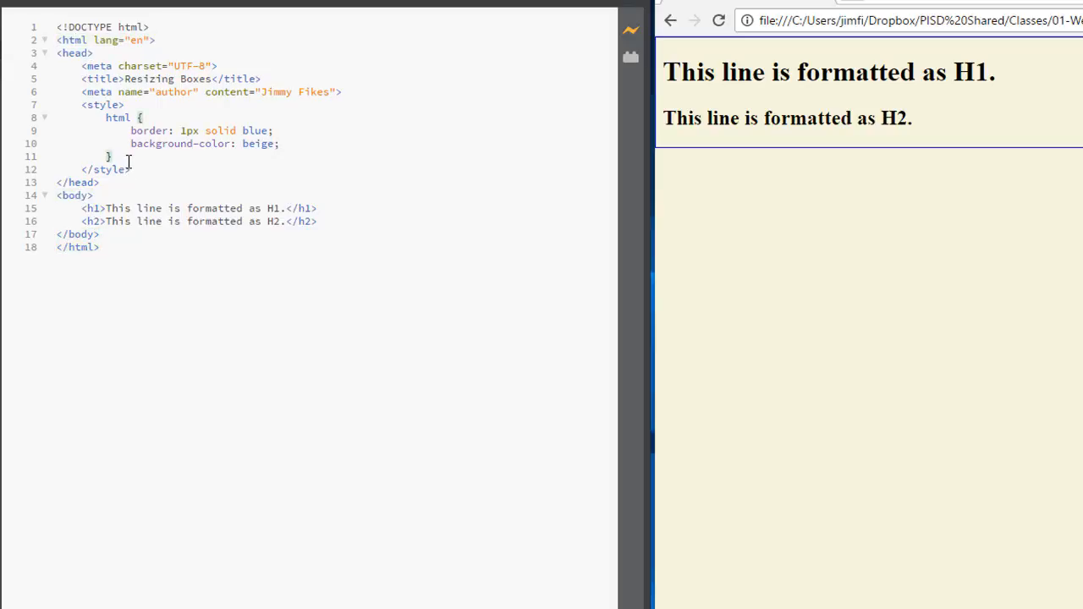
# Step: Write a body rule below it with border: 1px dashed red
pyautogui.press('Enter')
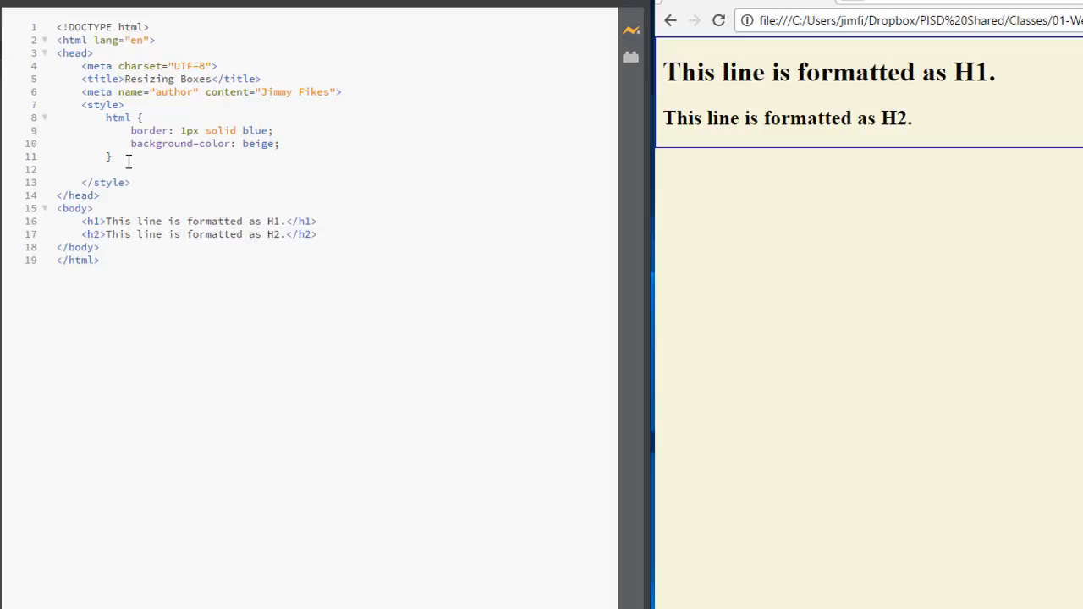
pyautogui.write('body')
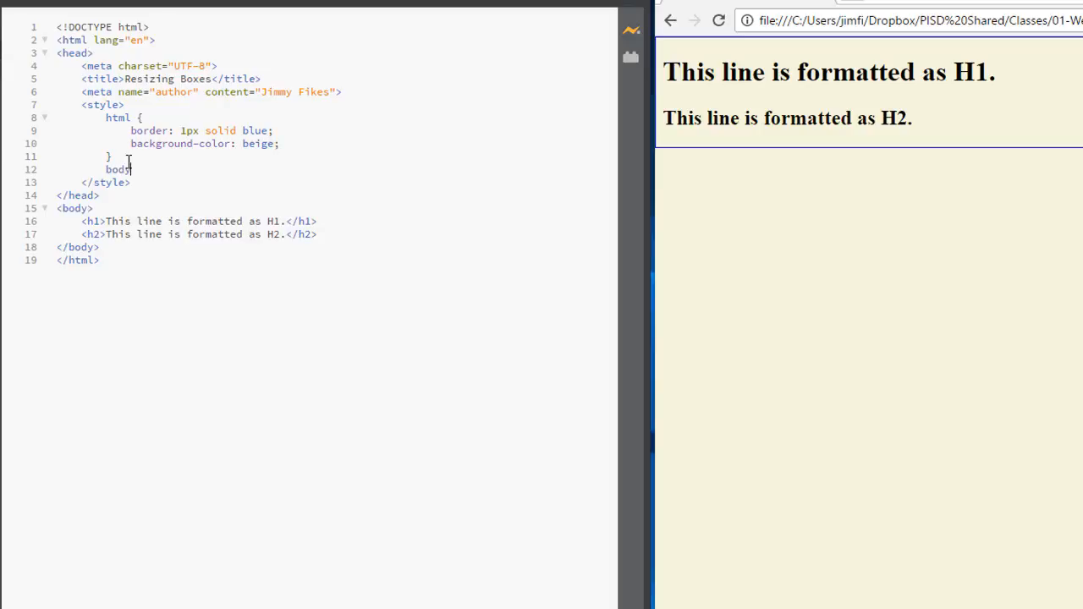
pyautogui.write('{')
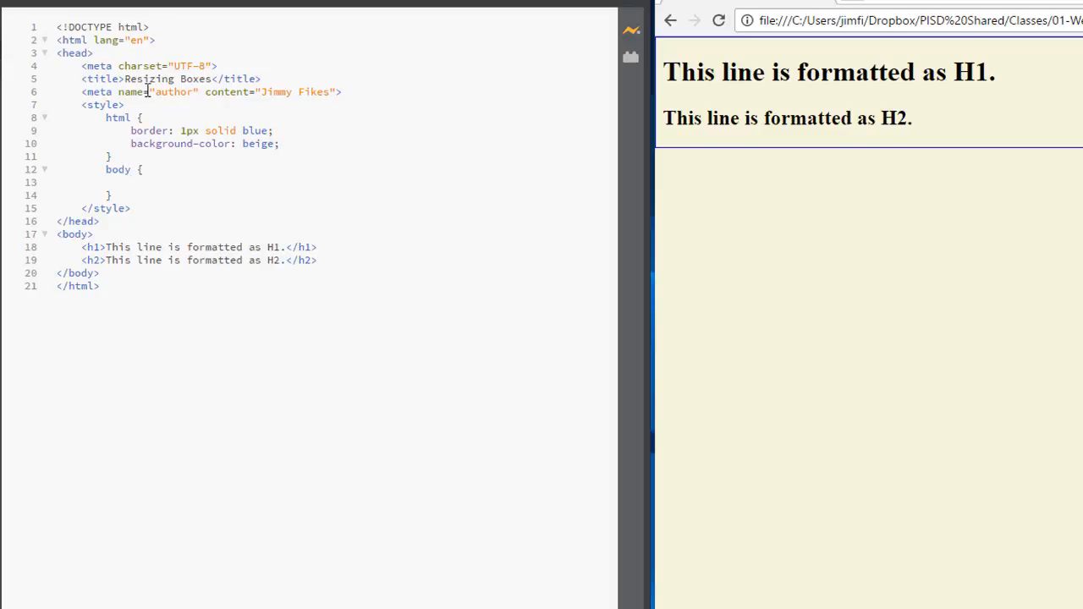
pyautogui.write('border: 1px sol')
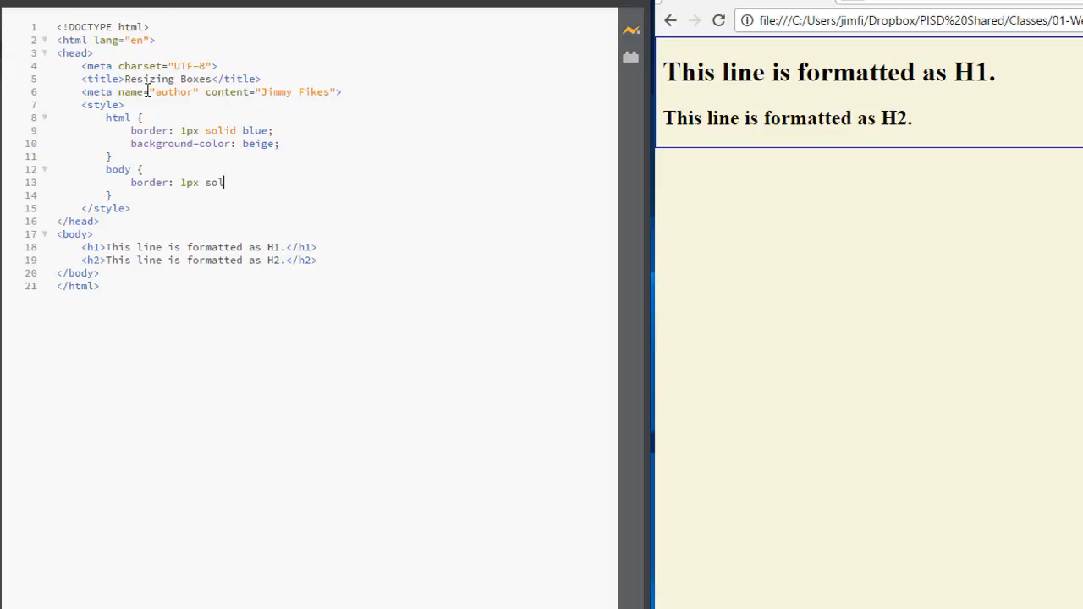
pyautogui.write('da')
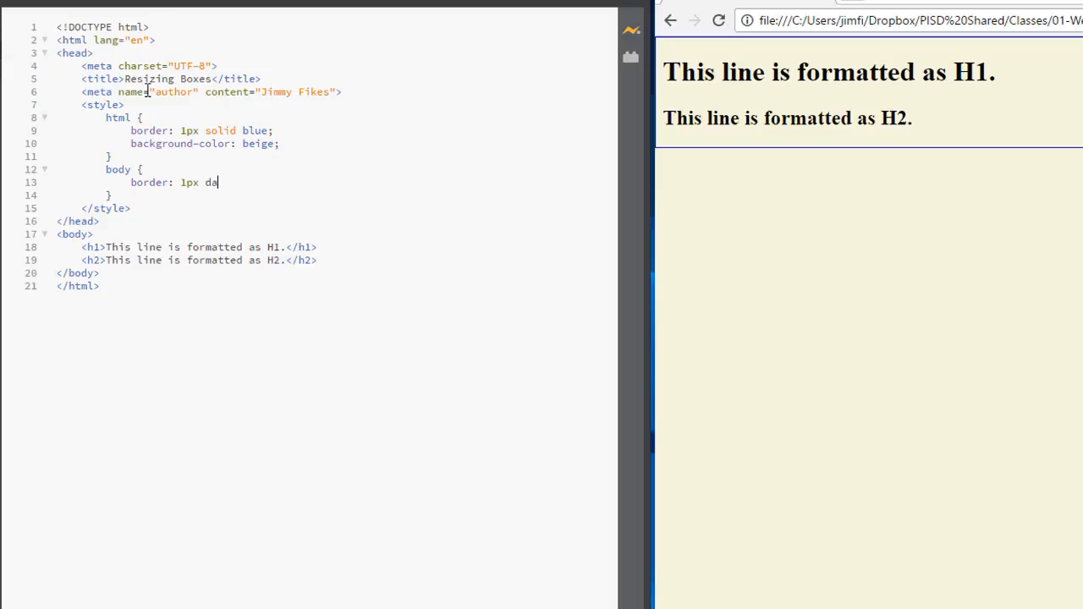
pyautogui.write('shed')
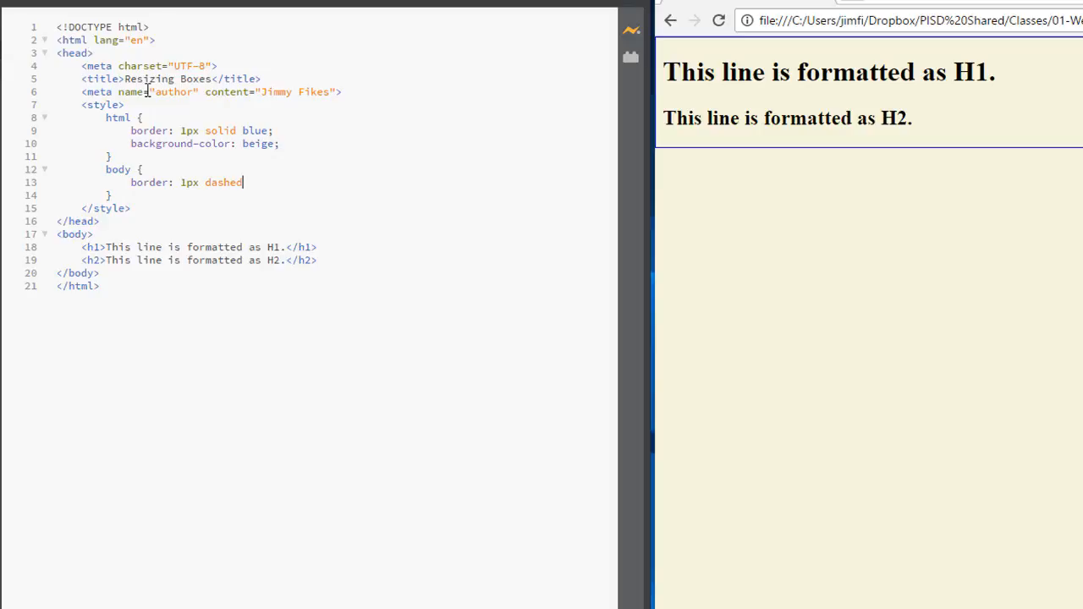
pyautogui.write('red;')
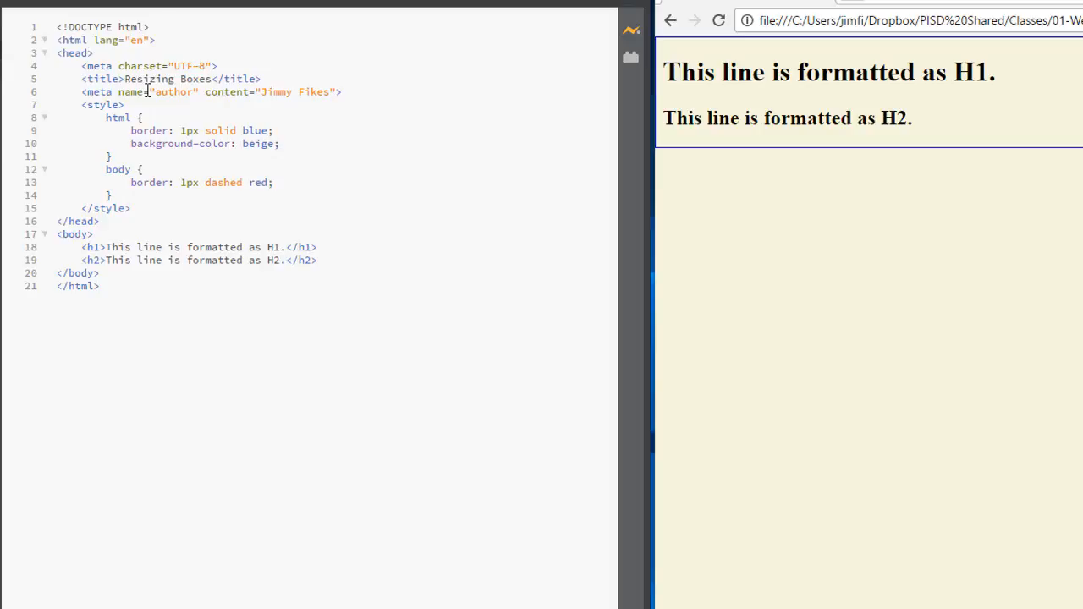
pyautogui.moveTo(327, 77)
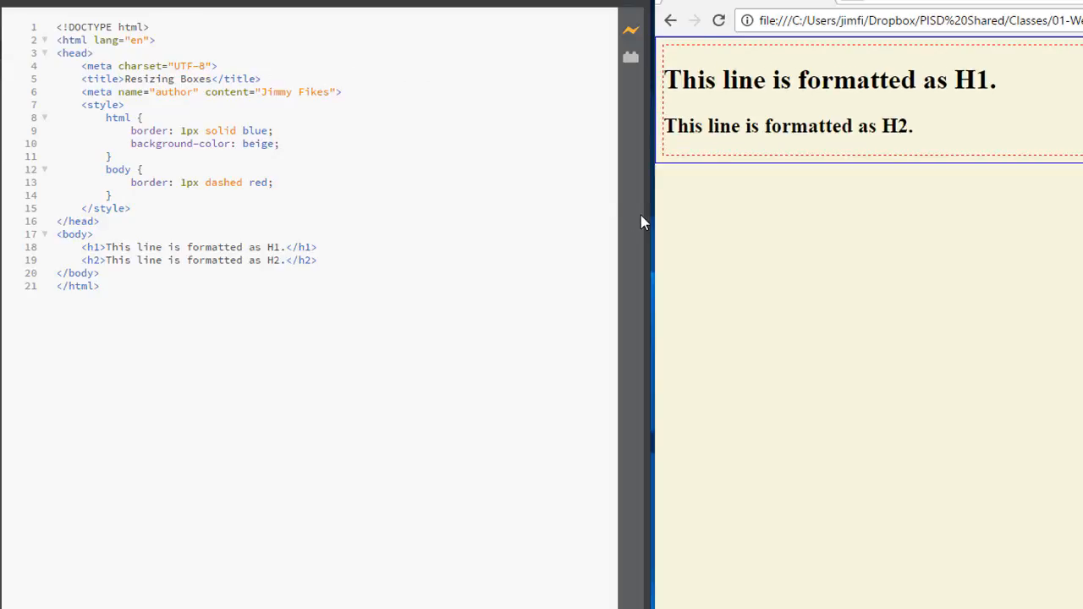
pyautogui.click(273, 182)
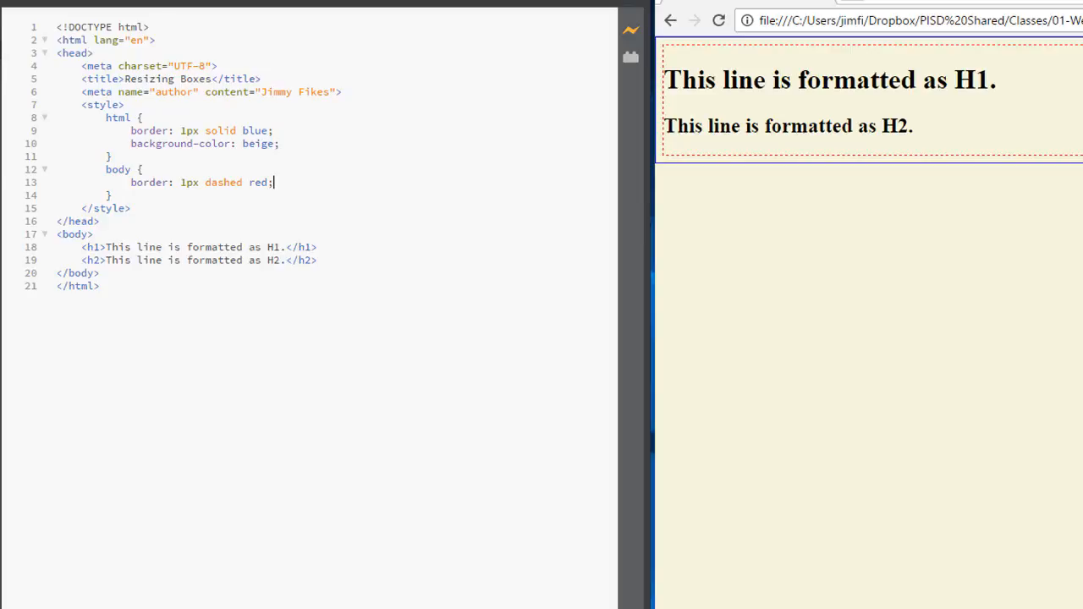
pyautogui.moveTo(123, 247)
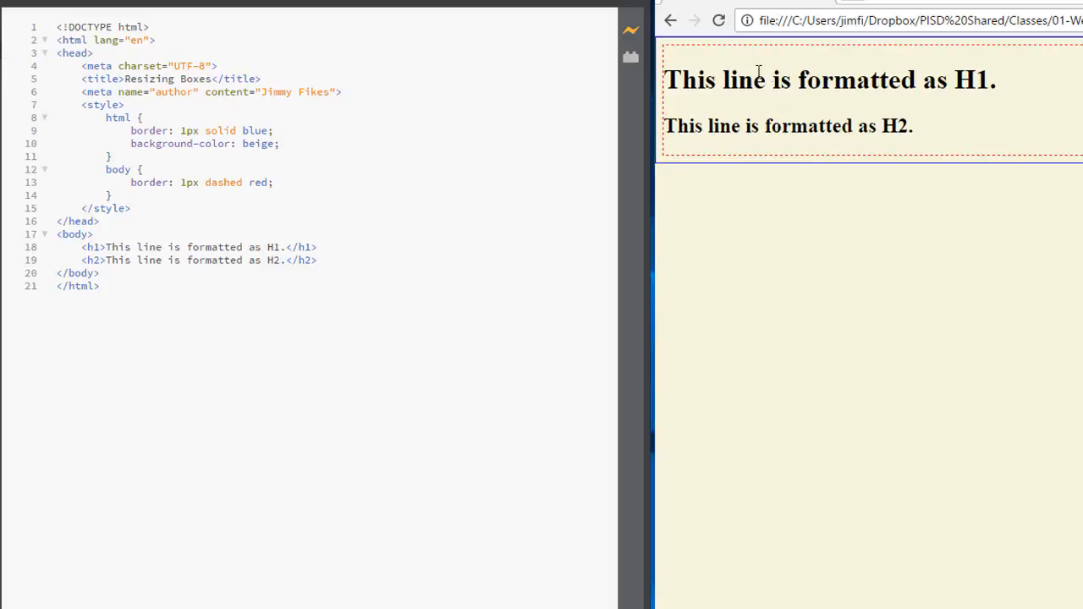
pyautogui.moveTo(838, 150)
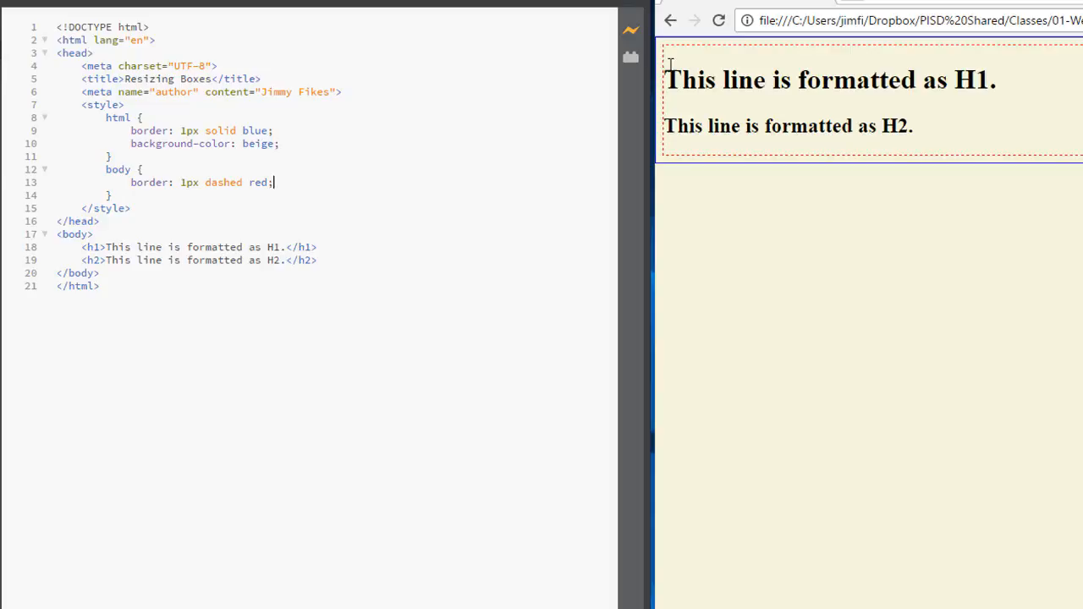
pyautogui.moveTo(1060, 162)
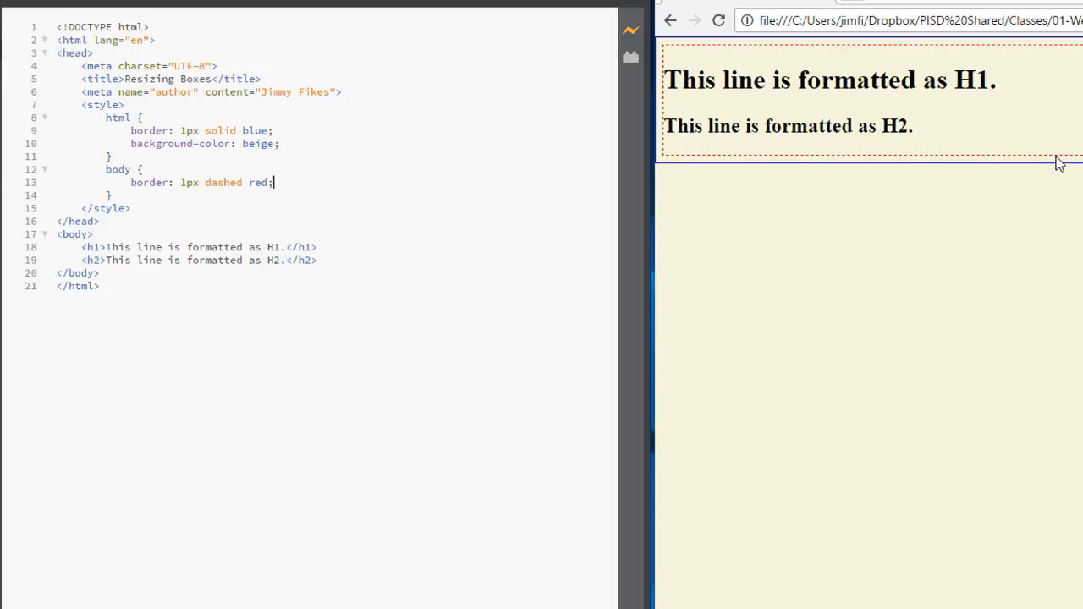
pyautogui.moveTo(668, 165)
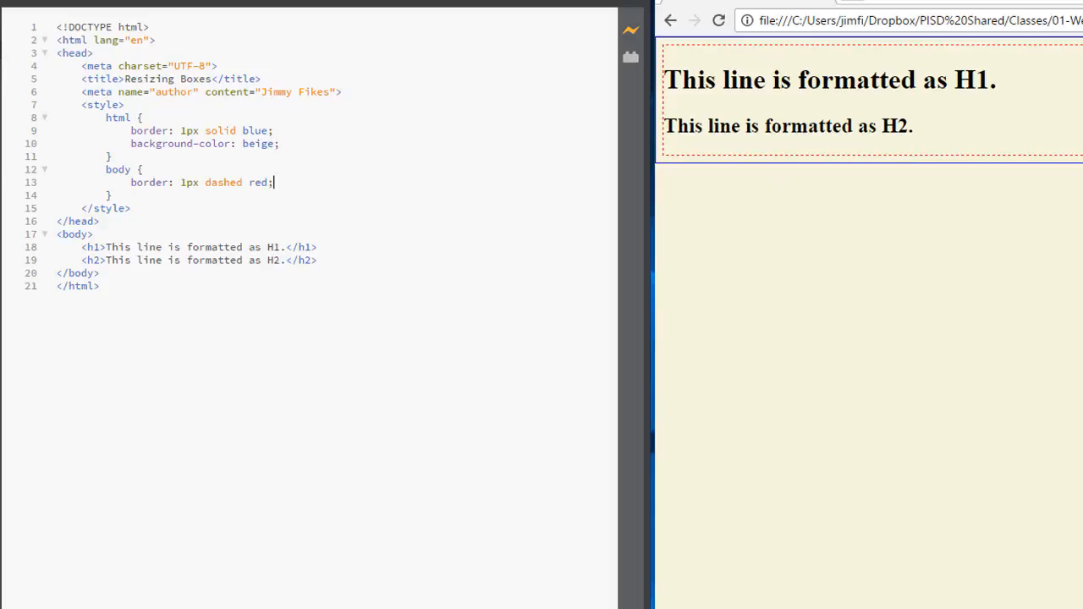
pyautogui.moveTo(995, 130)
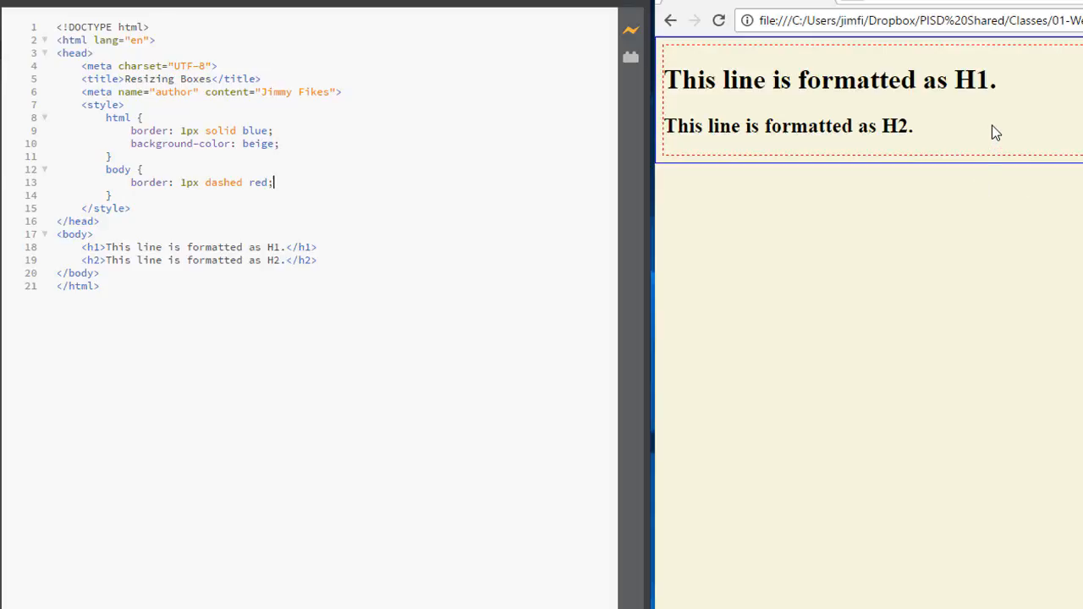
pyautogui.click(275, 182)
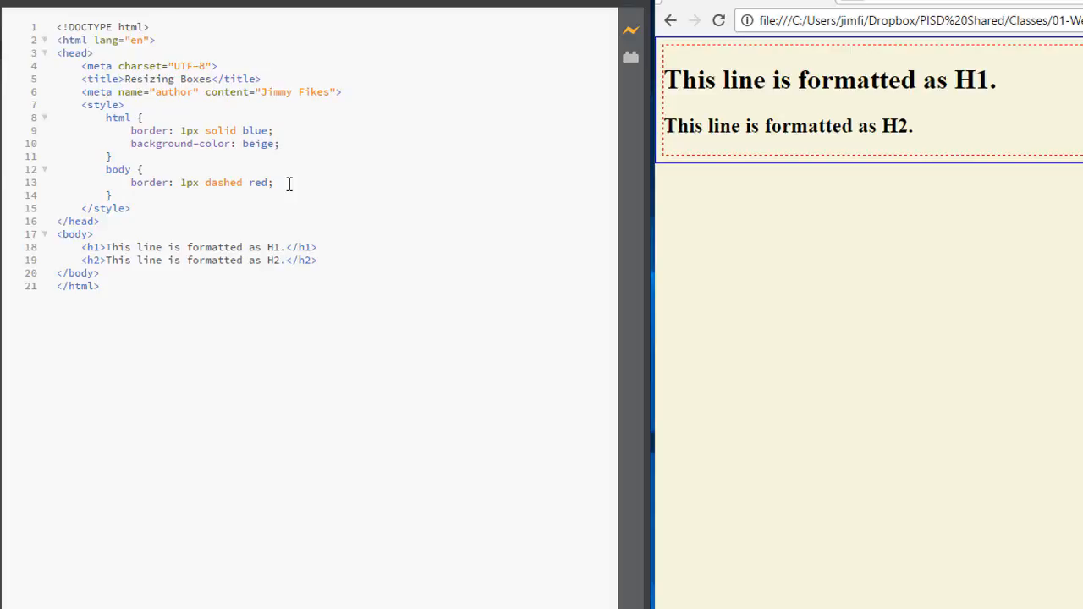
pyautogui.moveTo(213, 196)
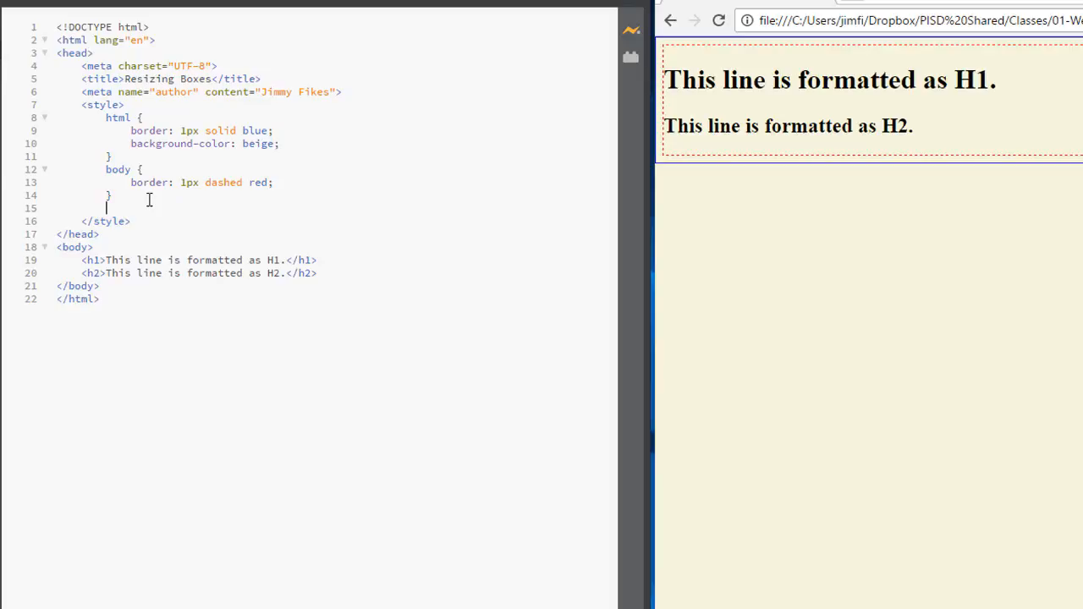
# Step: Write an h1, h2 rule declaring border: 1px solid cyan
pyautogui.write('h1')
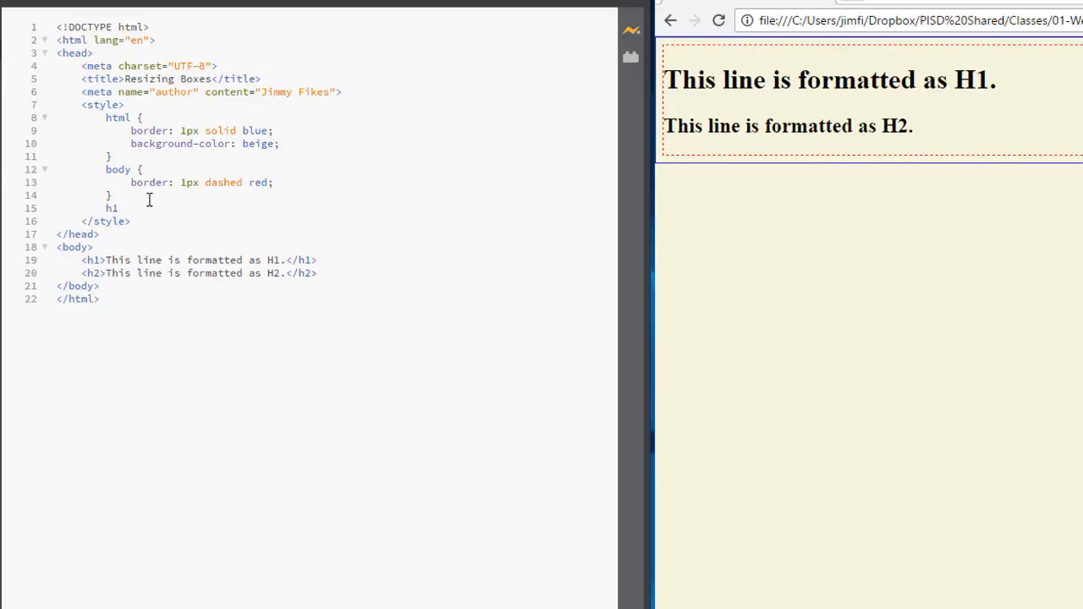
pyautogui.write(', h2 {')
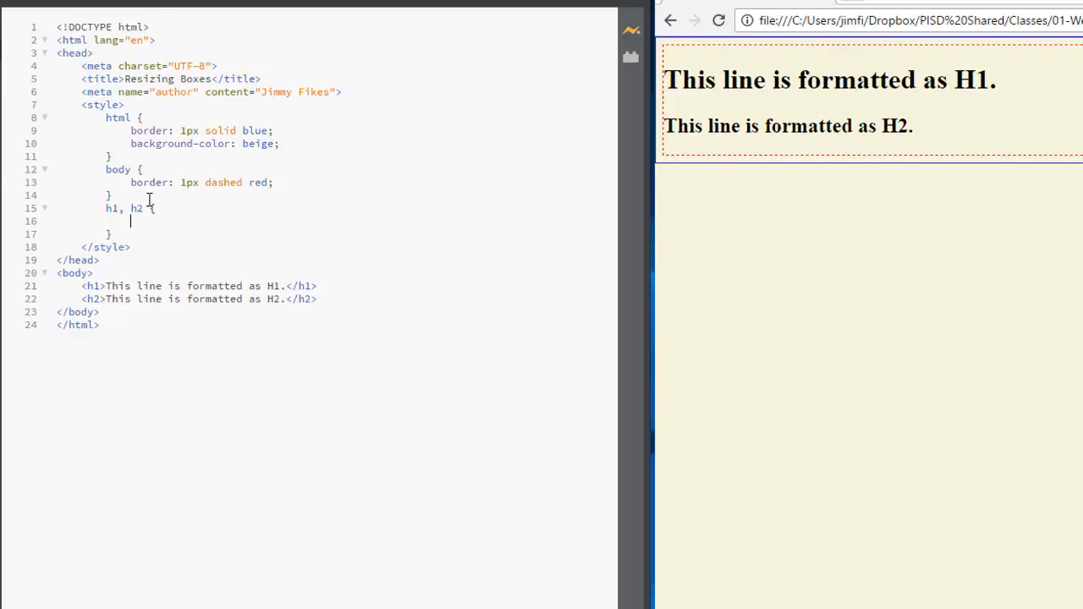
pyautogui.write('border')
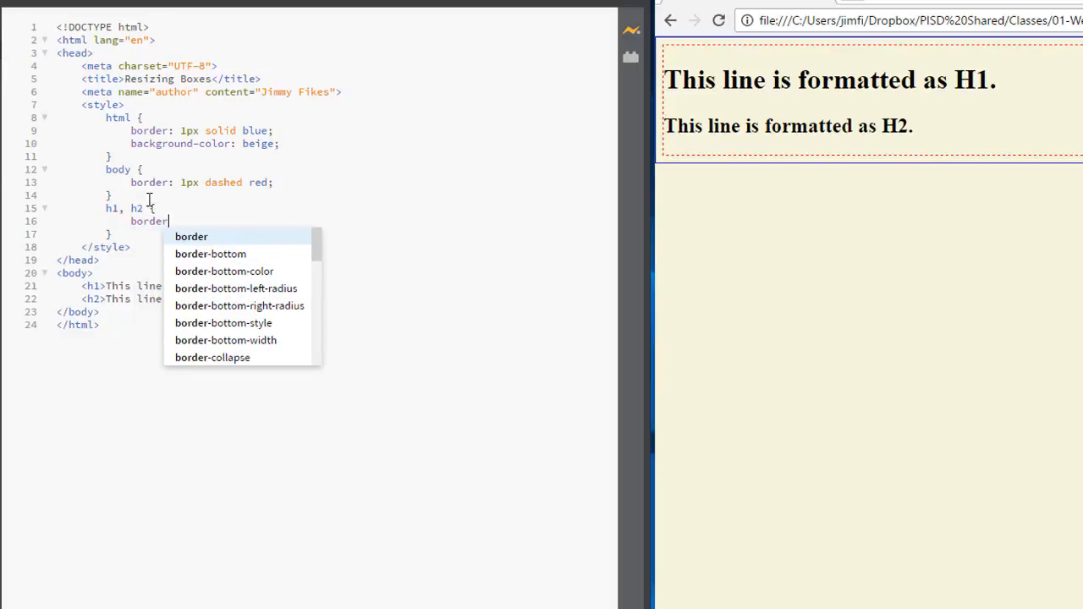
pyautogui.write(':')
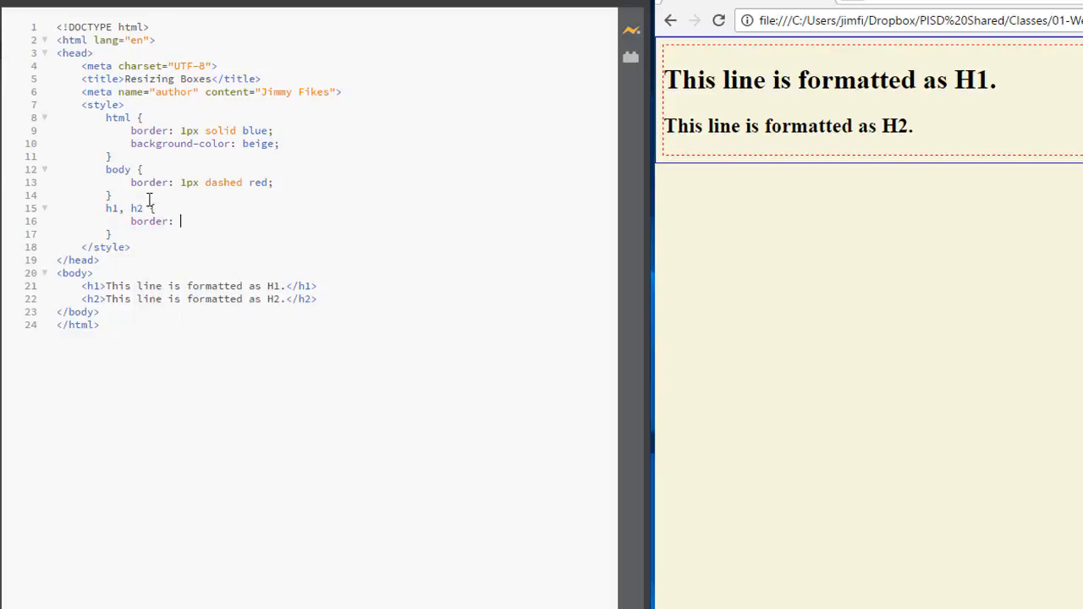
pyautogui.write('1px')
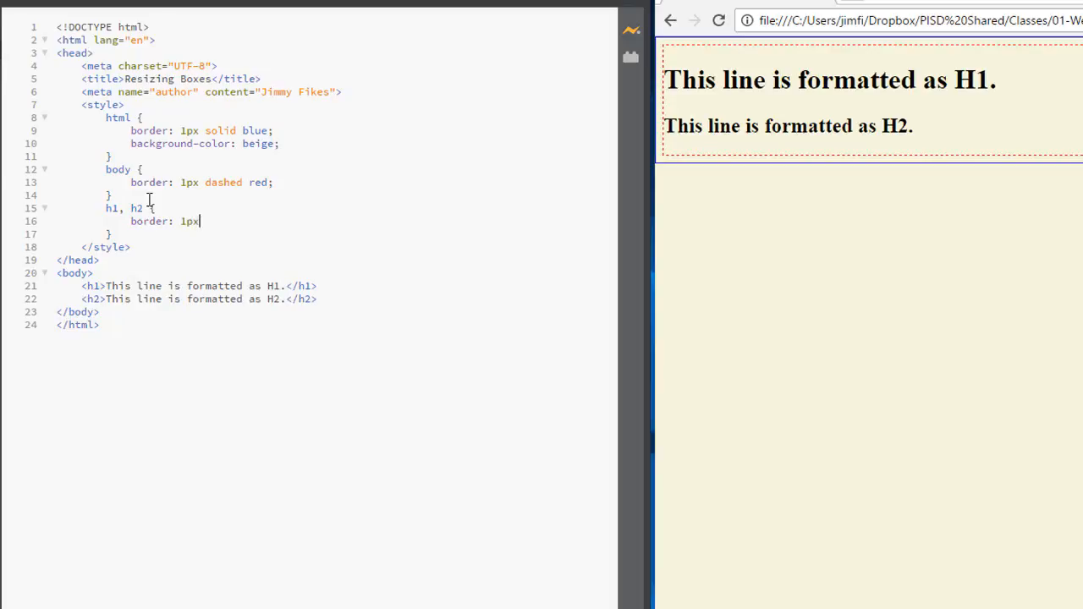
pyautogui.write('" "')
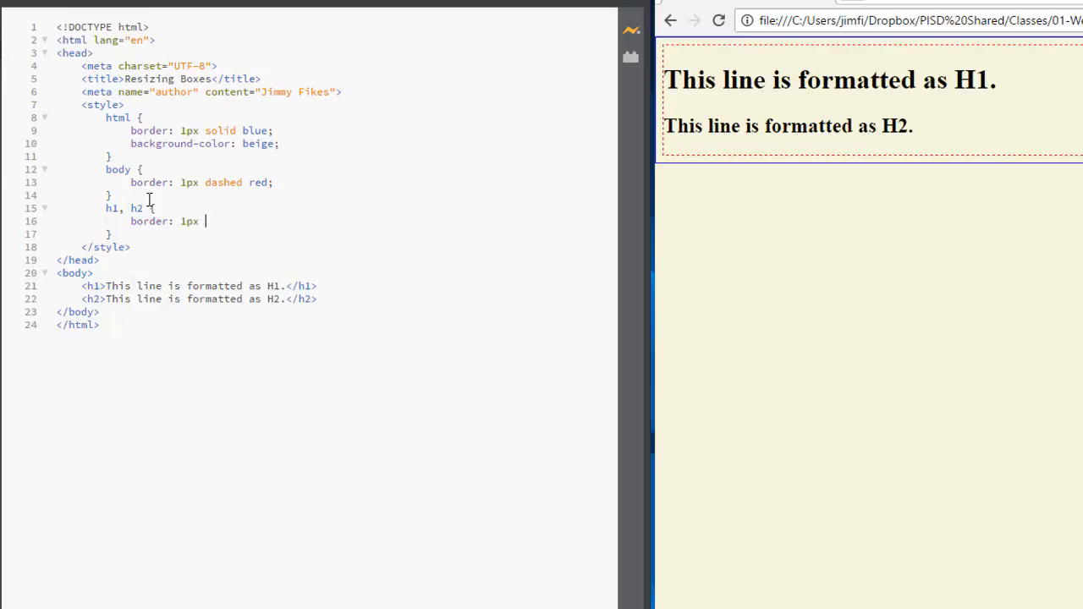
pyautogui.write('solid cy')
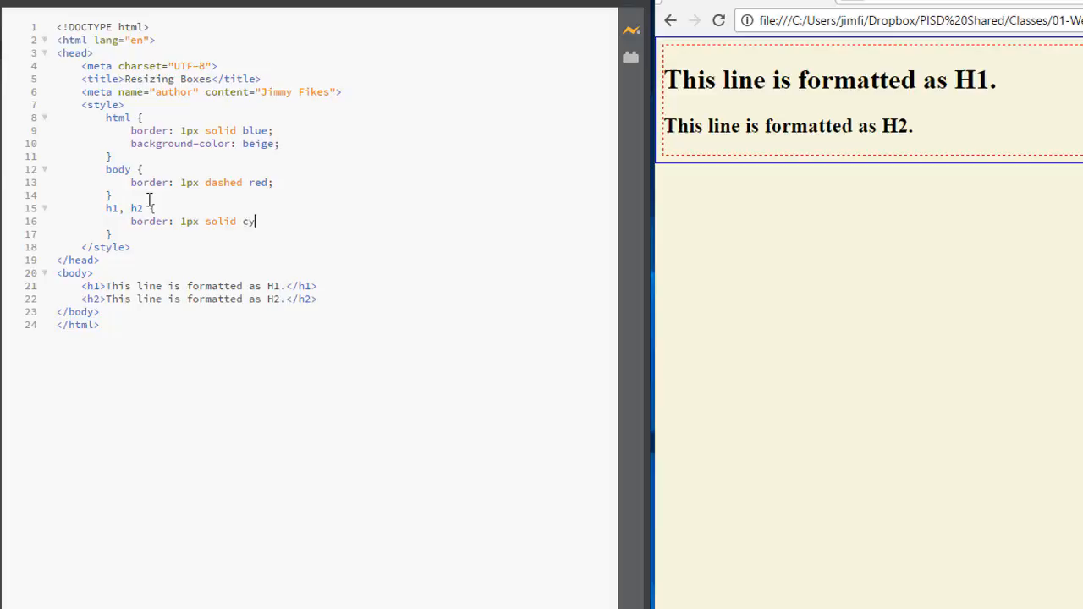
pyautogui.write('an;')
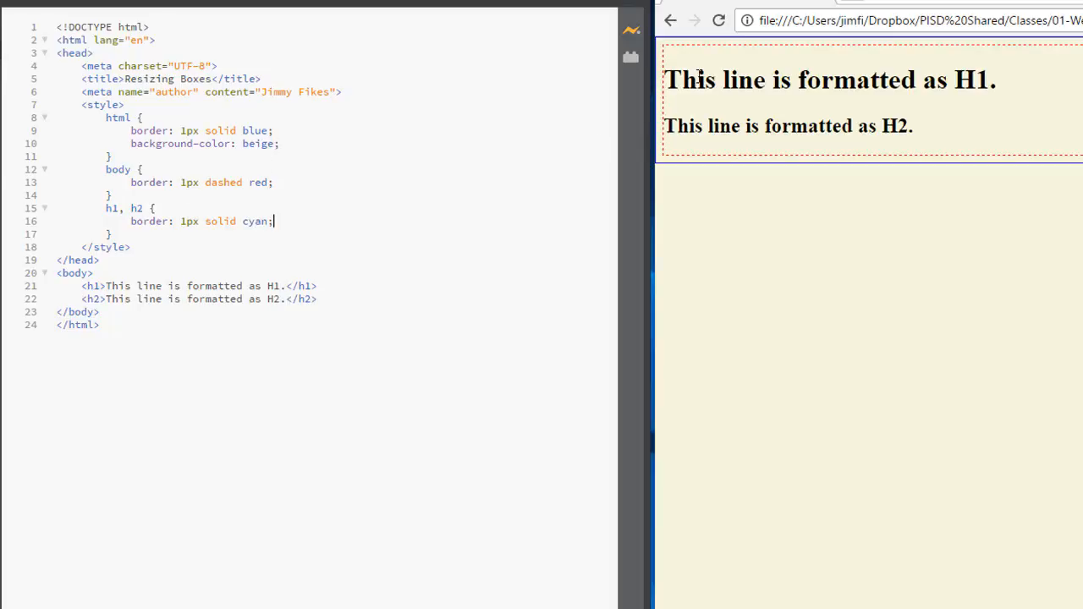
pyautogui.moveTo(820, 138)
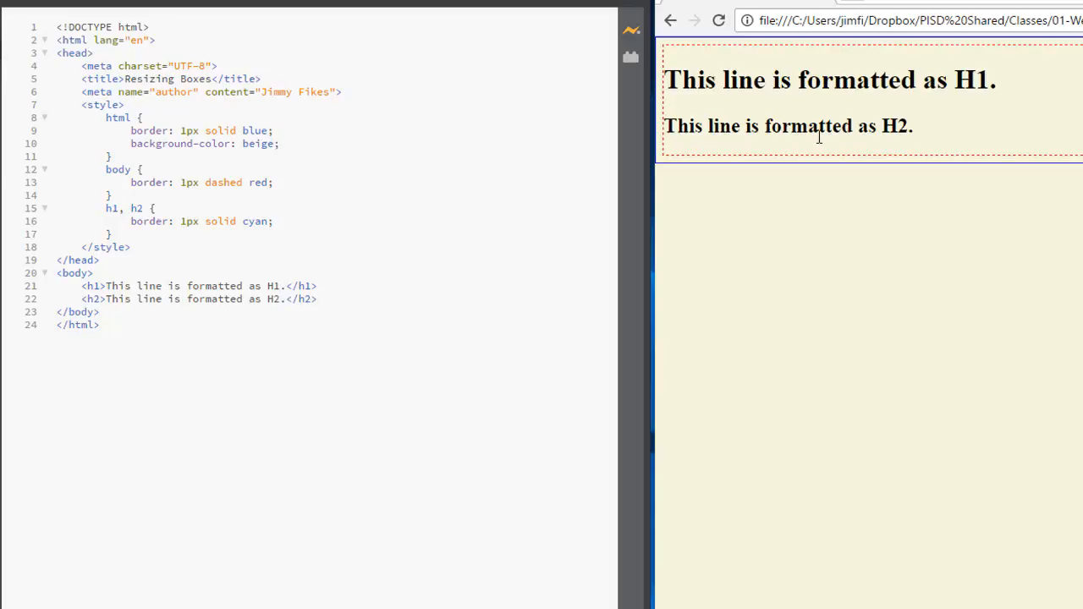
pyautogui.moveTo(779, 176)
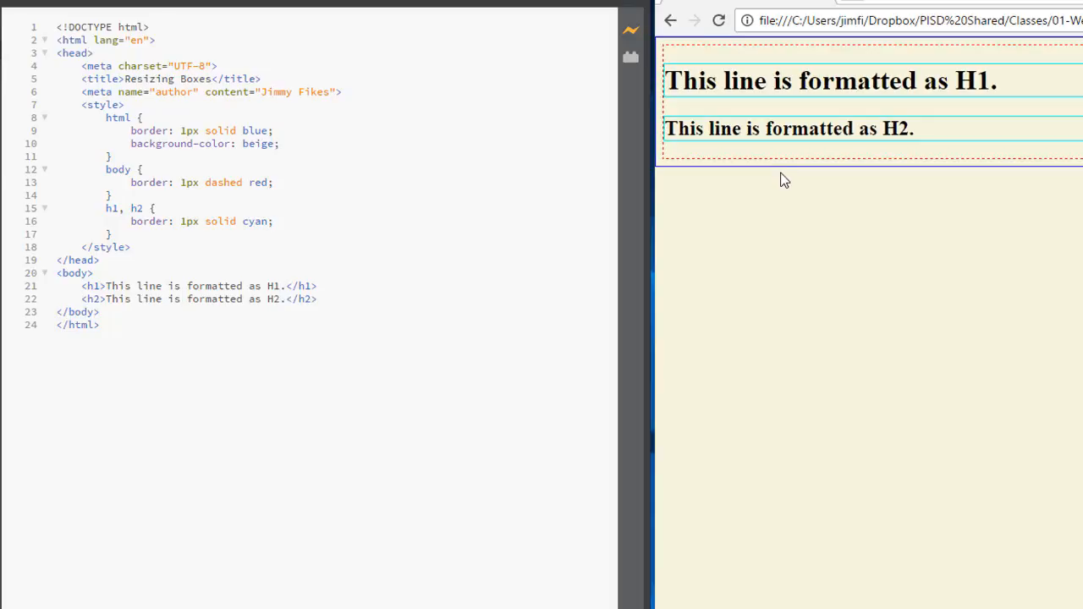
pyautogui.moveTo(815, 151)
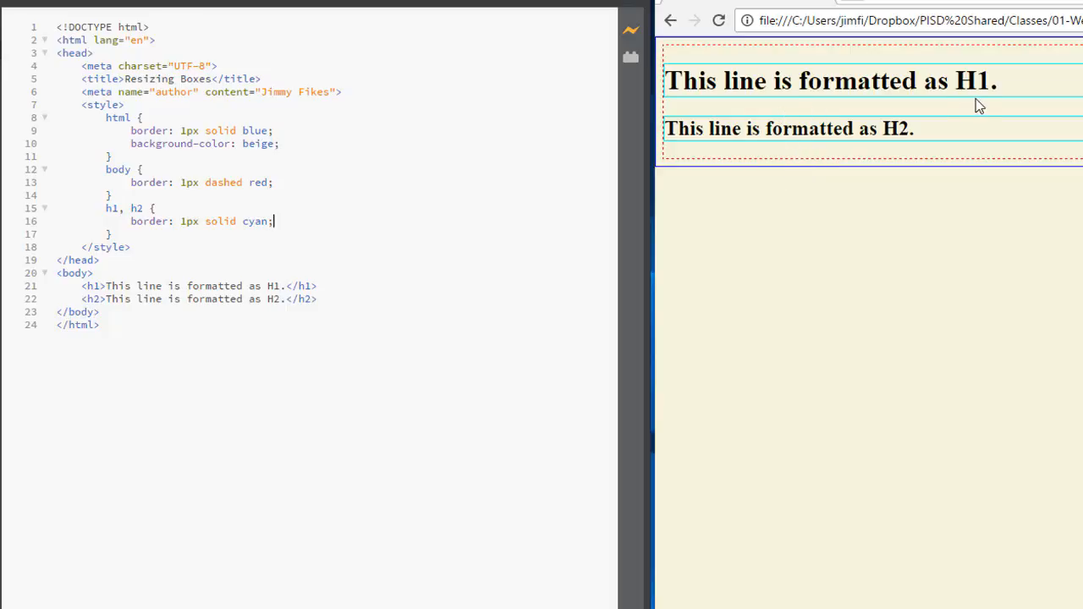
pyautogui.moveTo(719, 81)
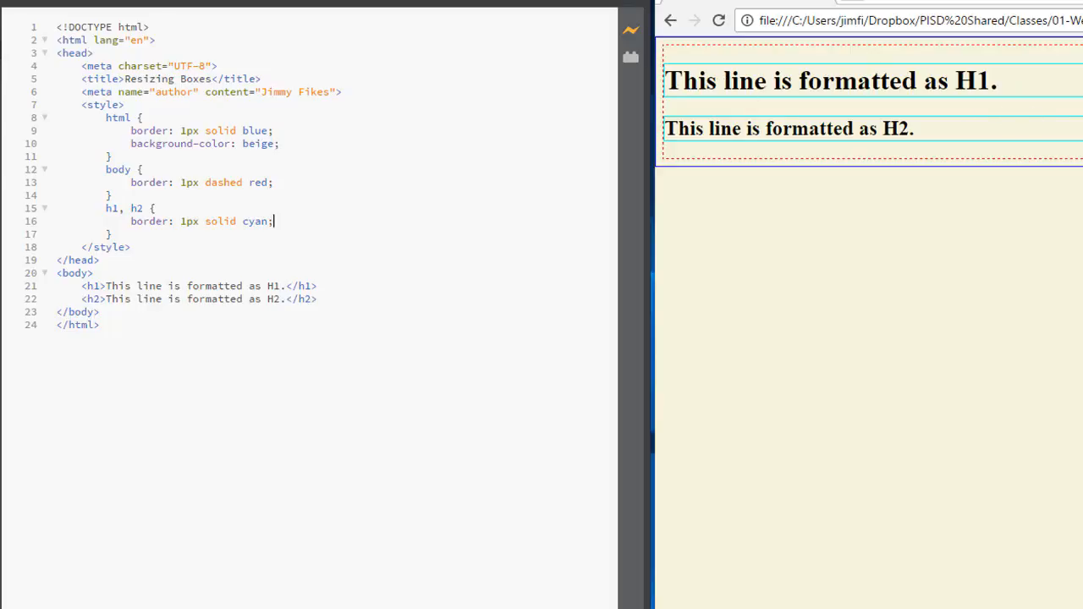
pyautogui.moveTo(988, 141)
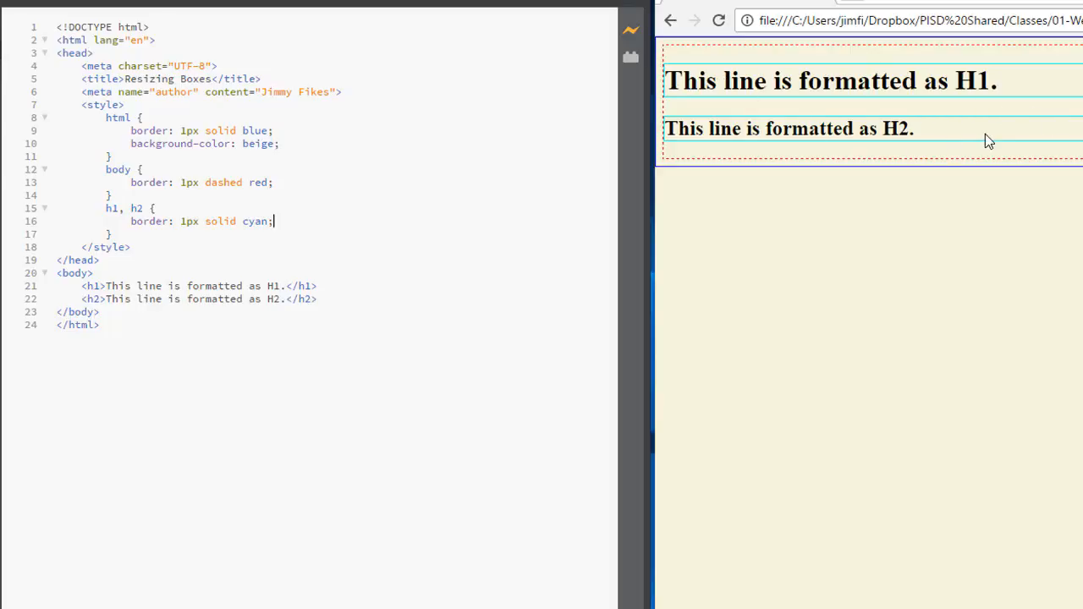
pyautogui.moveTo(664, 176)
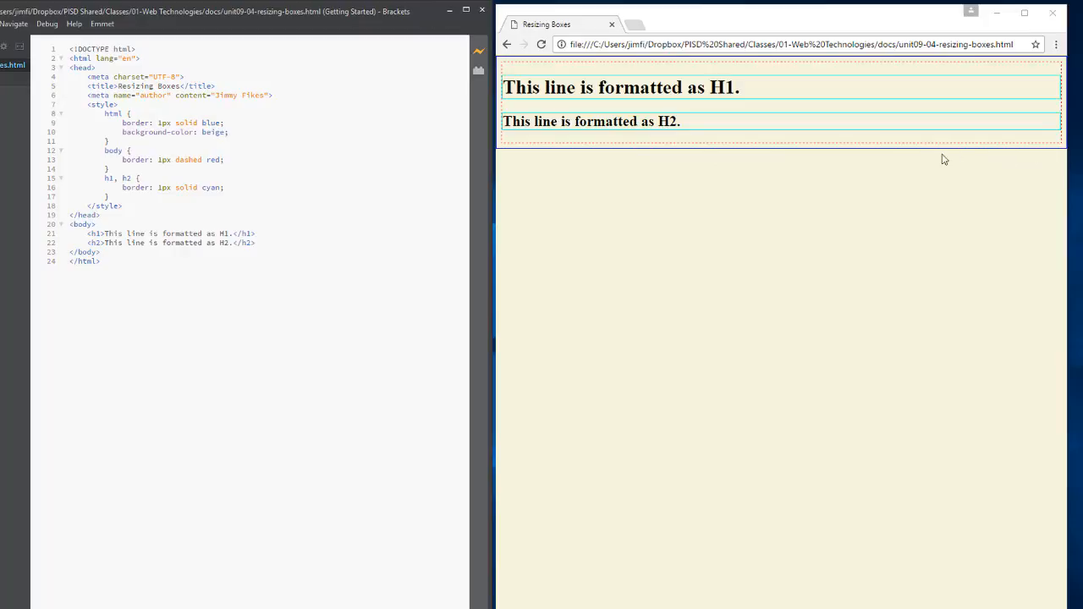
pyautogui.moveTo(512, 152)
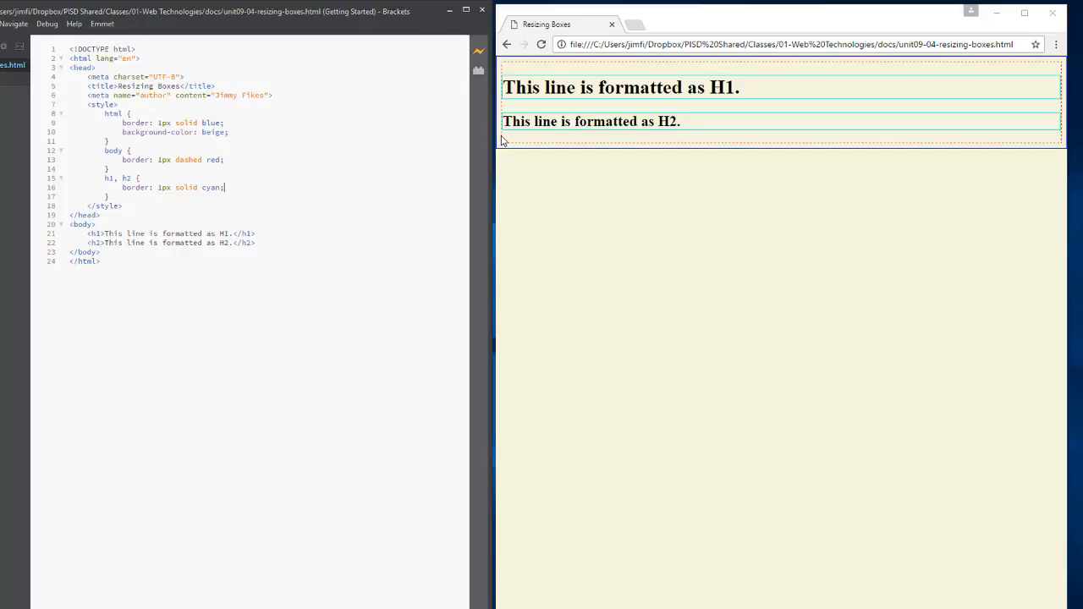
pyautogui.moveTo(500, 134)
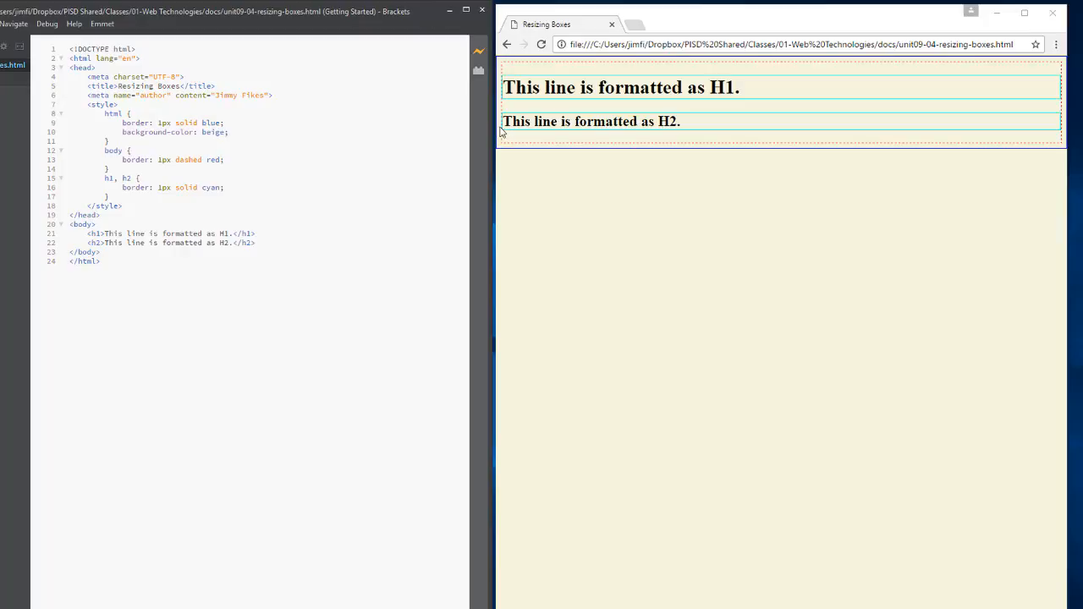
pyautogui.moveTo(508, 135)
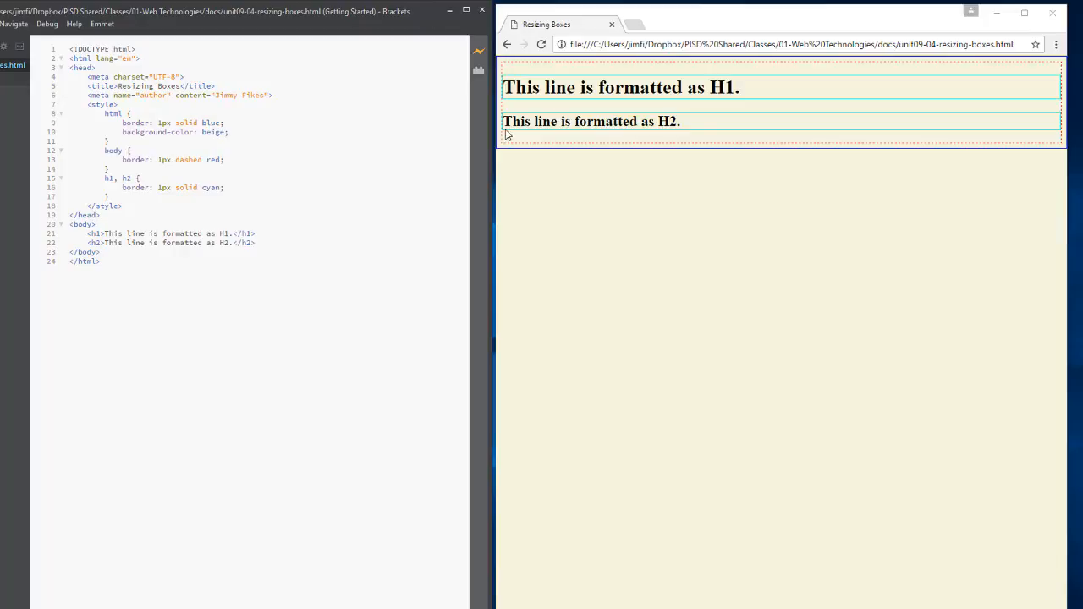
pyautogui.moveTo(745, 92)
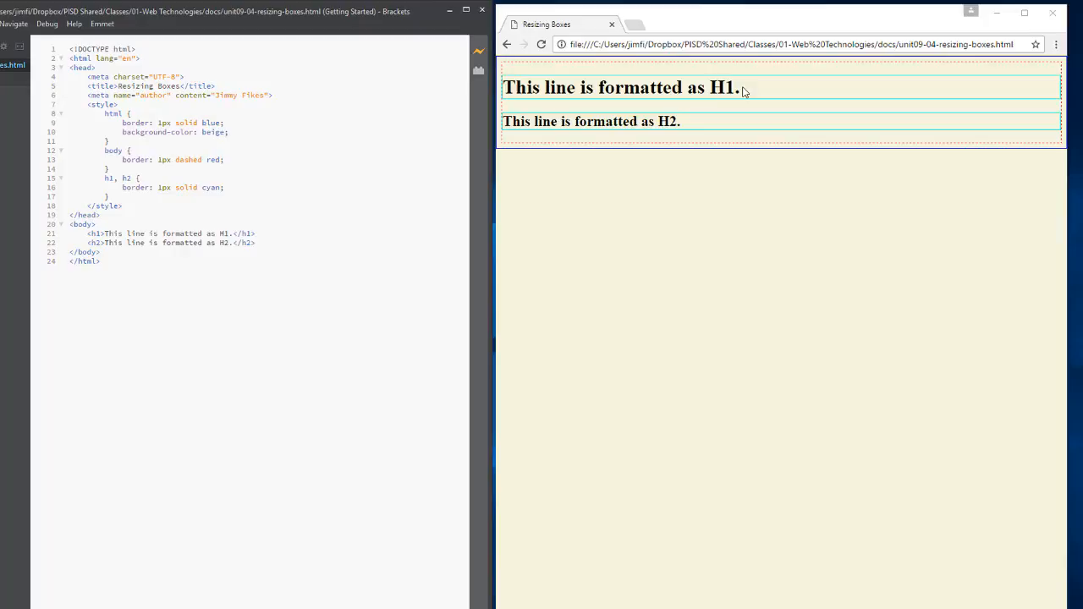
pyautogui.doubleClick(724, 87)
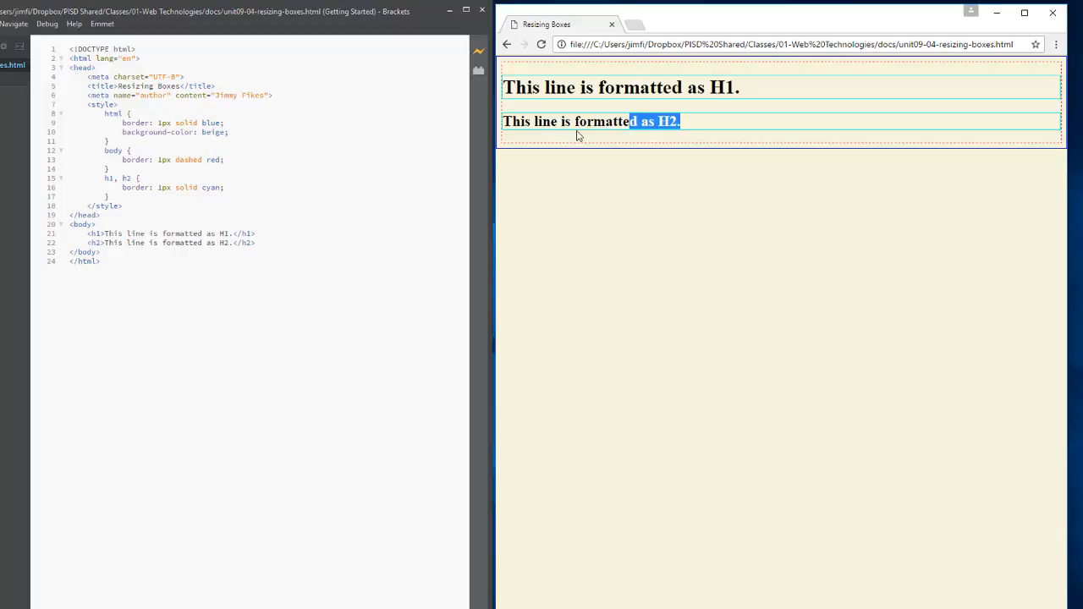
pyautogui.moveTo(566, 137)
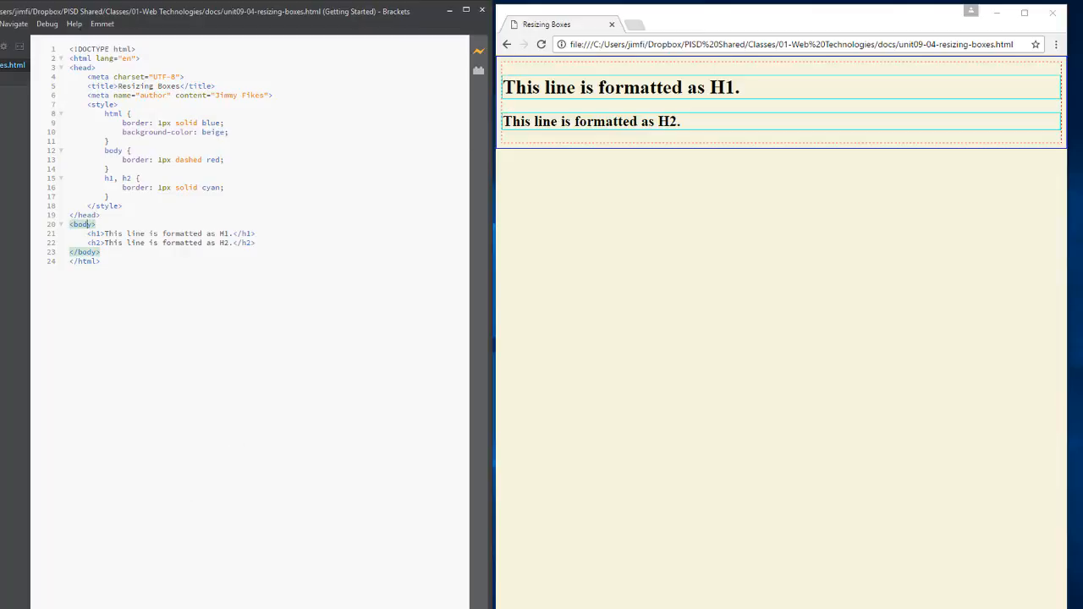
pyautogui.moveTo(580, 60)
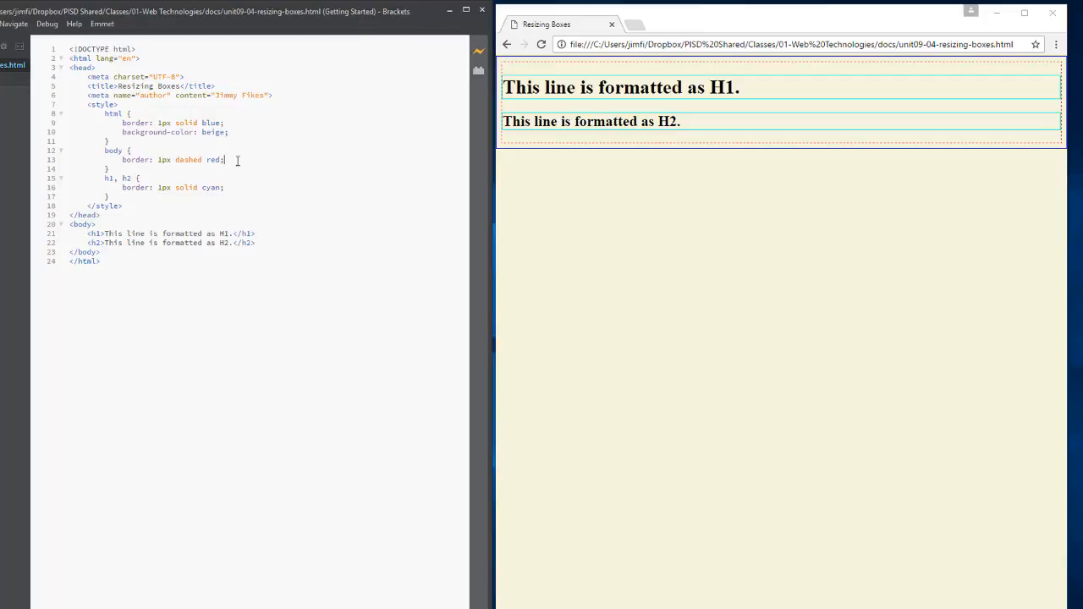
# Step: Add margin: 20px after the border line in the body rule
pyautogui.write('margin: 20')
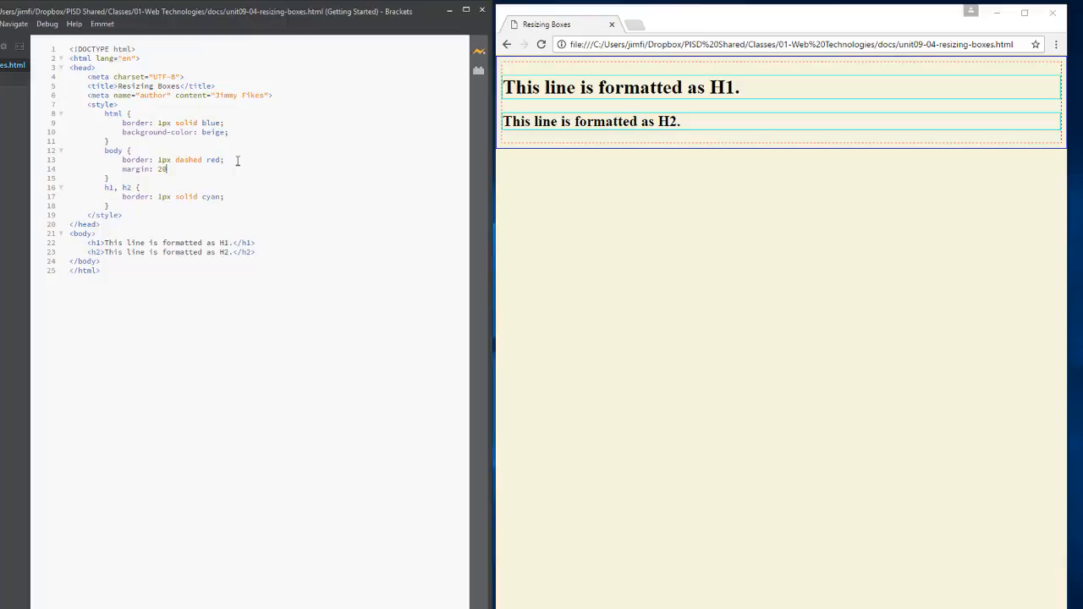
pyautogui.write('px')
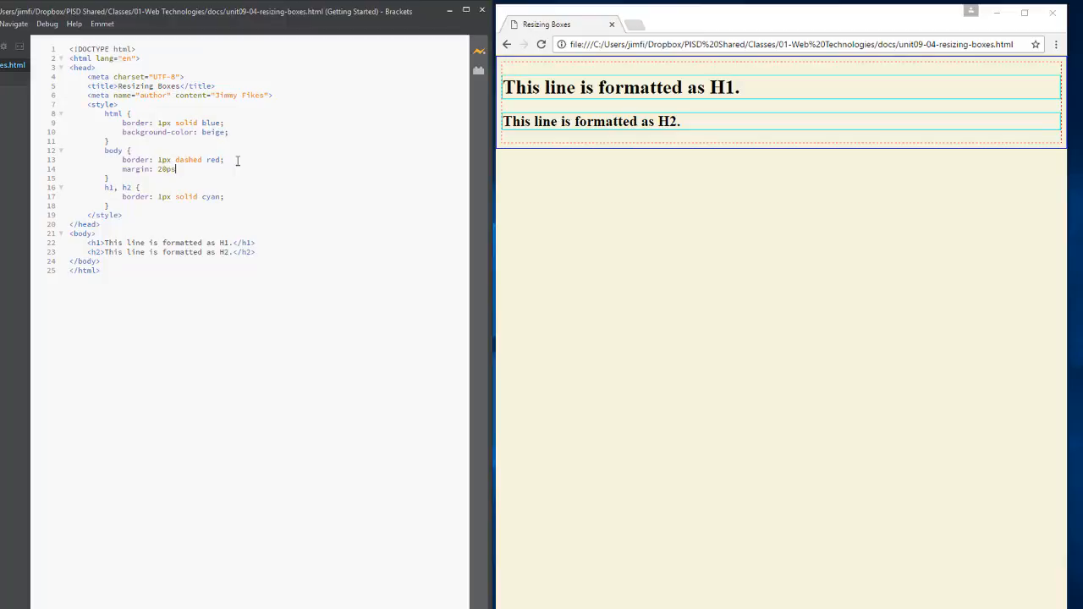
pyautogui.write('x;')
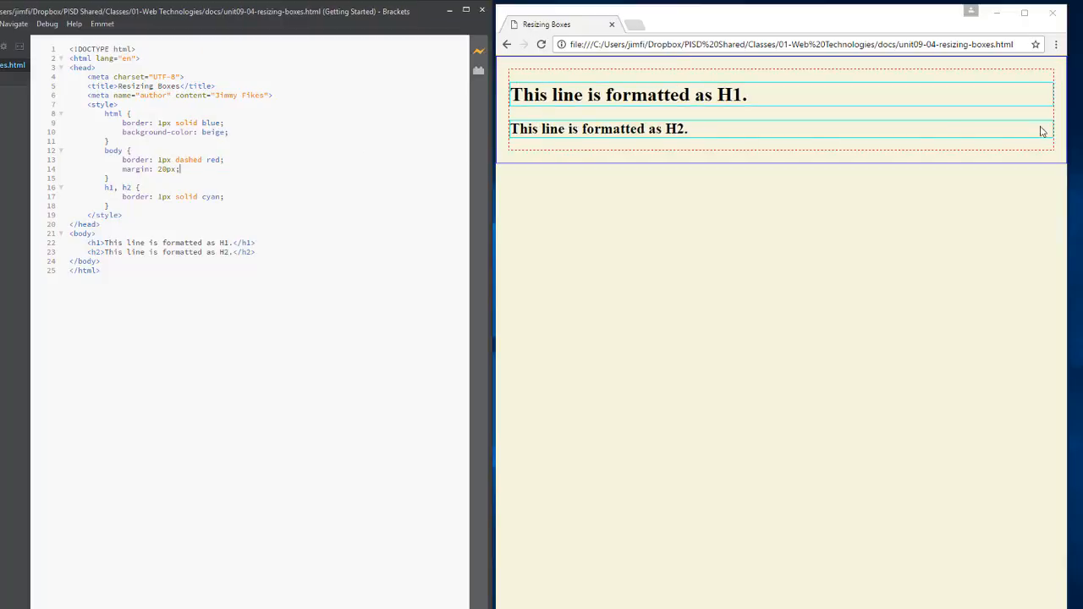
pyautogui.moveTo(536, 129)
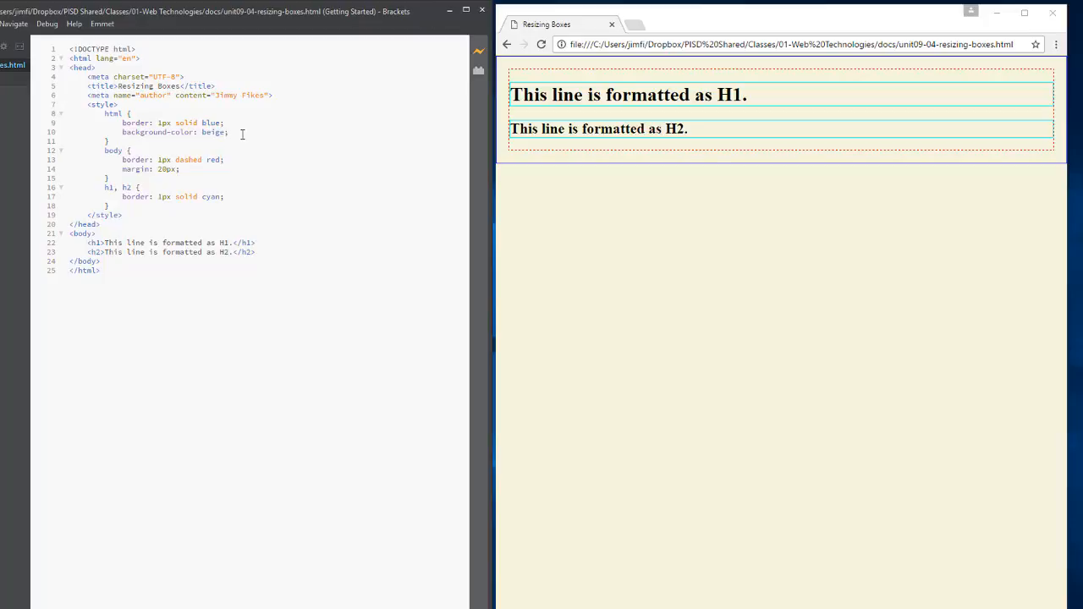
# Step: Add a margin: 20px declaration on a new line in the html rule
pyautogui.press('Enter')
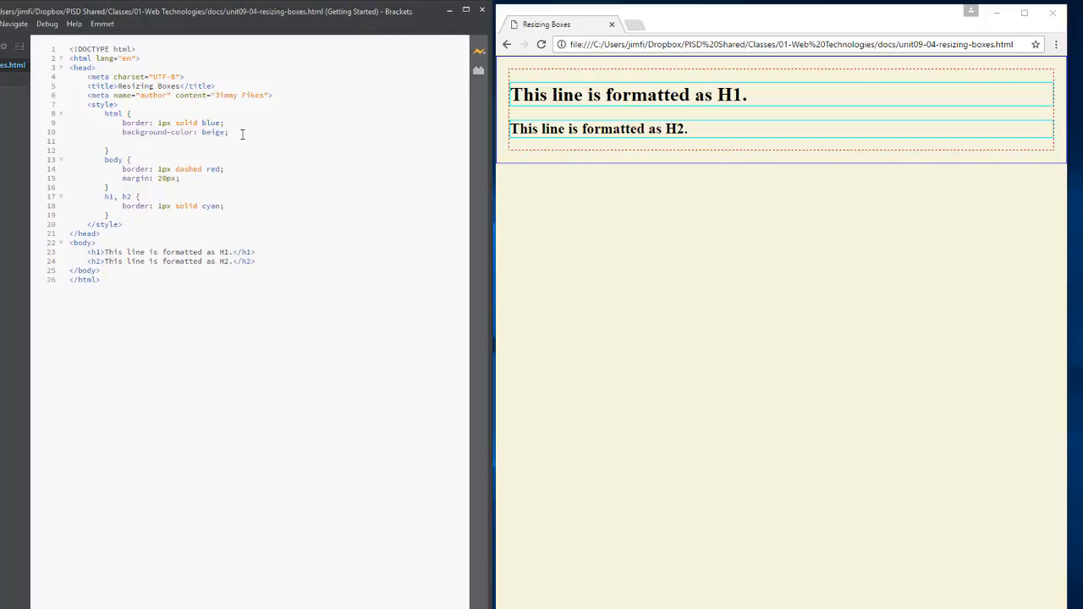
pyautogui.write('margin:')
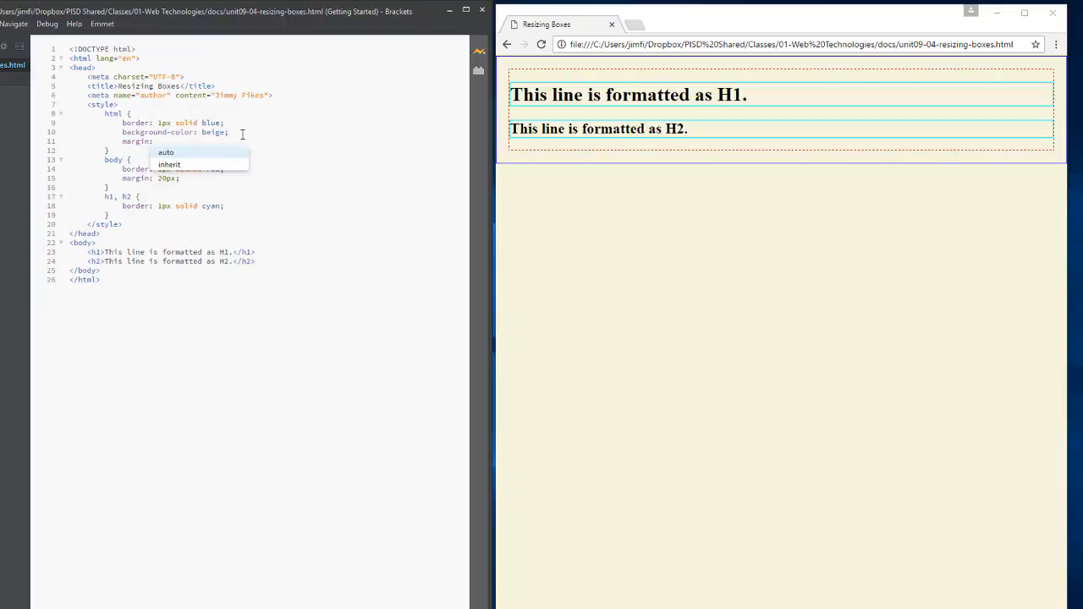
pyautogui.write('20')
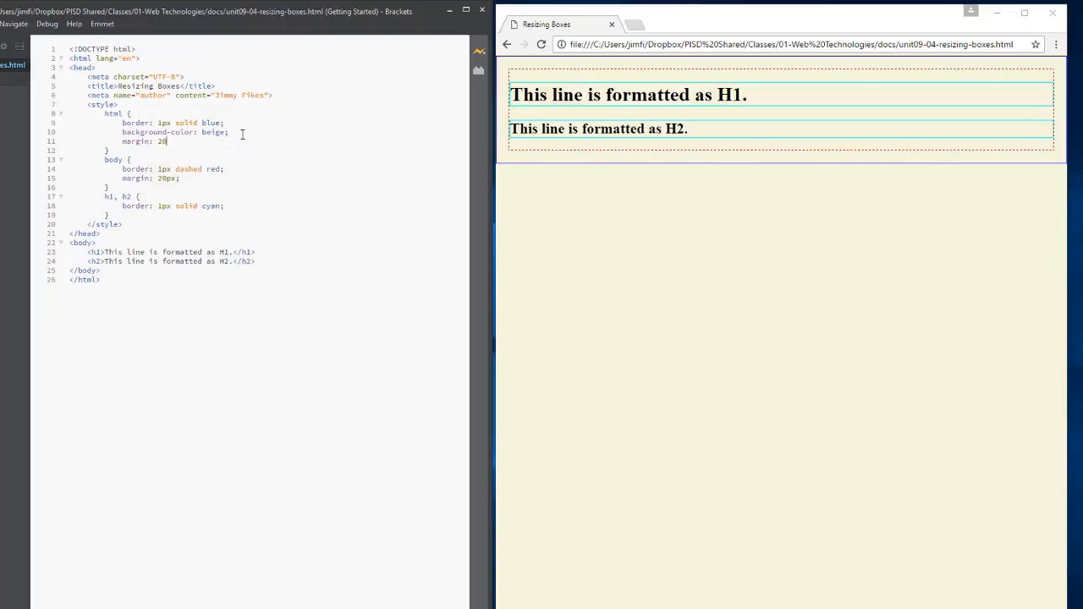
pyautogui.write('px;')
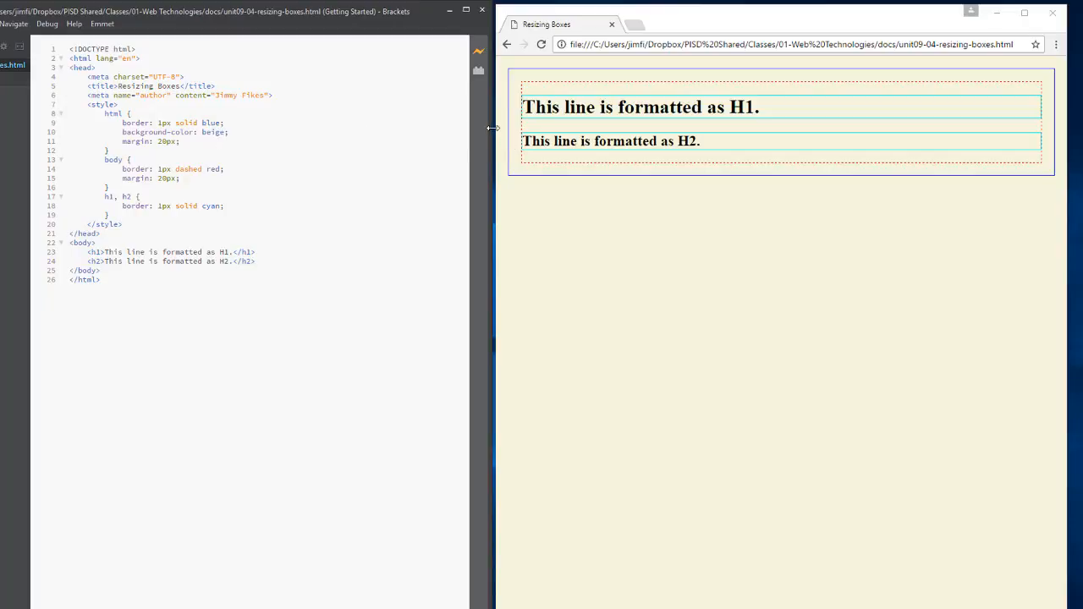
pyautogui.moveTo(507, 133)
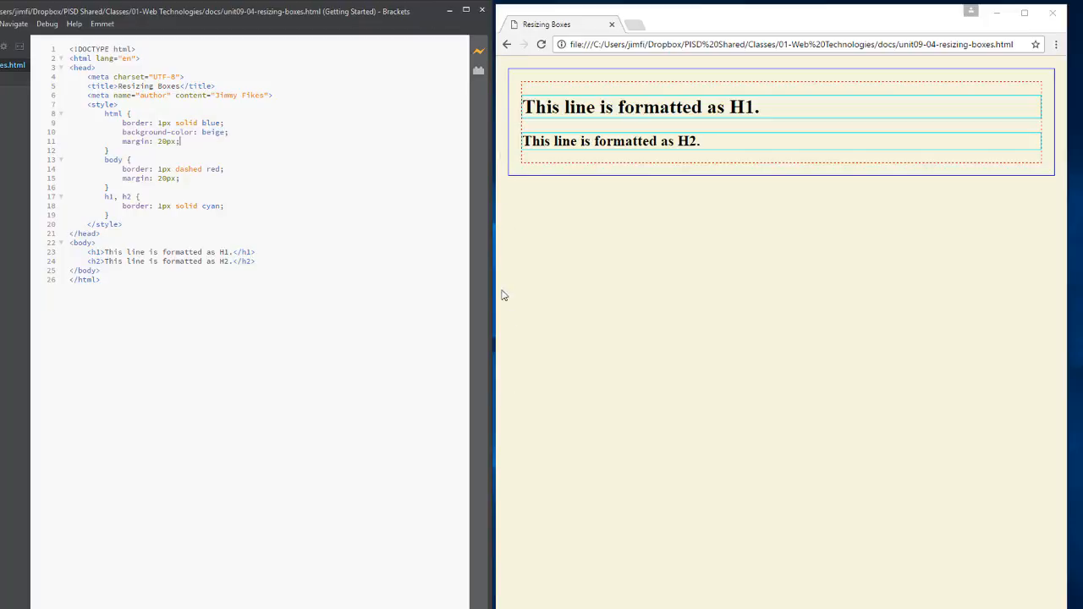
pyautogui.moveTo(1077, 75)
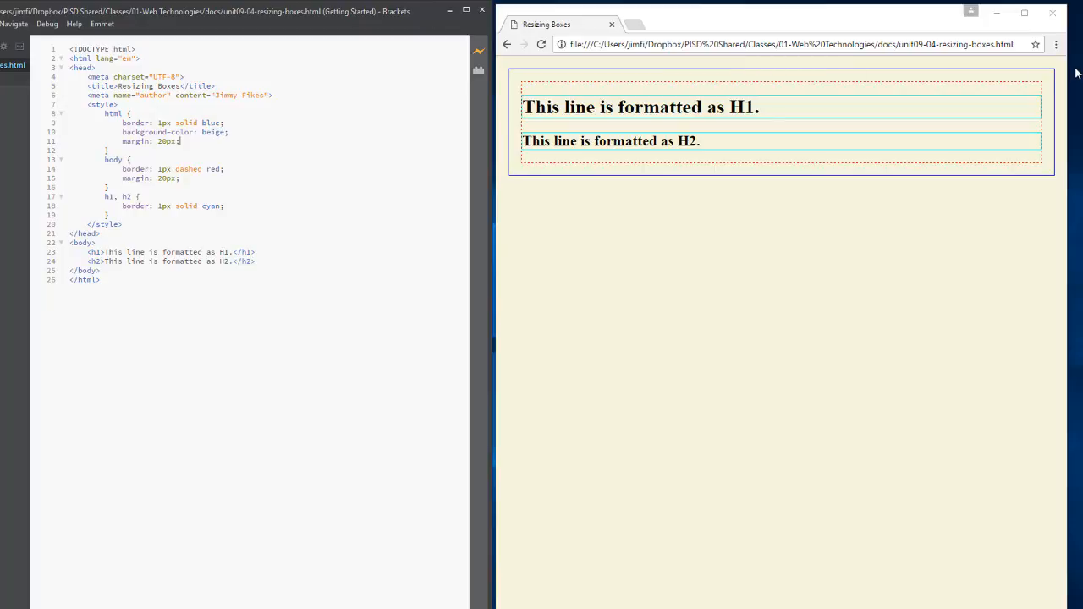
pyautogui.moveTo(809, 142)
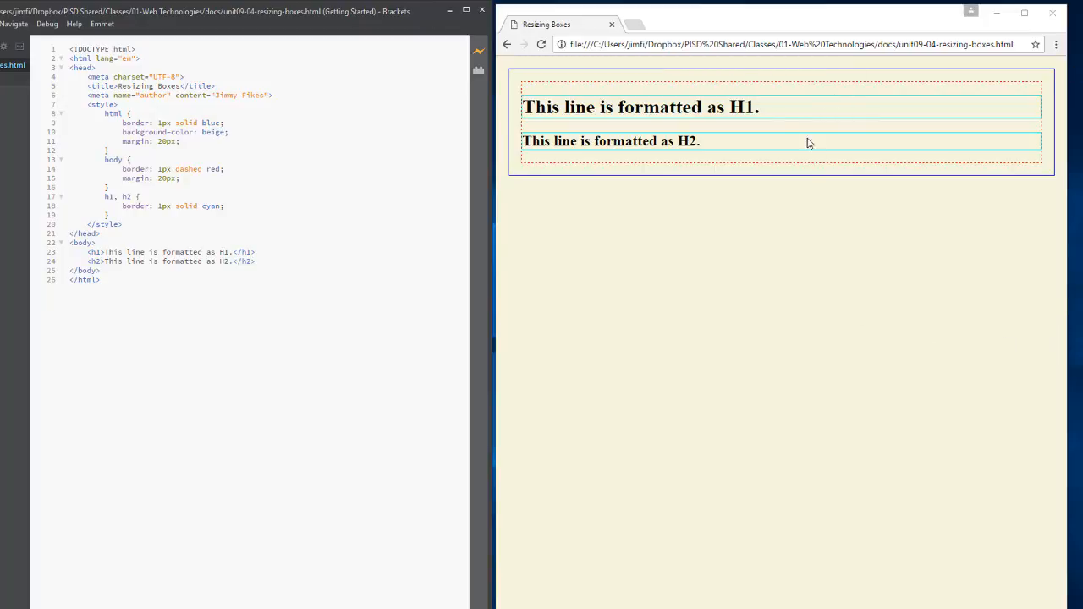
pyautogui.moveTo(737, 175)
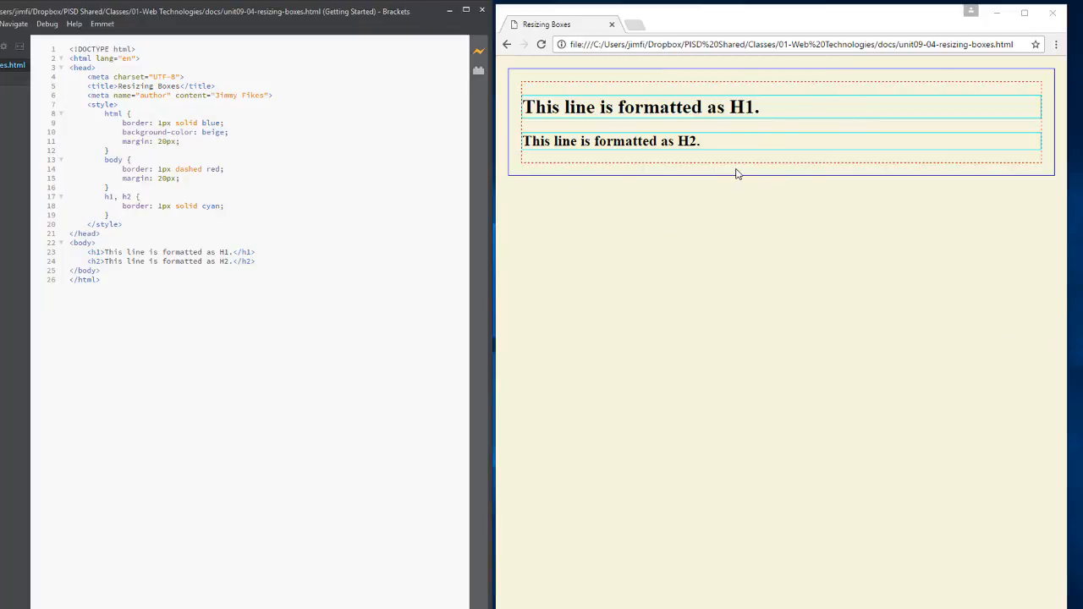
pyautogui.moveTo(502, 77)
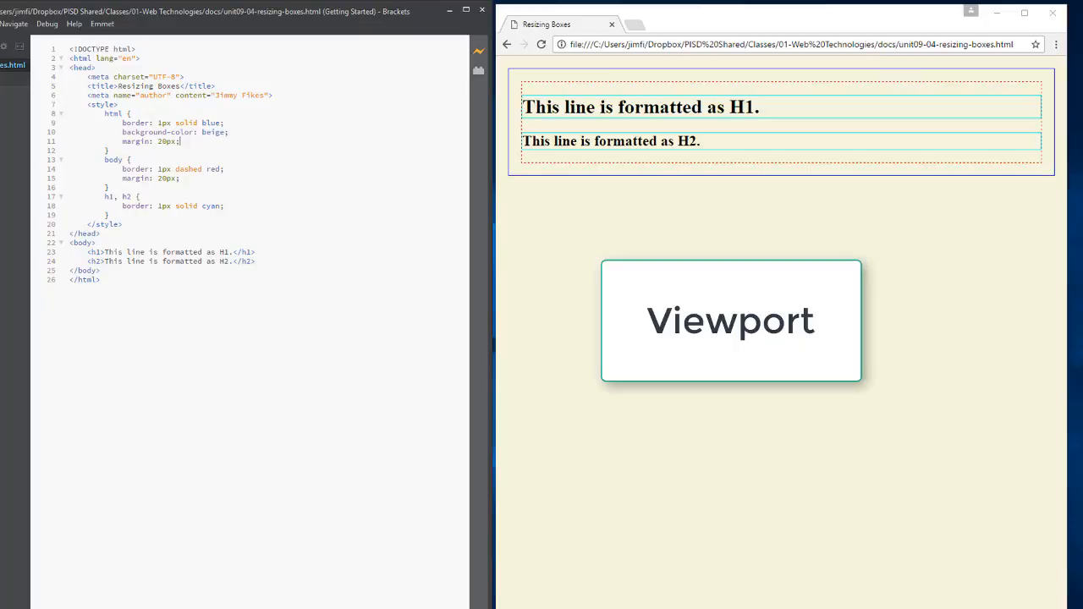
pyautogui.moveTo(501, 288)
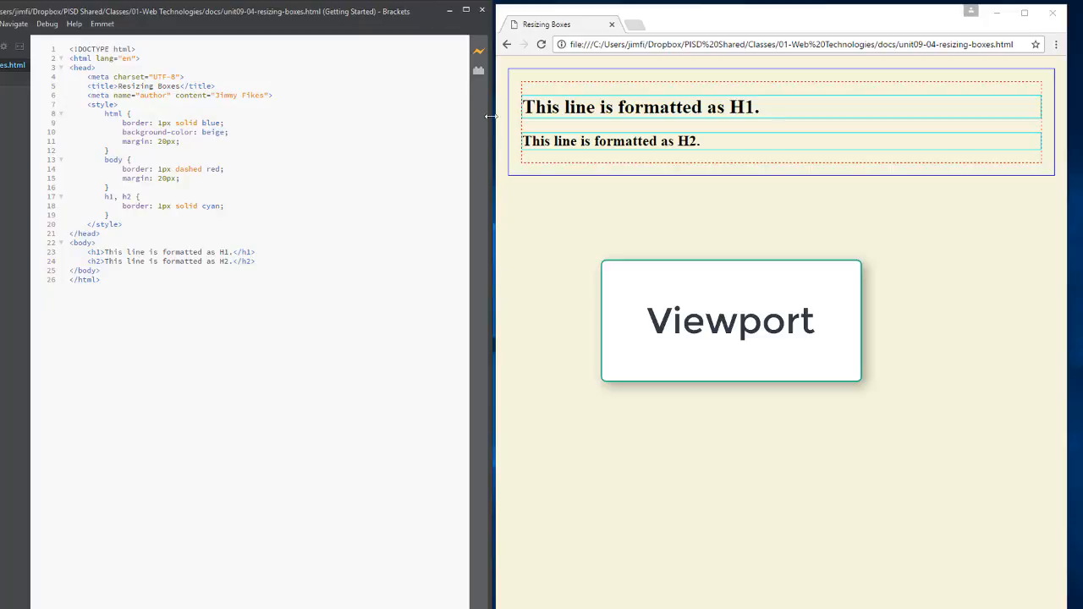
pyautogui.moveTo(1000, 244)
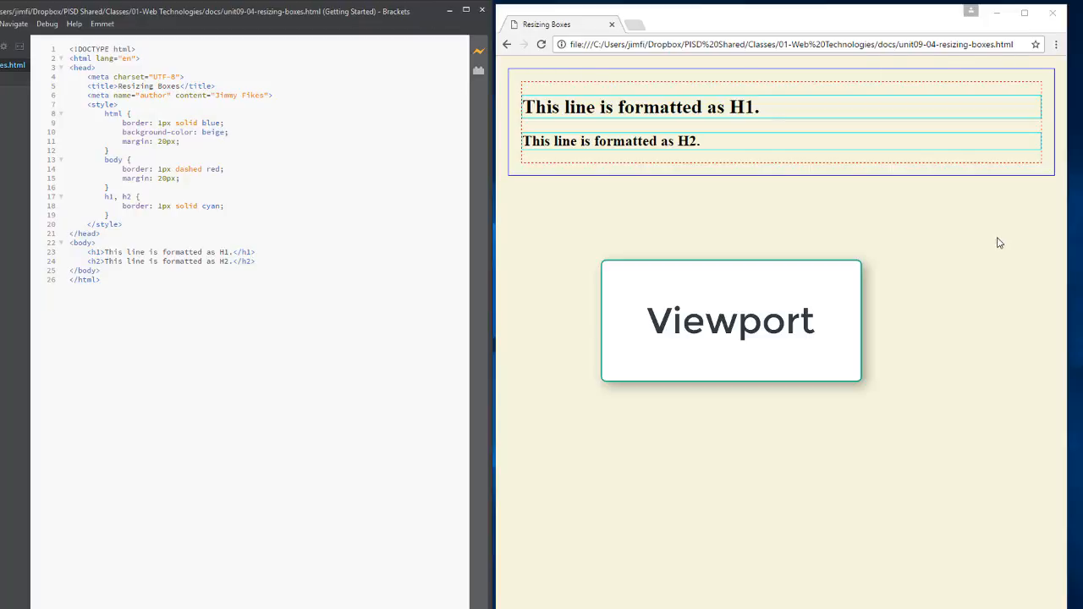
pyautogui.moveTo(821, 76)
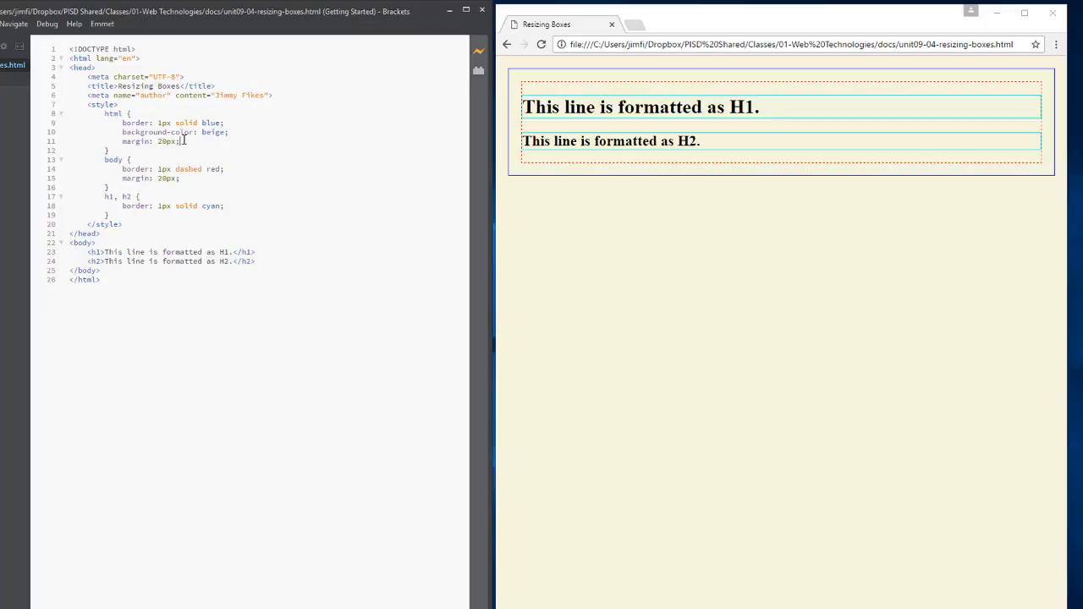
pyautogui.moveTo(193, 141)
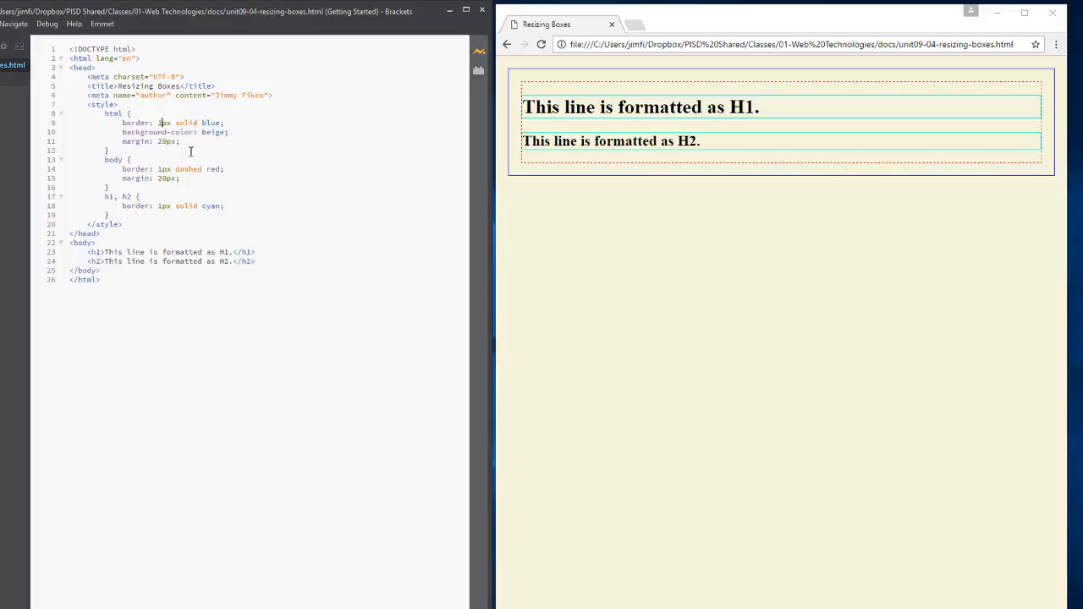
# Step: Change the html border from 1px to 10px solid blue
pyautogui.write('0')
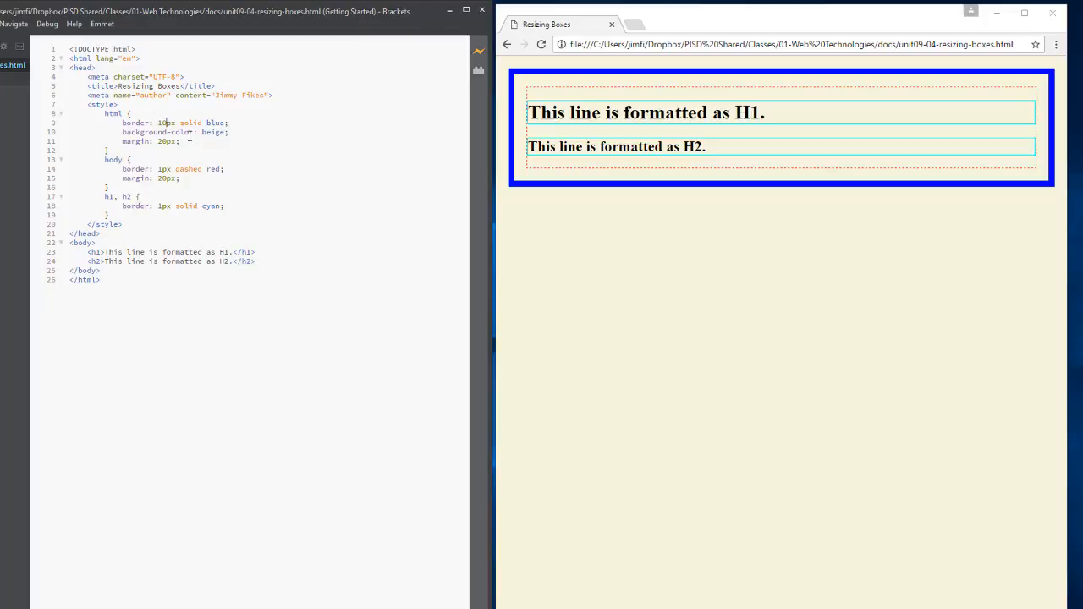
pyautogui.moveTo(163, 168)
pyautogui.write('20')
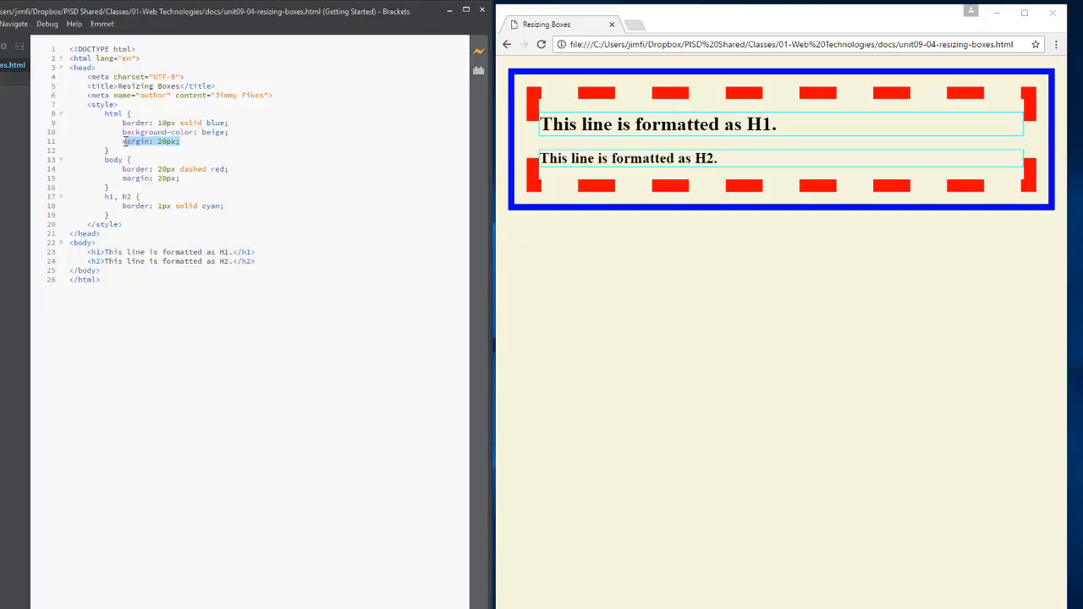
# Step: Delete the html margin declaration and the blank line it leaves
pyautogui.press('Delete')
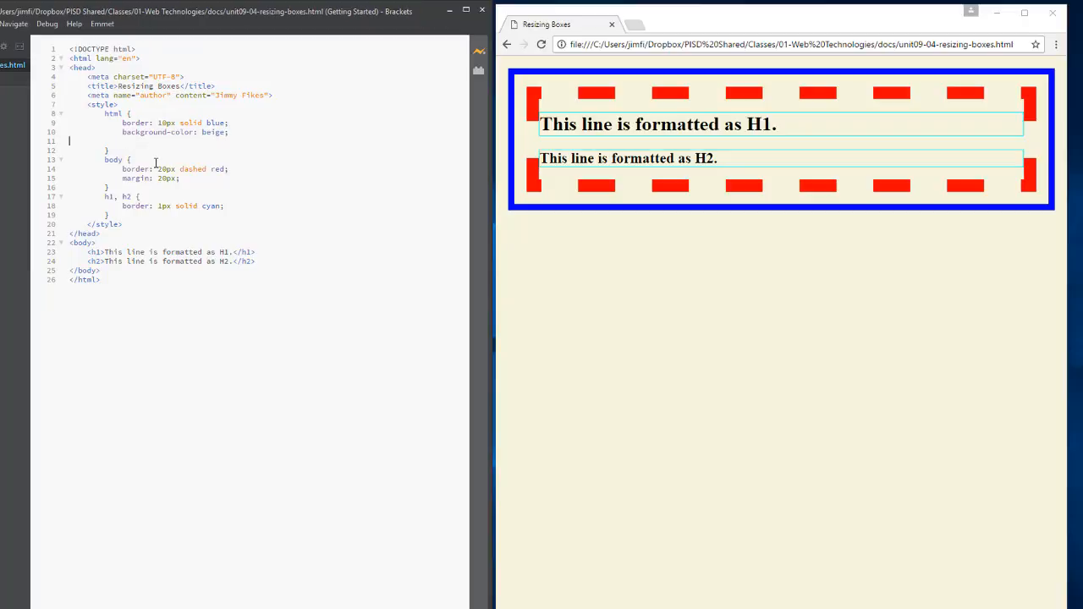
pyautogui.press('Backspace')
pyautogui.write('1')
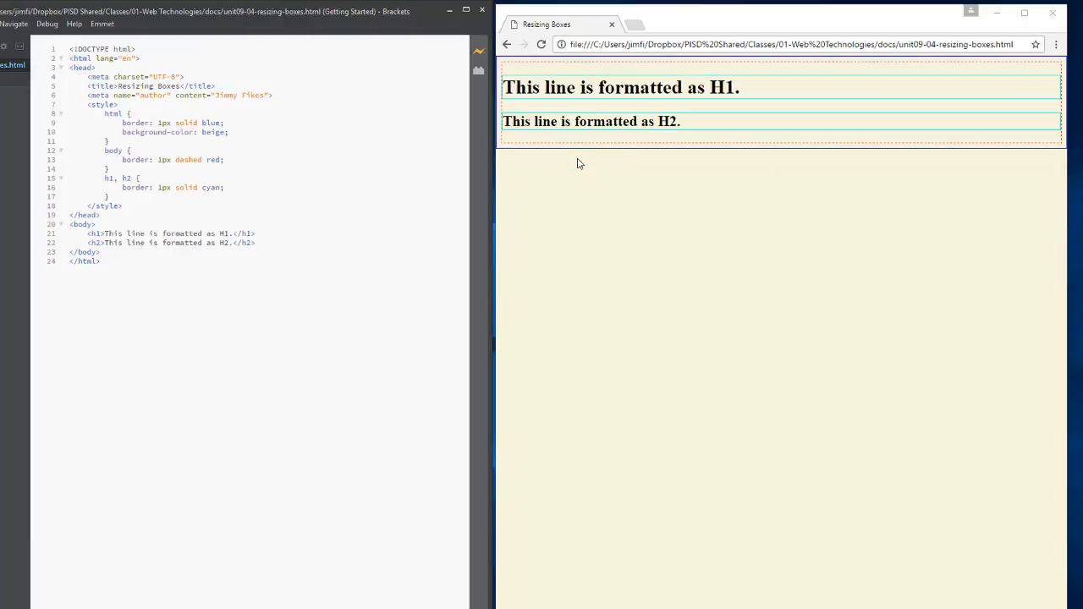
pyautogui.moveTo(578, 153)
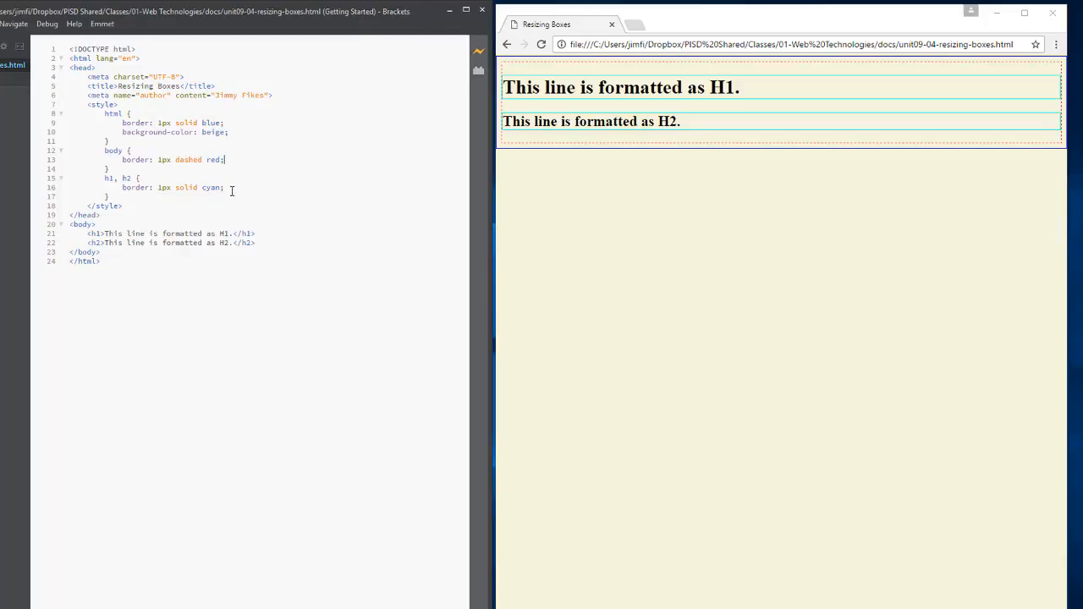
pyautogui.moveTo(226, 195)
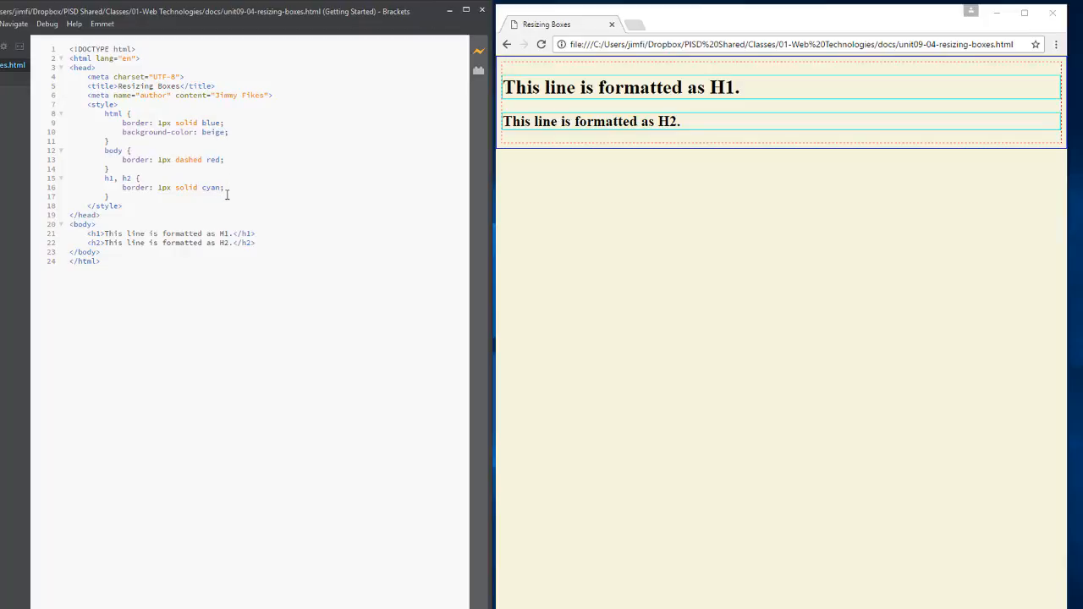
pyautogui.moveTo(512, 110)
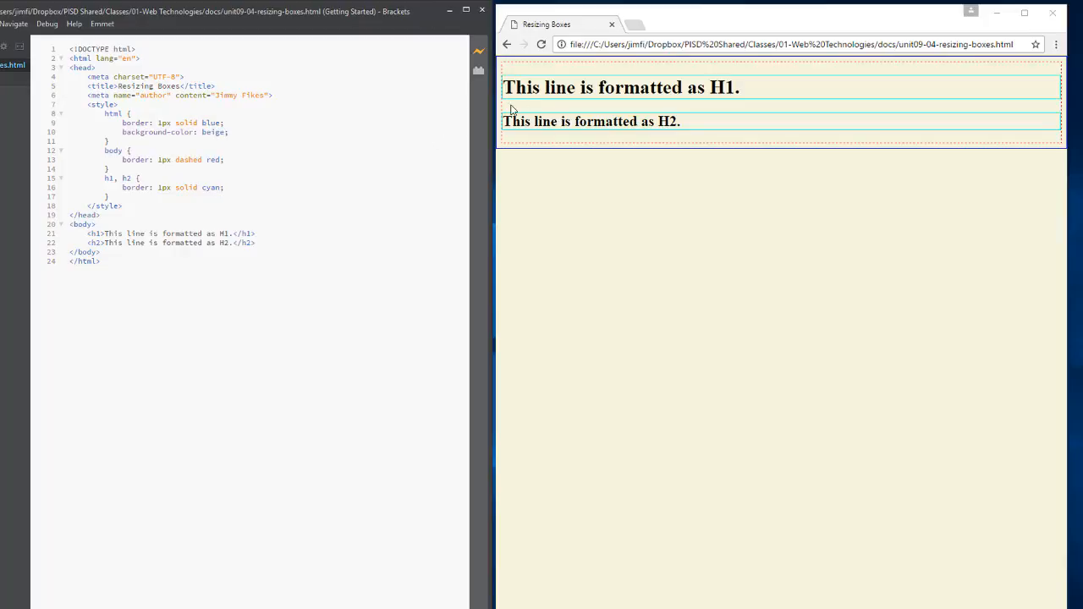
pyautogui.moveTo(1039, 93)
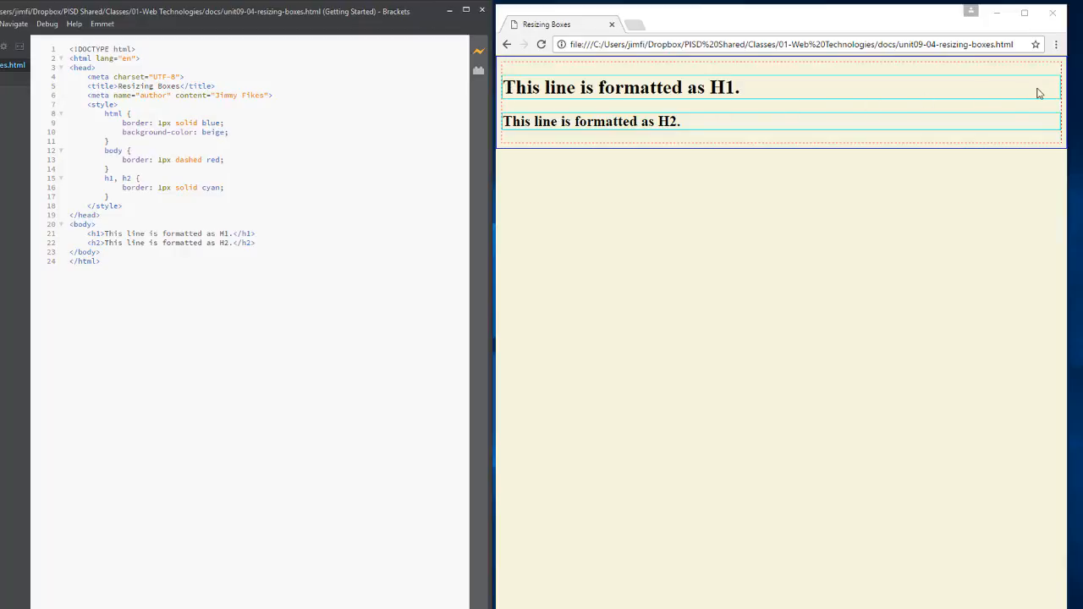
pyautogui.moveTo(720, 114)
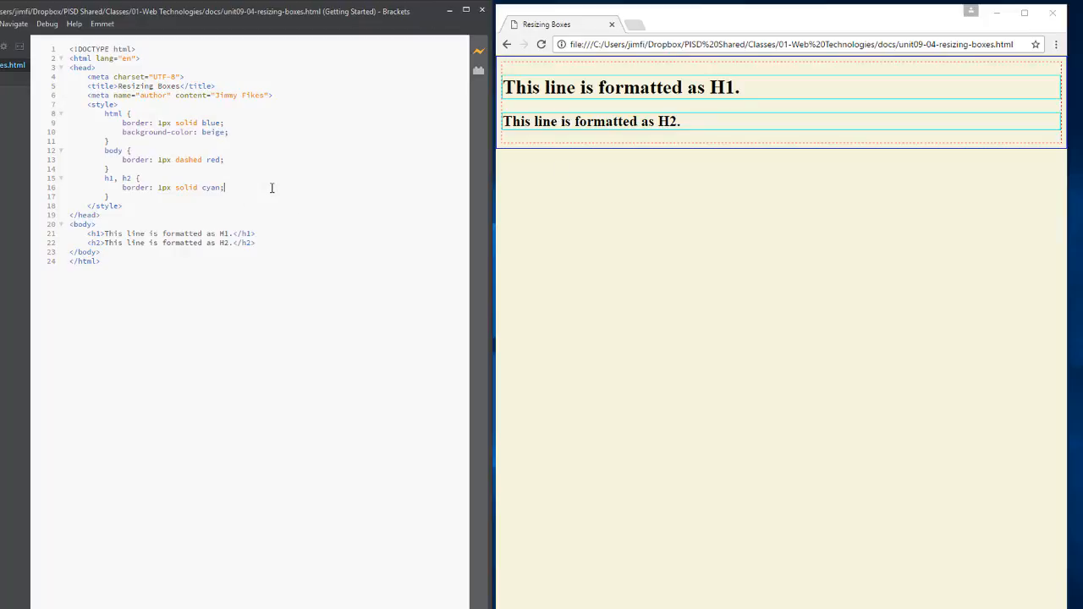
pyautogui.moveTo(89, 220)
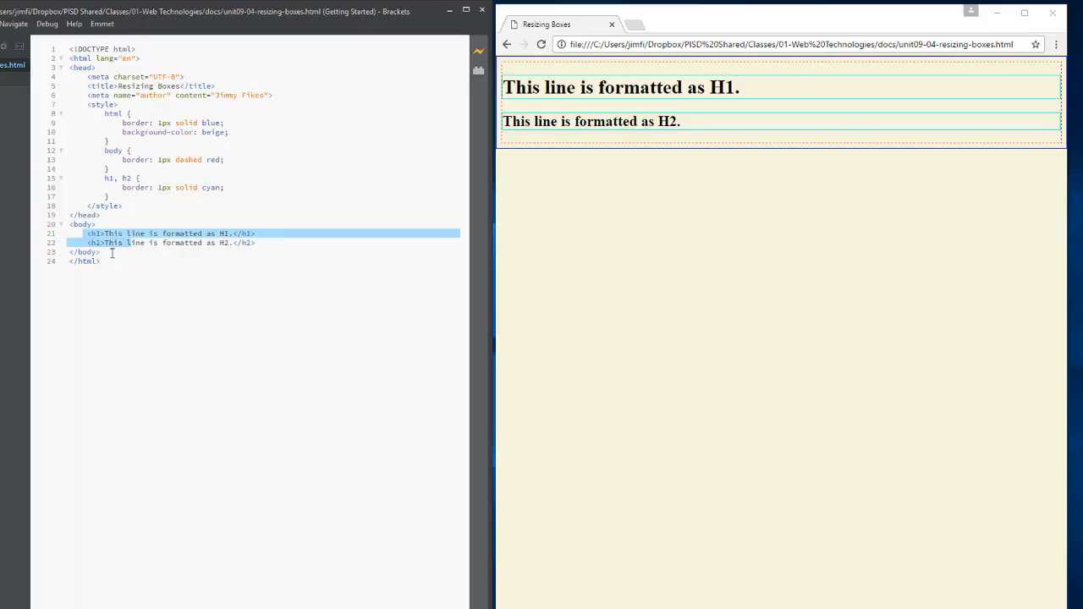
# Step: Add width: 50% on a new line after the h1, h2 border
pyautogui.click(225, 187)
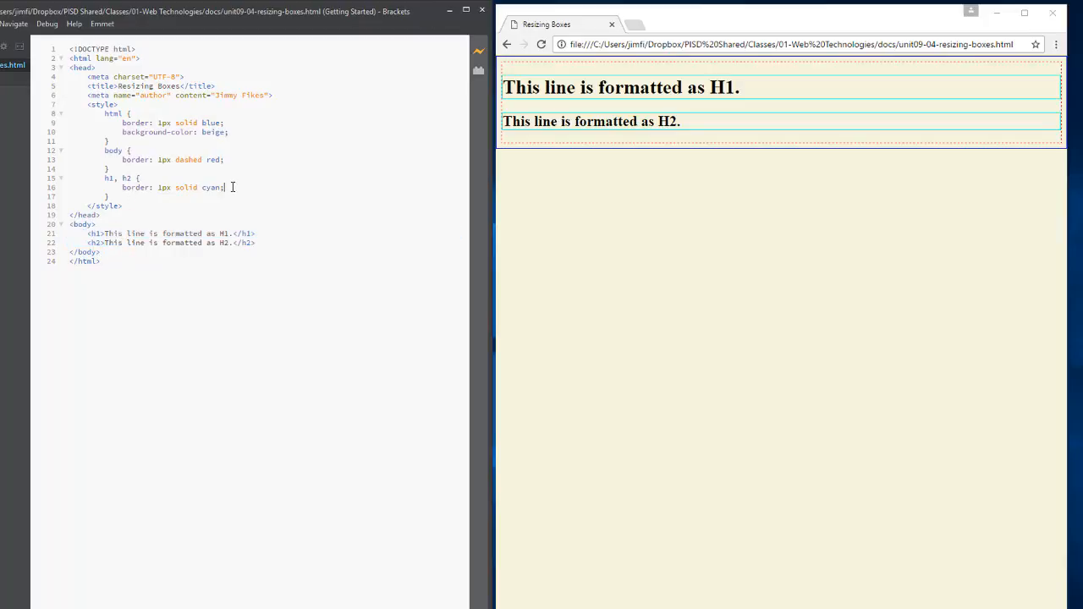
pyautogui.press('Enter')
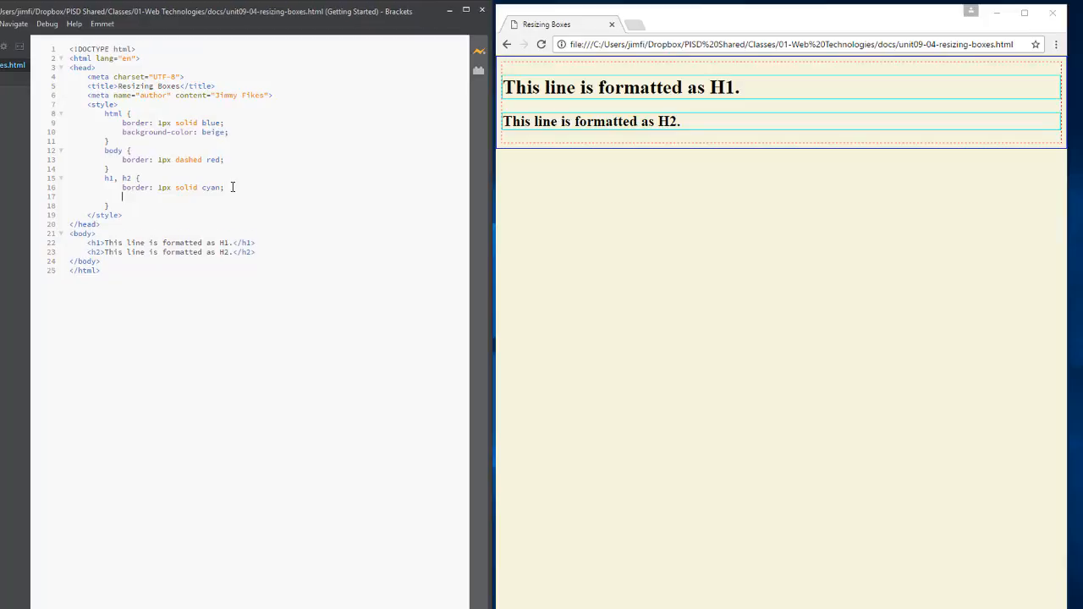
pyautogui.write('width:')
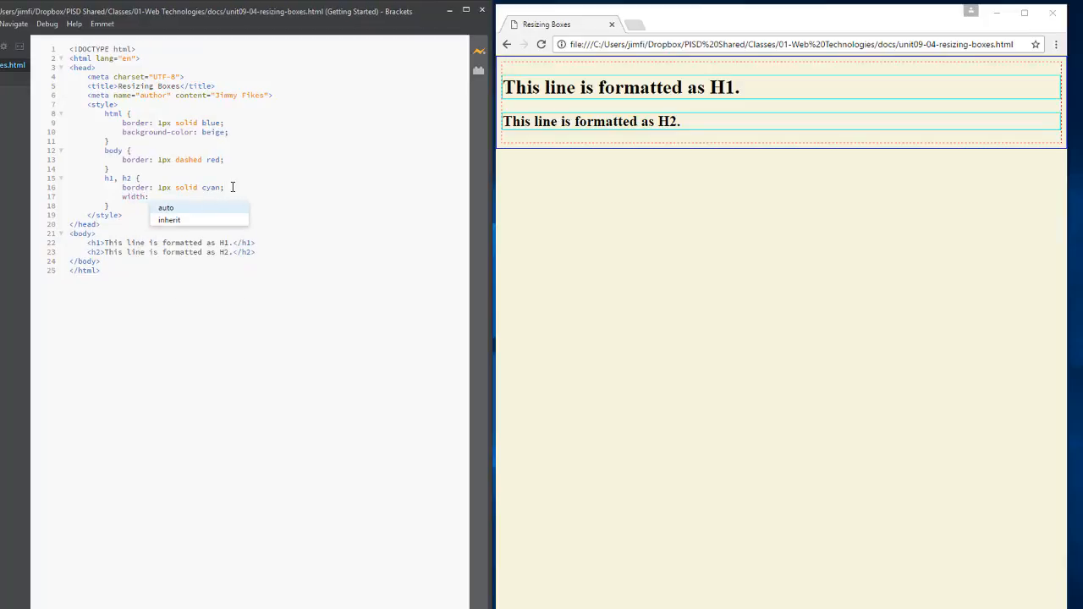
pyautogui.write('50%;')
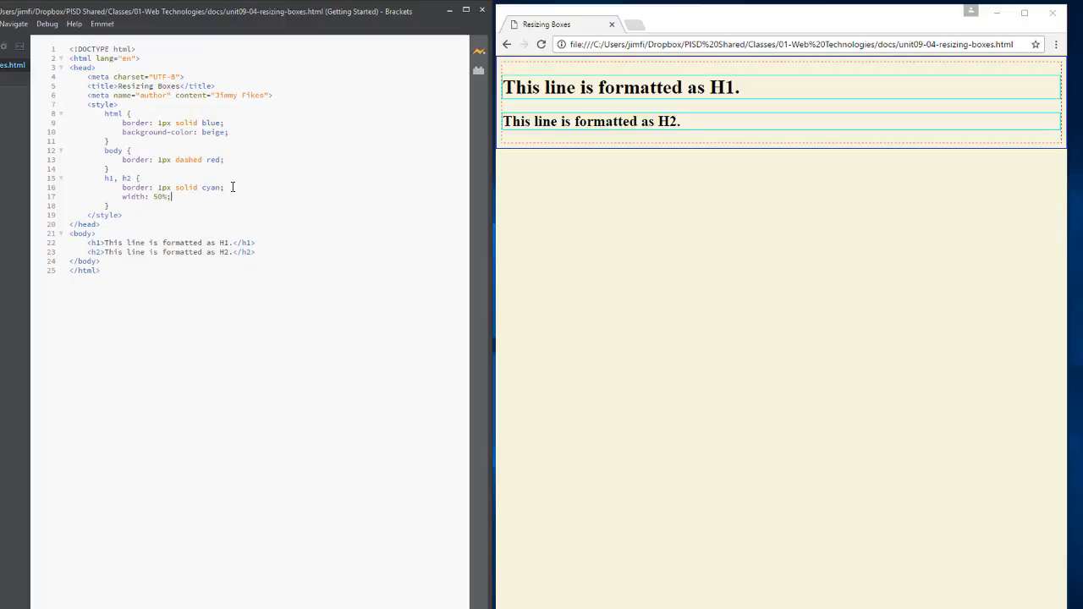
pyautogui.moveTo(292, 194)
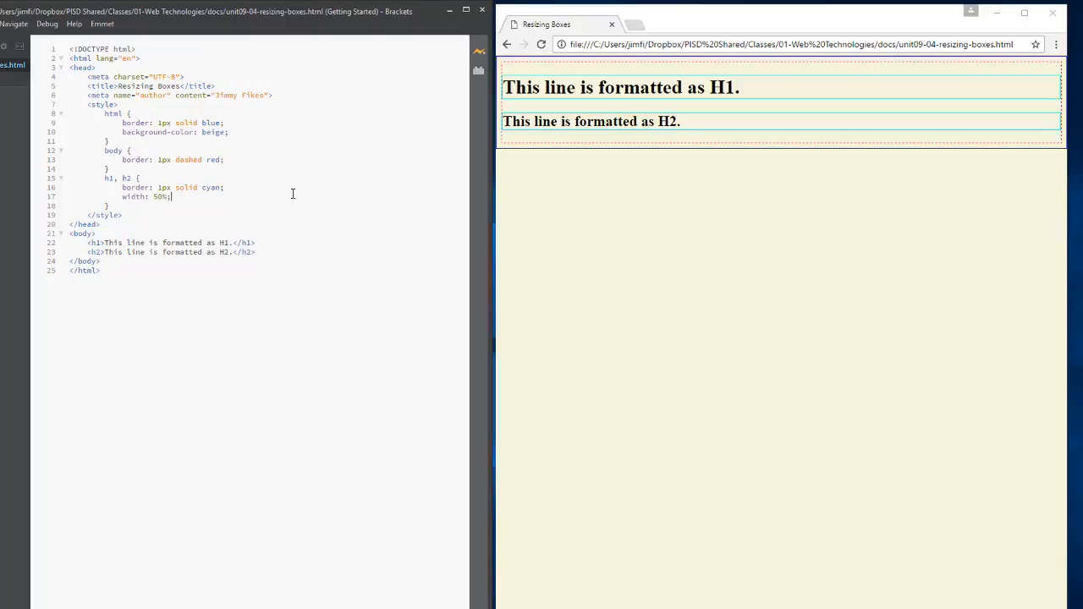
pyautogui.moveTo(302, 226)
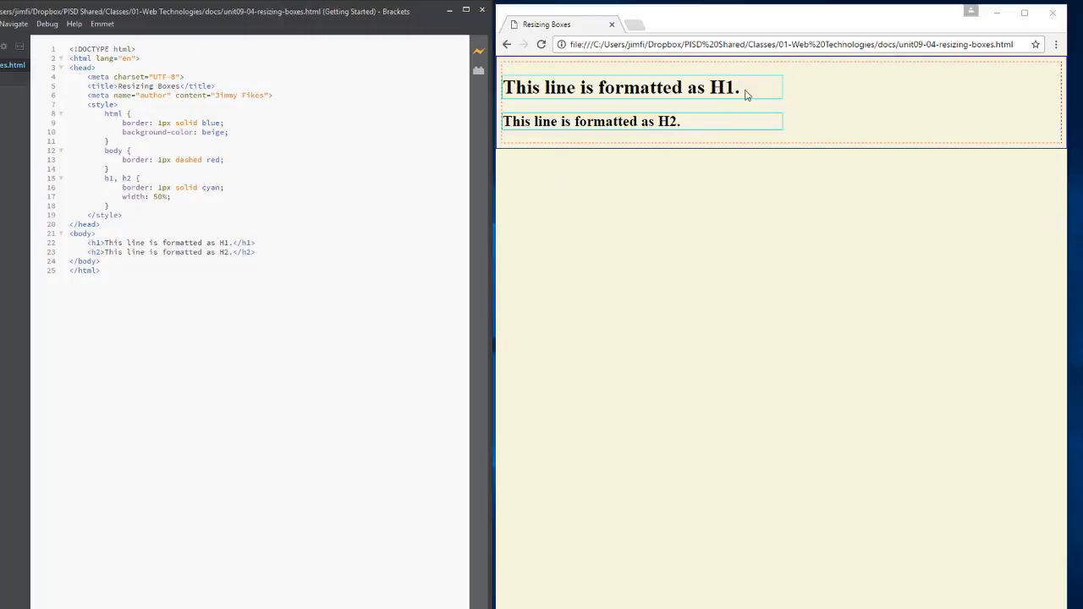
pyautogui.moveTo(820, 91)
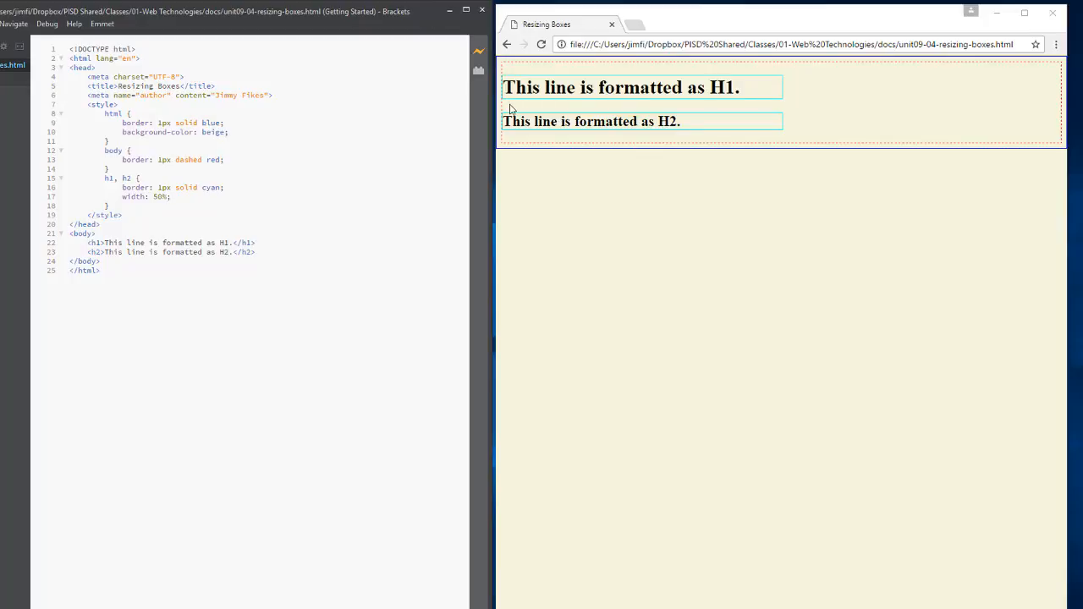
pyautogui.moveTo(1040, 111)
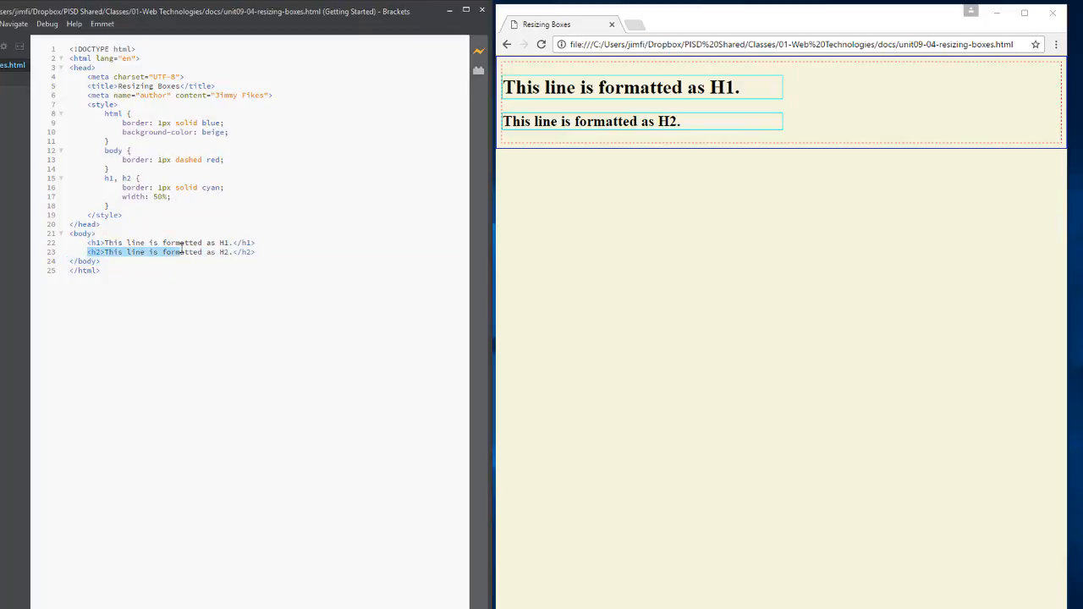
# Step: Add width: 50% below the border in the h1, h2 rule and save
pyautogui.click(88, 262)
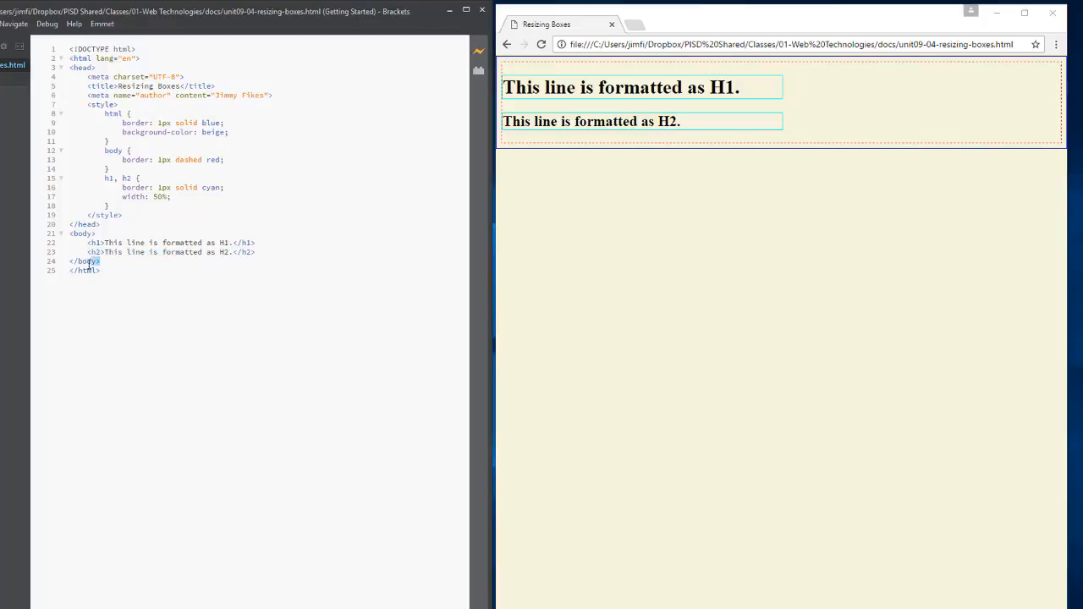
pyautogui.doubleClick(84, 261)
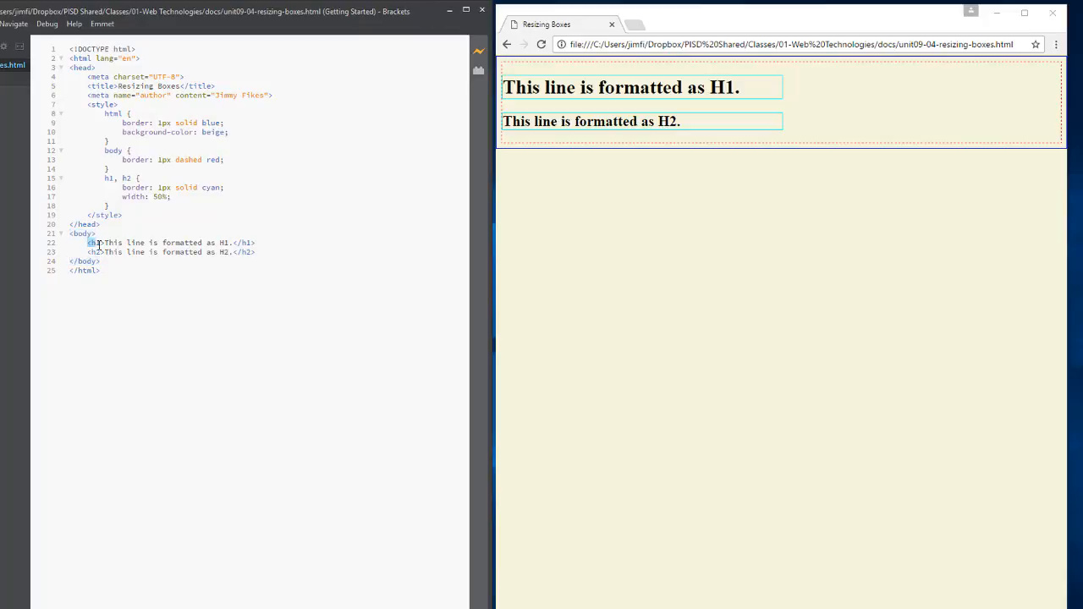
pyautogui.moveTo(88, 243); pyautogui.dragTo(162, 253)
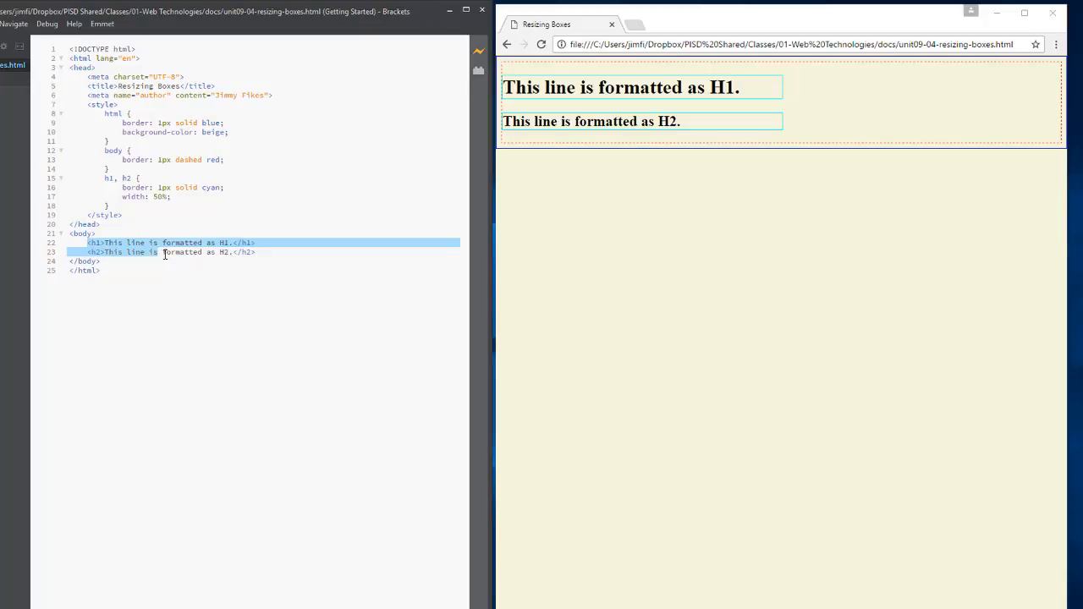
pyautogui.click(229, 252)
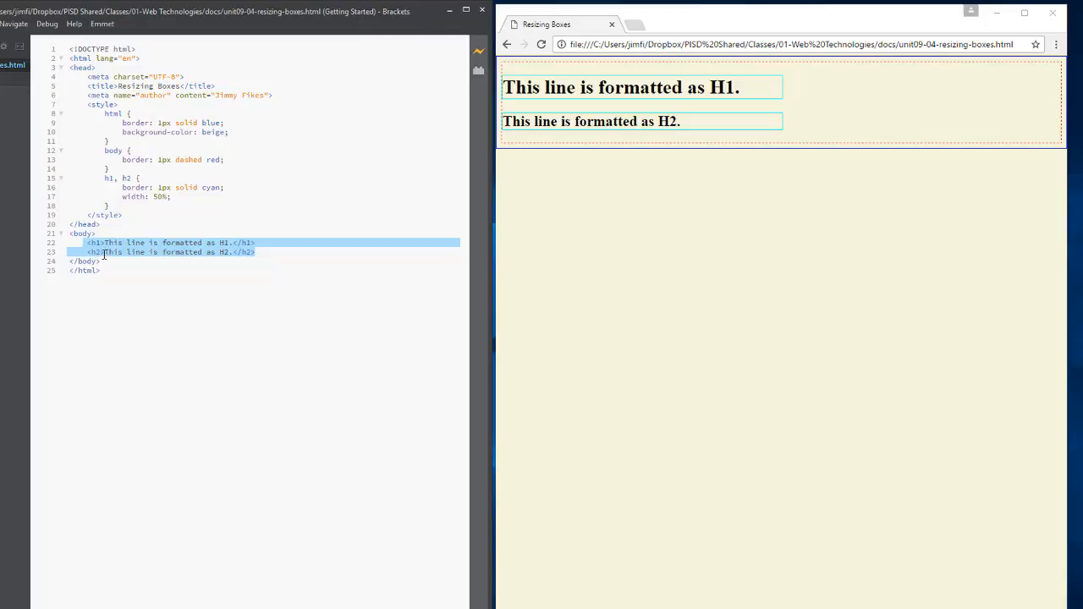
pyautogui.moveTo(160, 225)
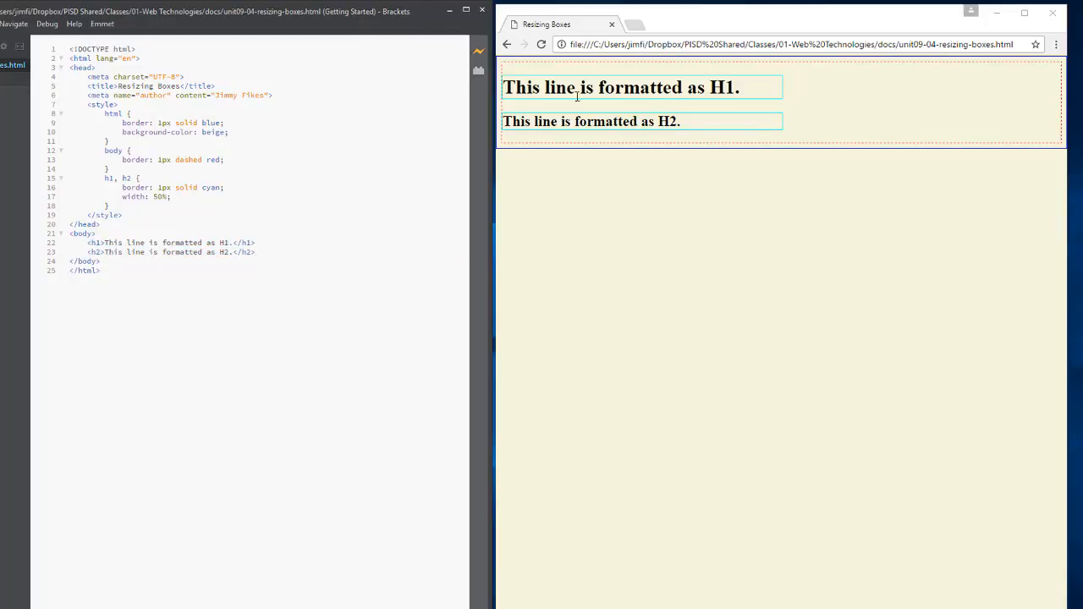
pyautogui.moveTo(831, 99)
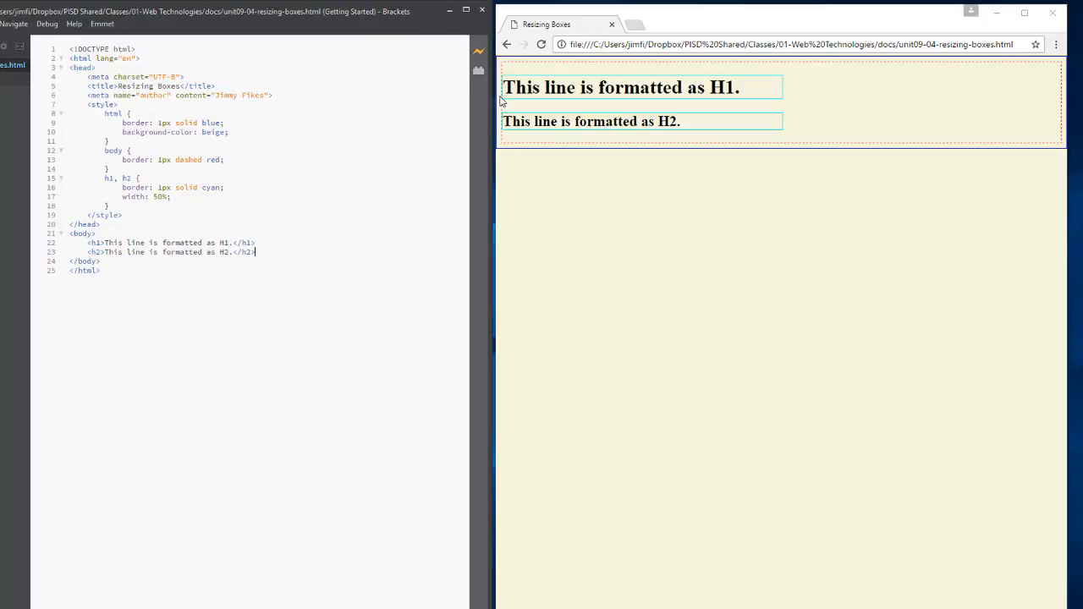
pyautogui.moveTo(512, 105)
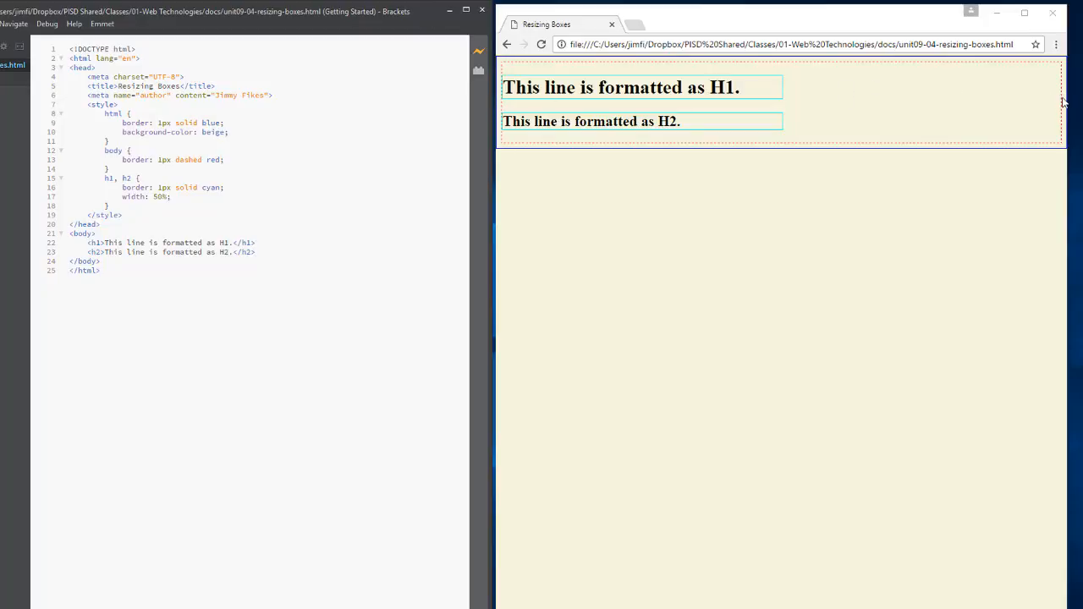
pyautogui.click(172, 197)
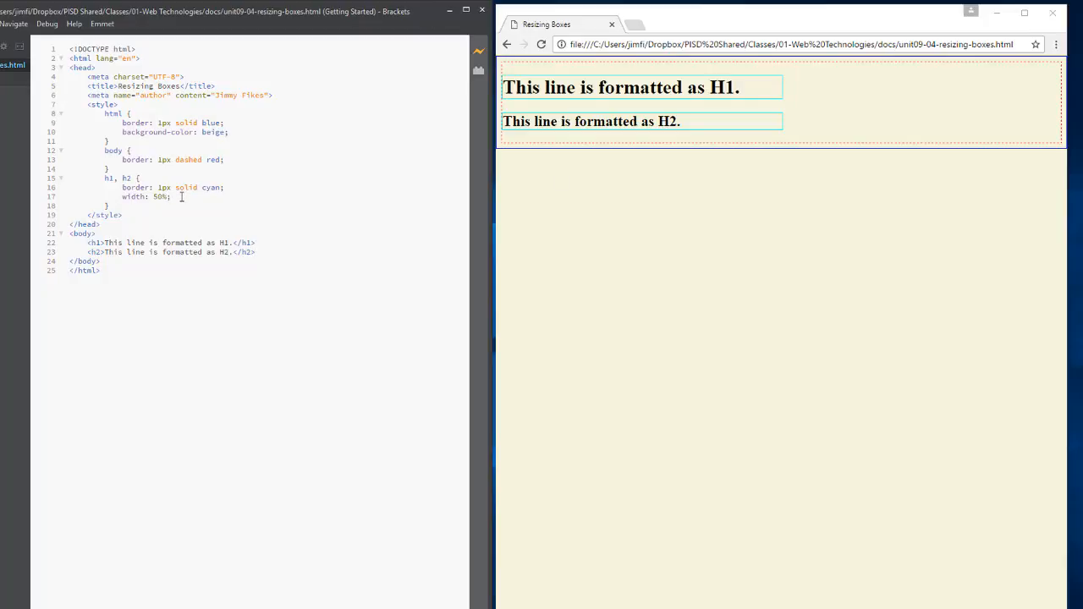
pyautogui.moveTo(504, 146)
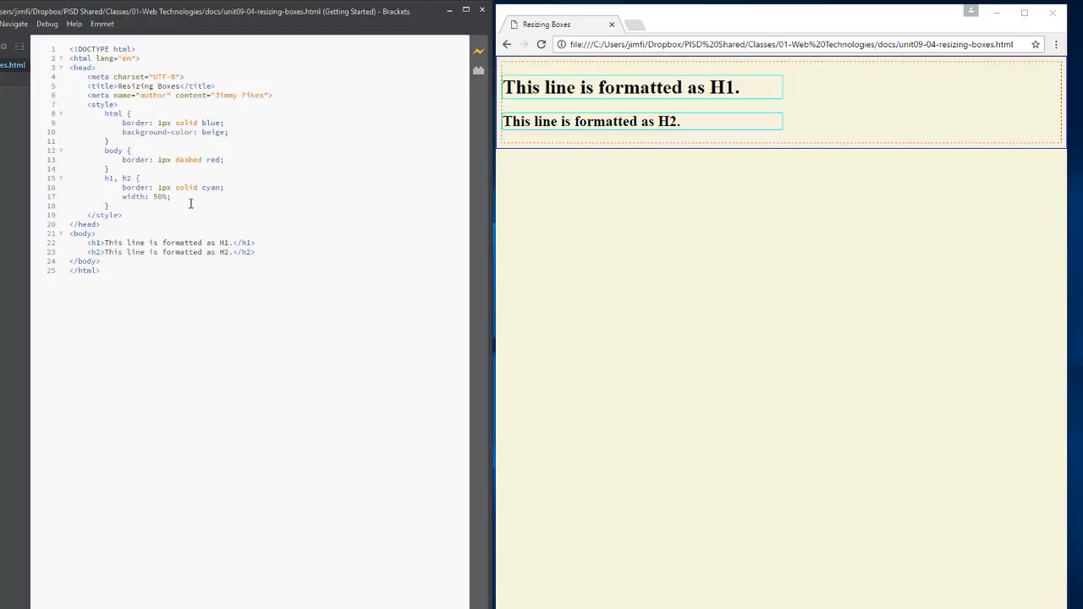
# Step: Add float: left on a new line after width: 50% in the h1, h2 rule
pyautogui.press('Enter')
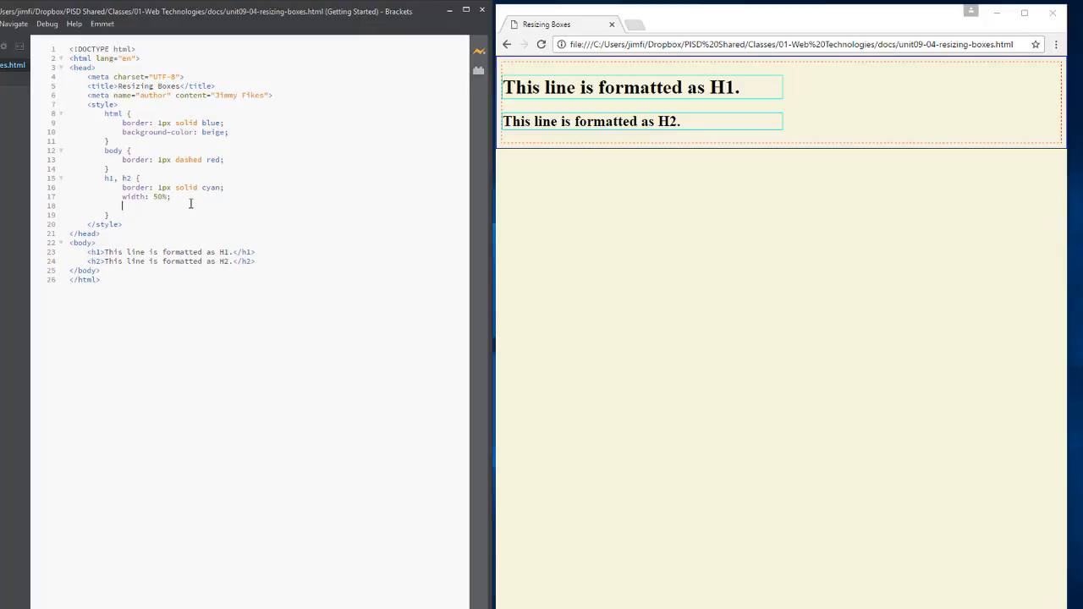
pyautogui.moveTo(779, 92)
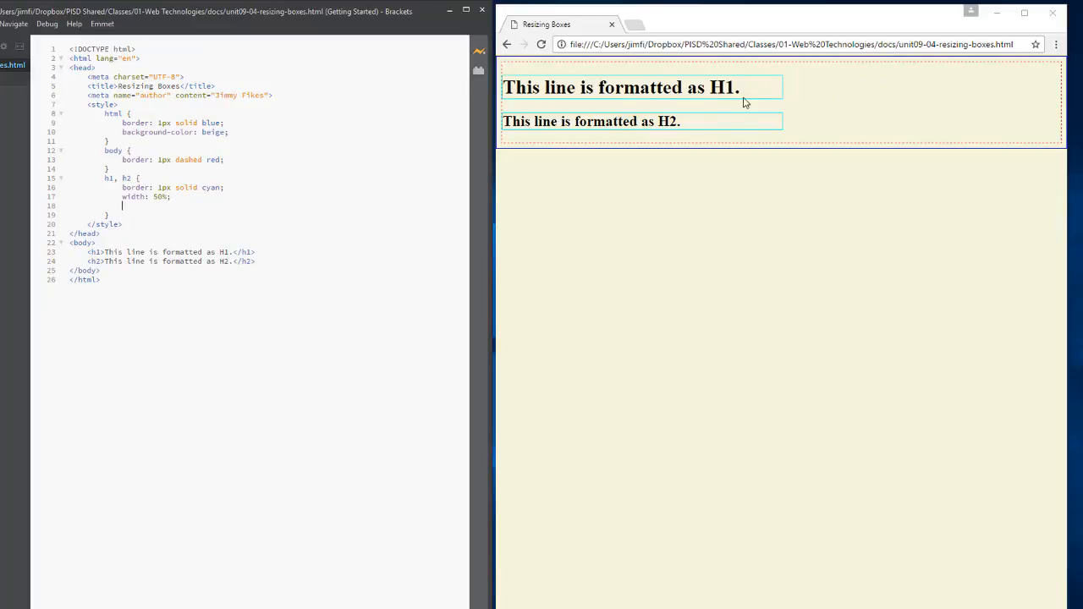
pyautogui.moveTo(772, 103)
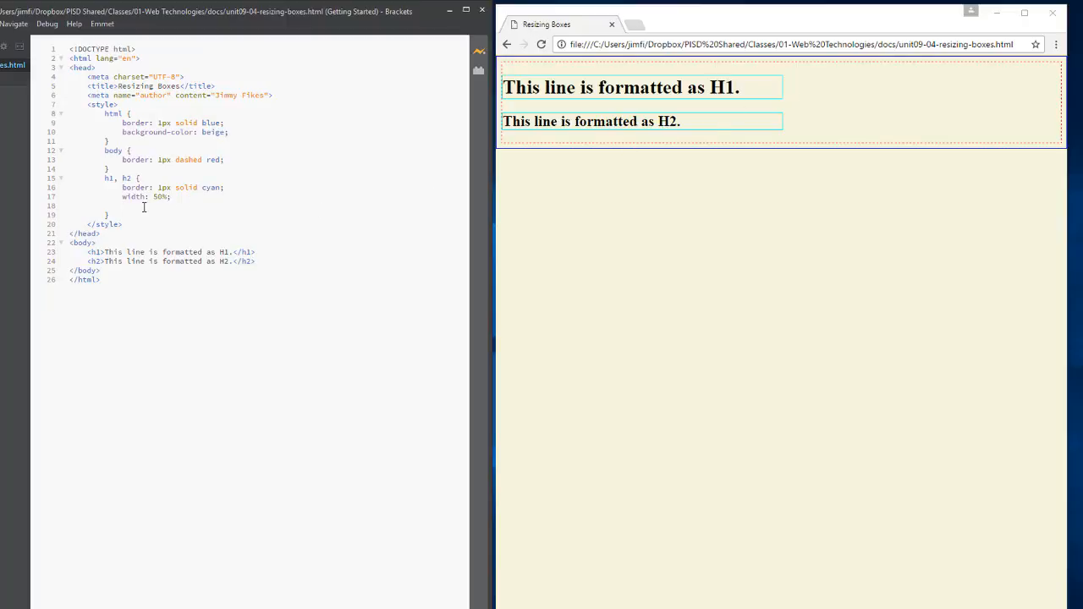
pyautogui.moveTo(242, 201)
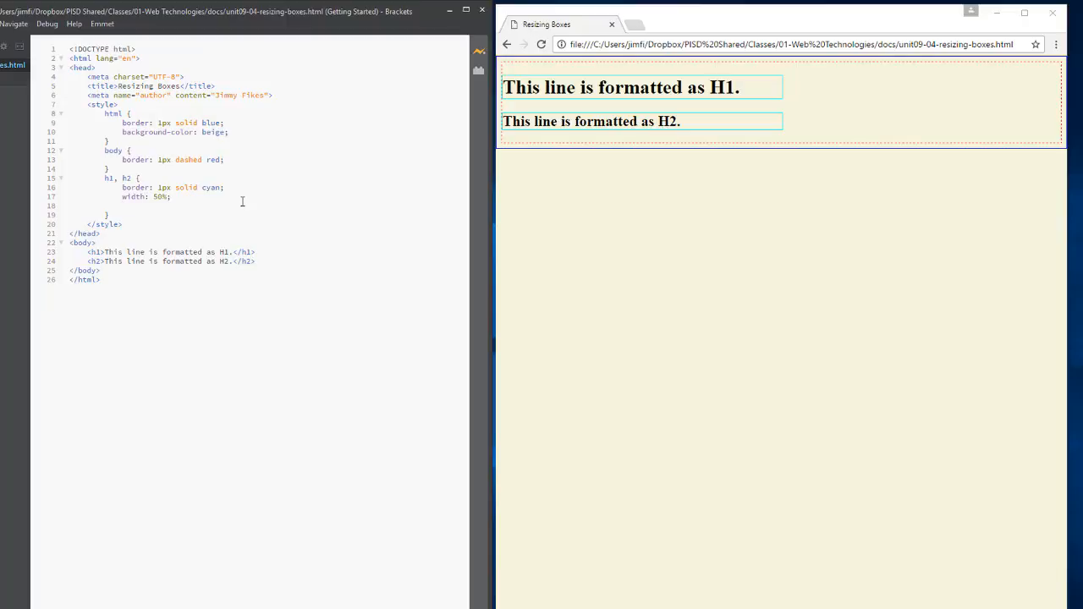
pyautogui.write('float: left;')
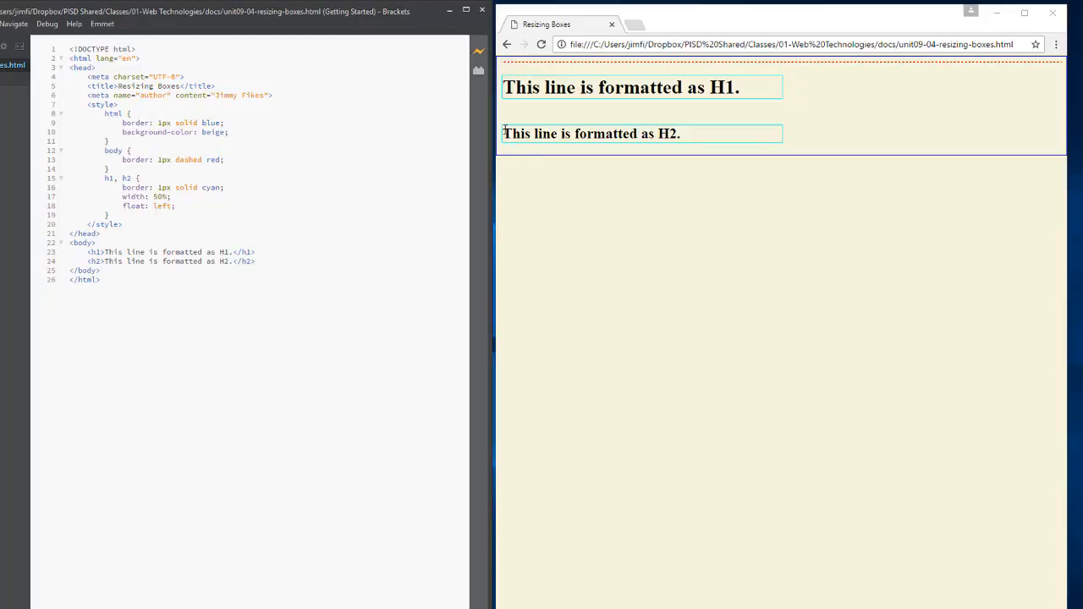
pyautogui.moveTo(565, 128)
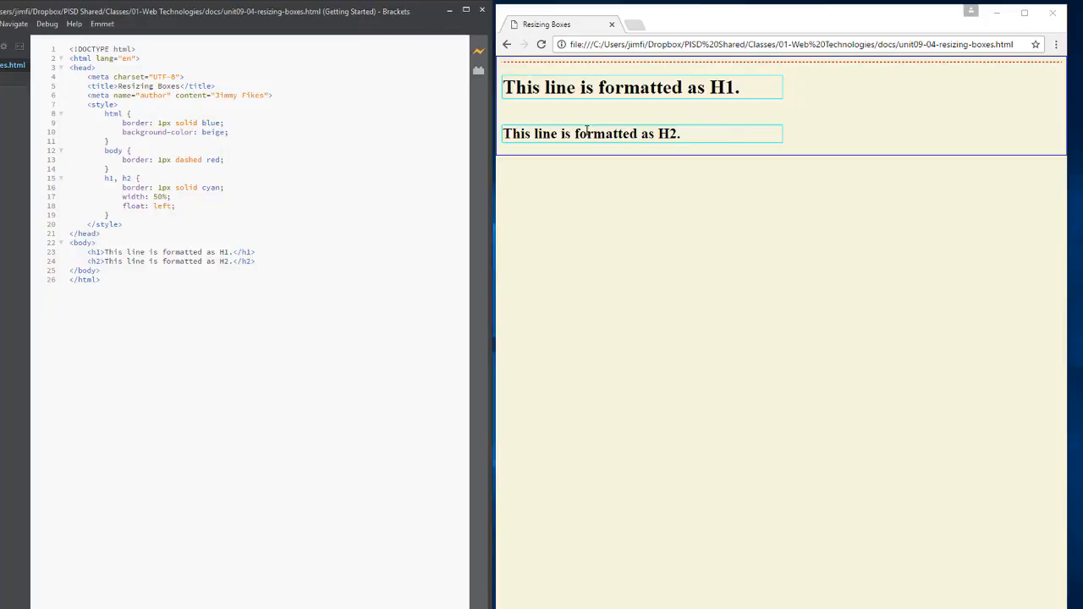
pyautogui.moveTo(777, 137)
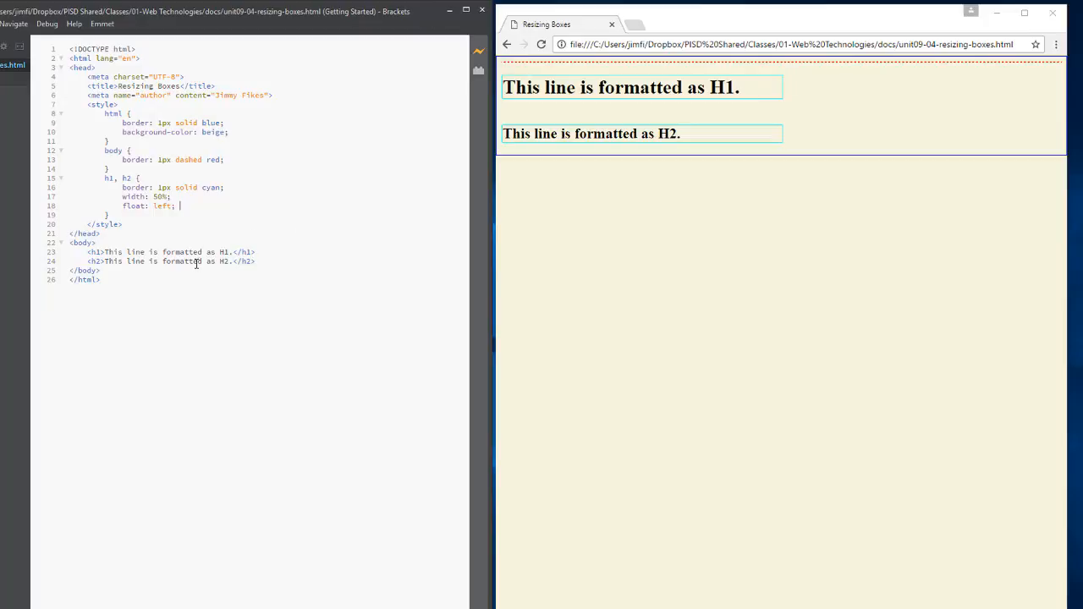
pyautogui.moveTo(142, 180)
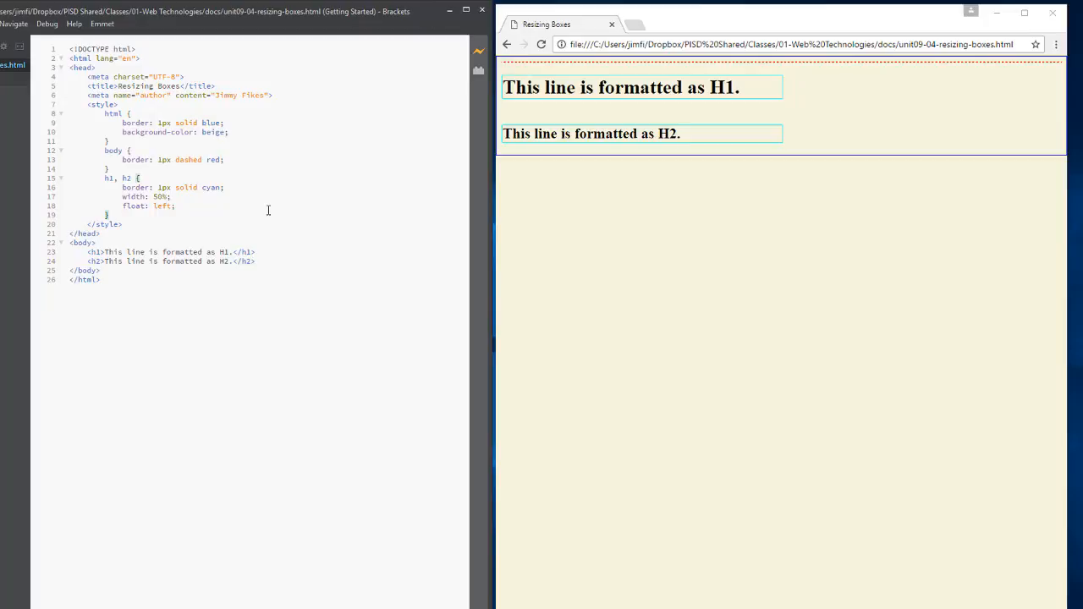
# Step: Insert a blank line after the h1, h2 opening brace and put the caret on the border width
pyautogui.click(138, 178)
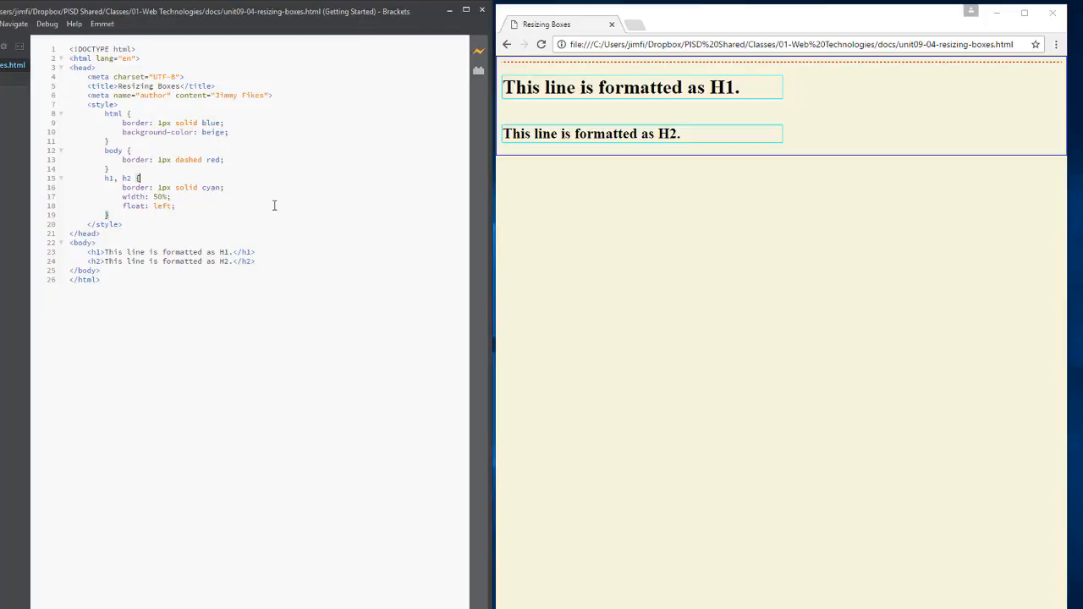
pyautogui.press('Enter')
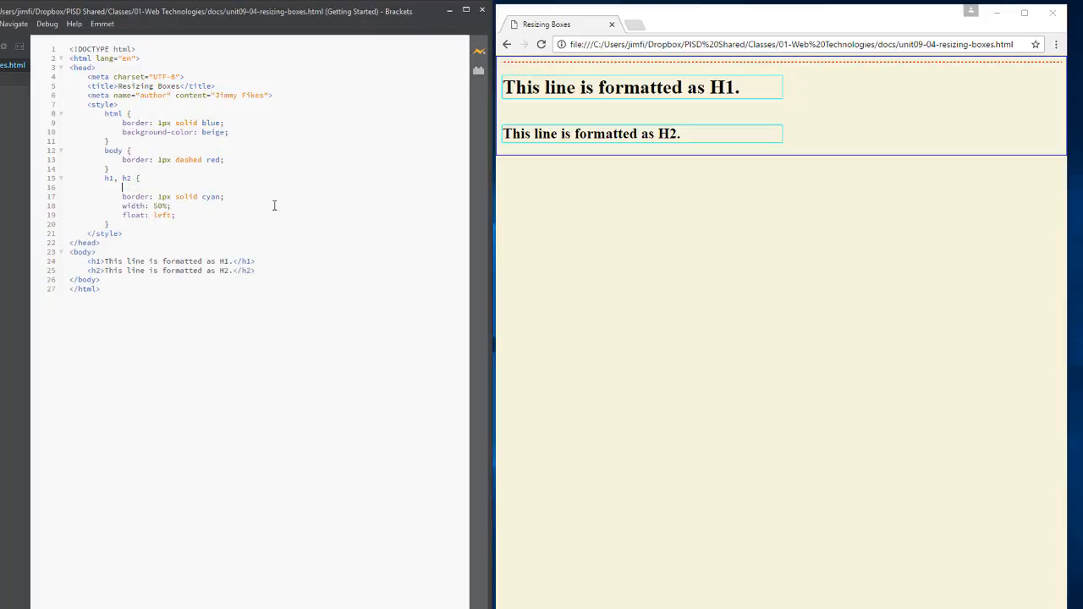
pyautogui.moveTo(630, 167)
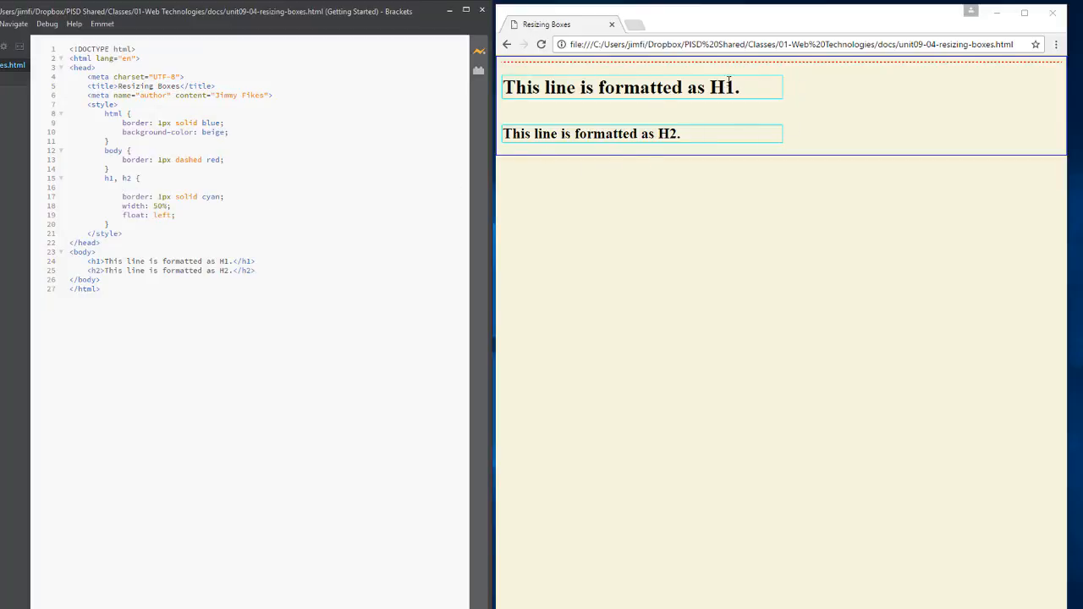
pyautogui.moveTo(634, 113)
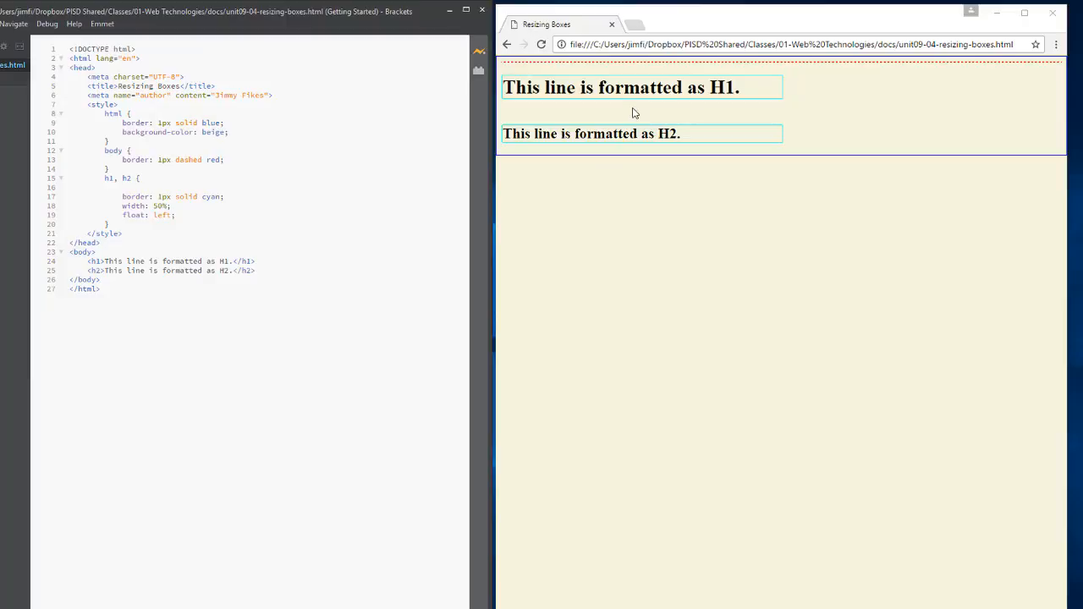
pyautogui.moveTo(771, 104)
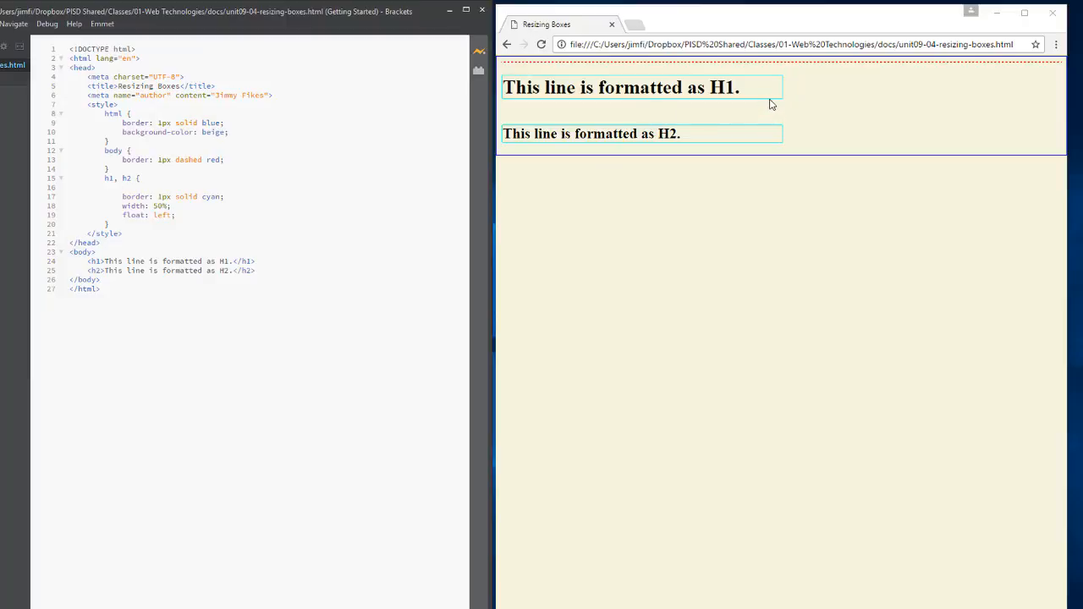
pyautogui.click(186, 234)
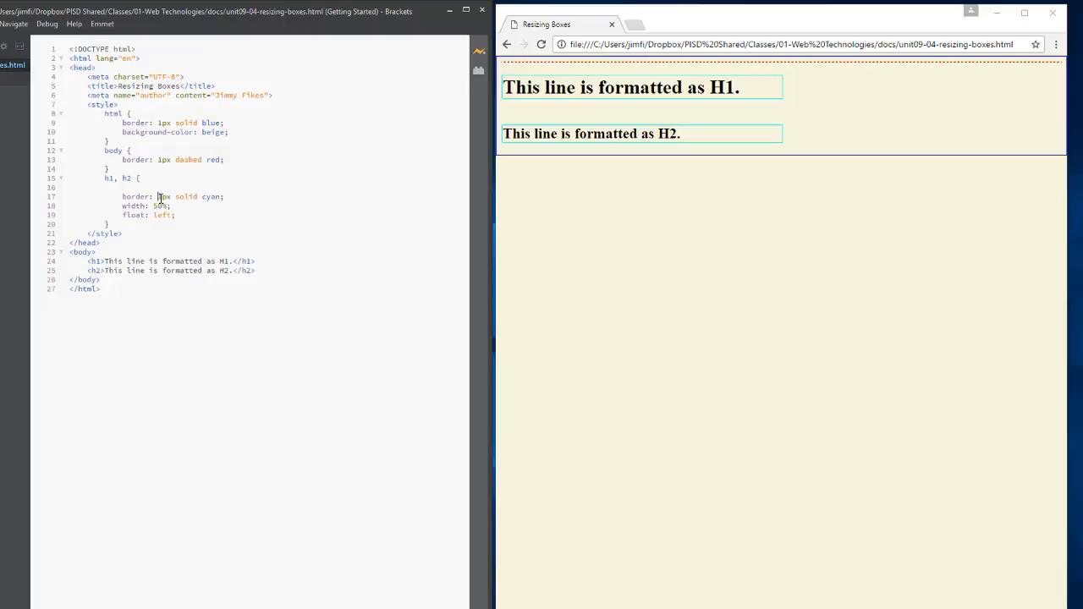
pyautogui.moveTo(183, 197)
pyautogui.write('0')
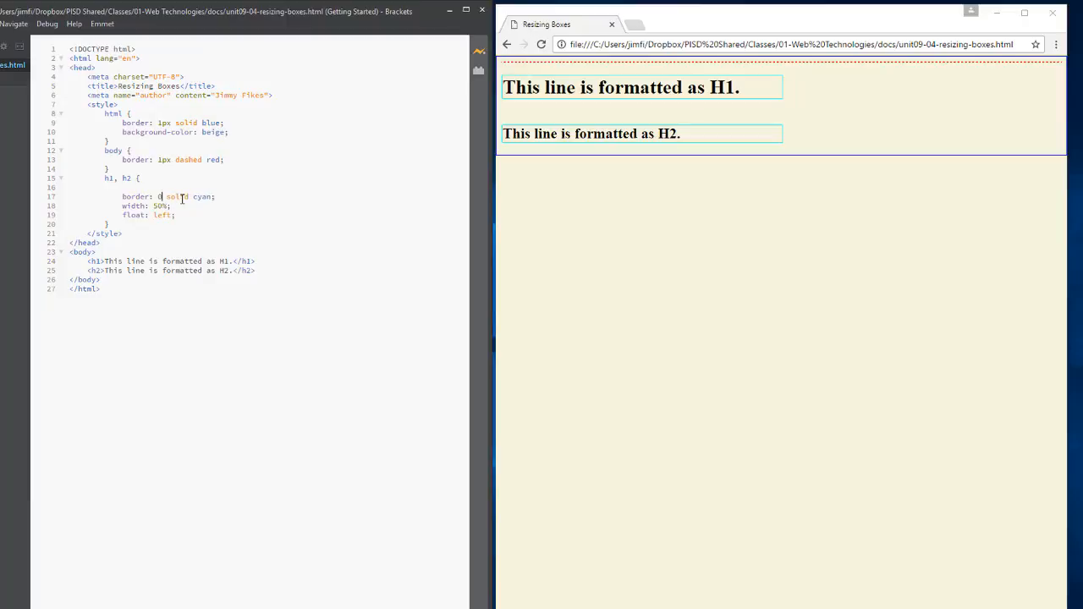
pyautogui.moveTo(339, 207)
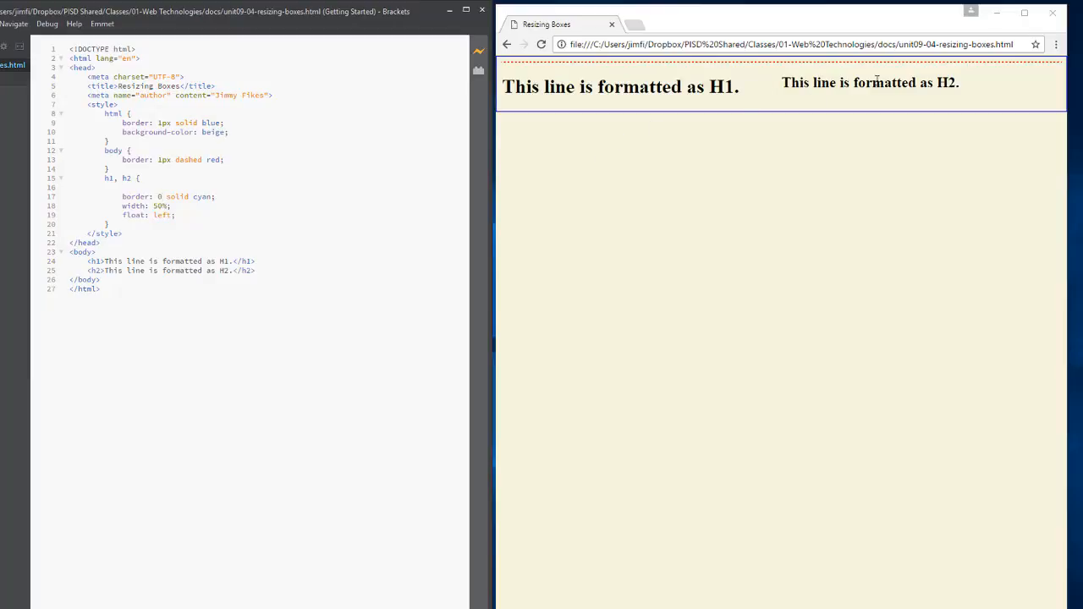
pyautogui.moveTo(669, 96)
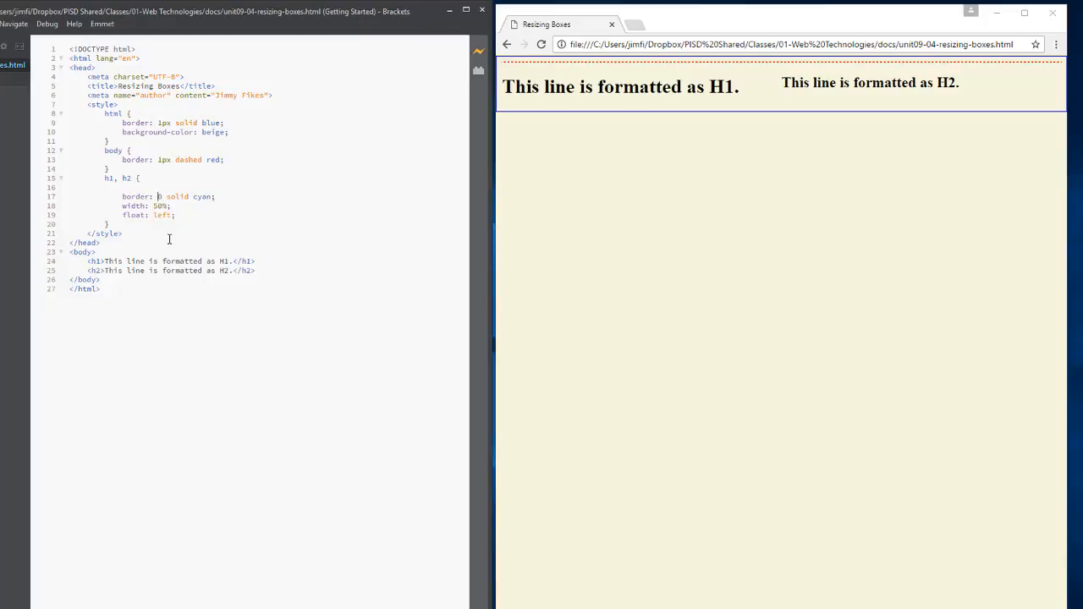
# Step: Type 1px back into the h1, h2 border width value
pyautogui.write('1p')
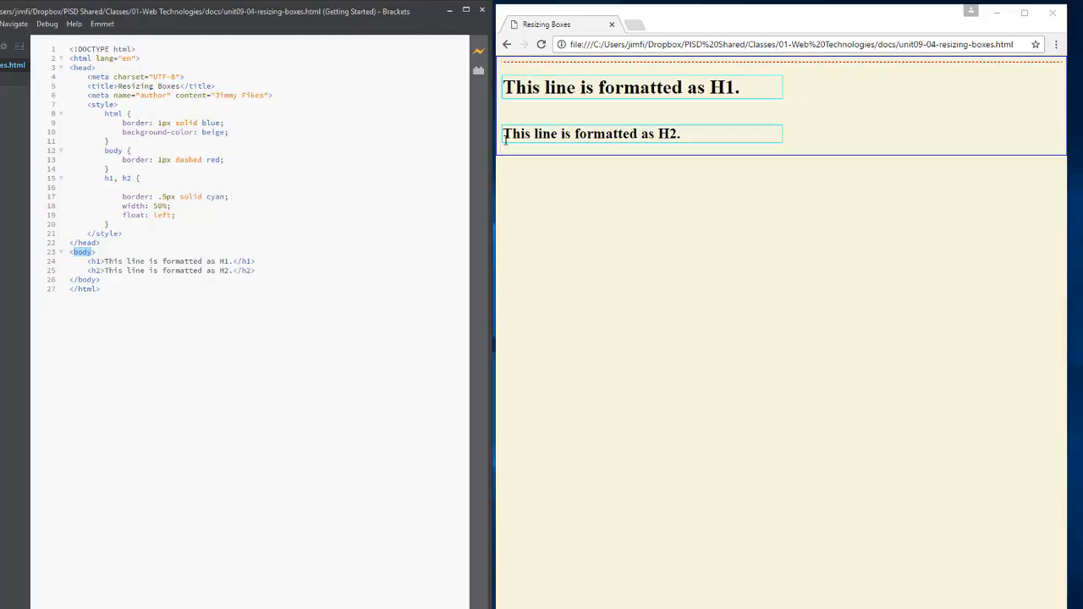
pyautogui.moveTo(538, 138)
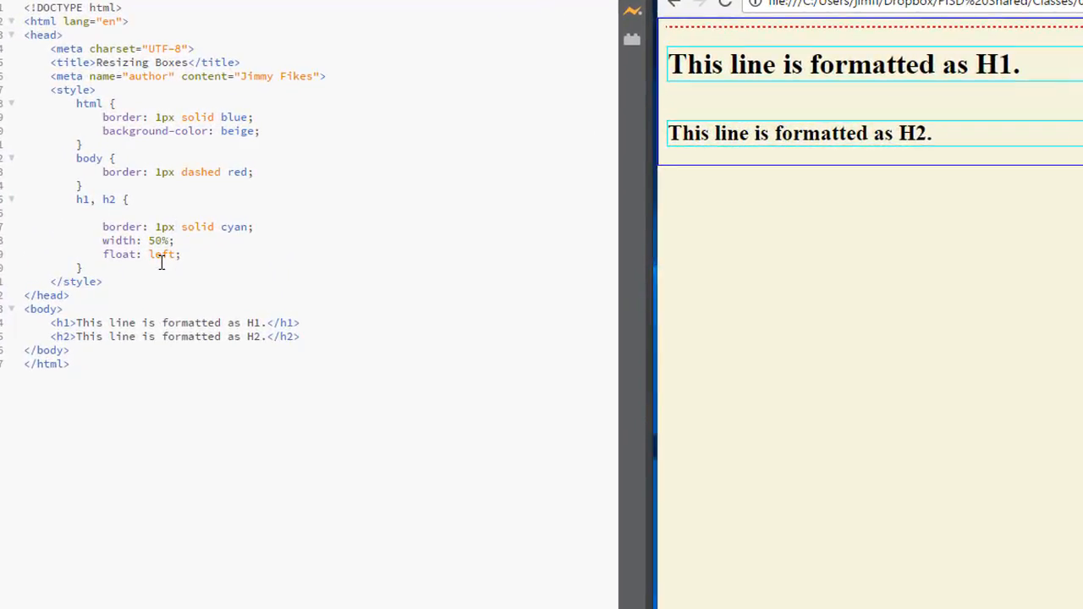
# Step: Add box-sizing: border-box to the blank line of the h1, h2 rule
pyautogui.write('box-sizing:')
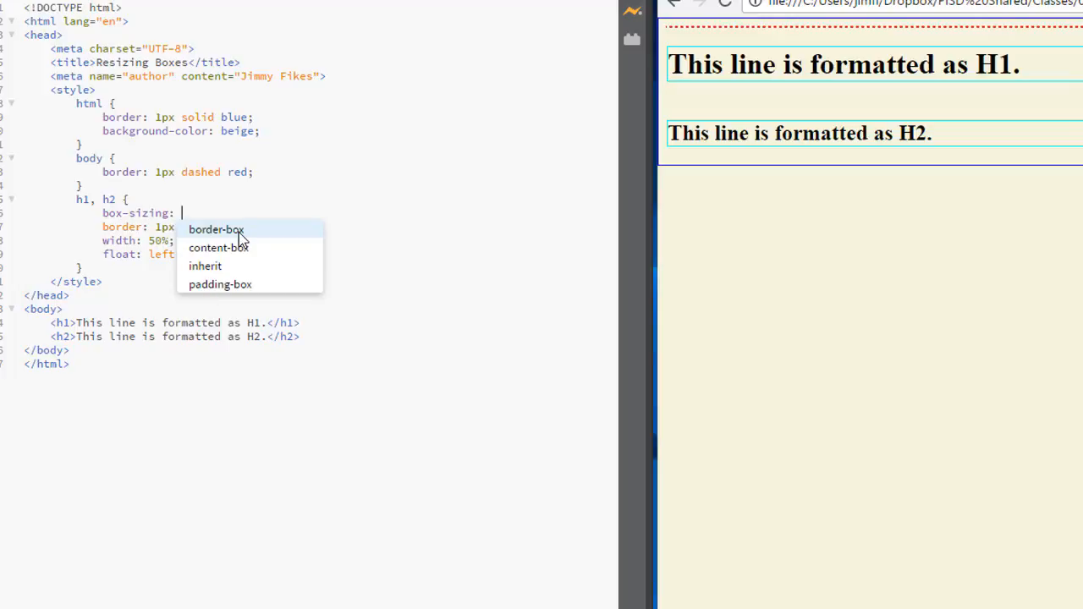
pyautogui.click(216, 229)
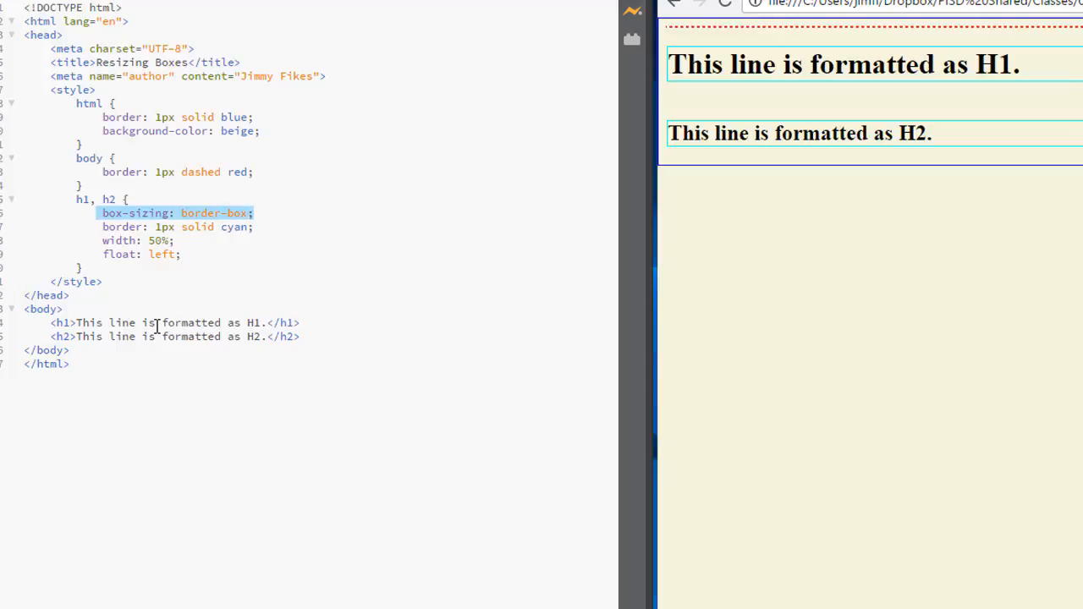
pyautogui.moveTo(246, 238)
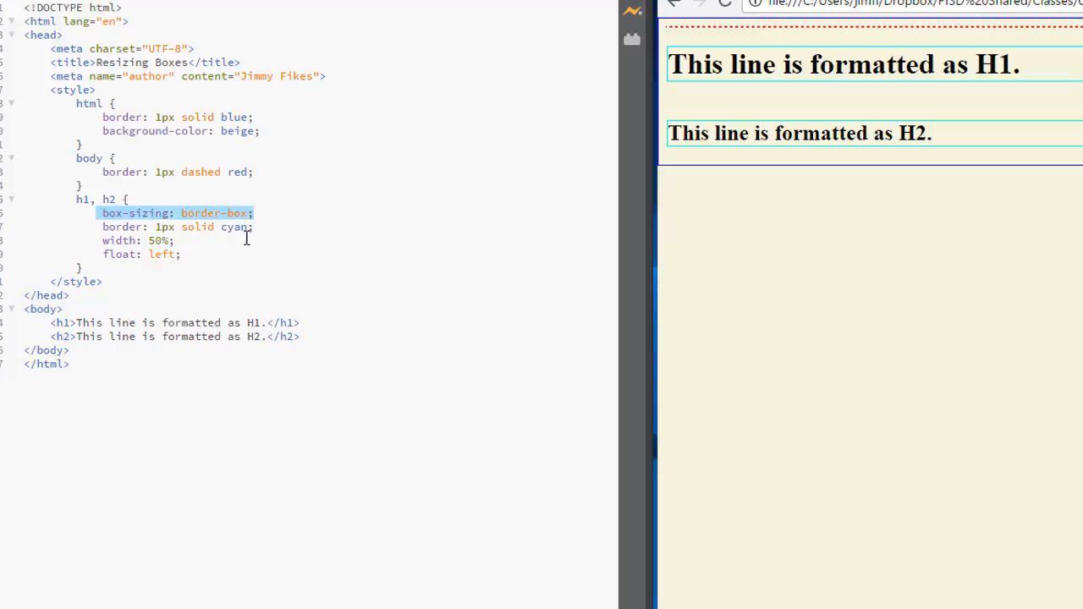
pyautogui.moveTo(182, 246)
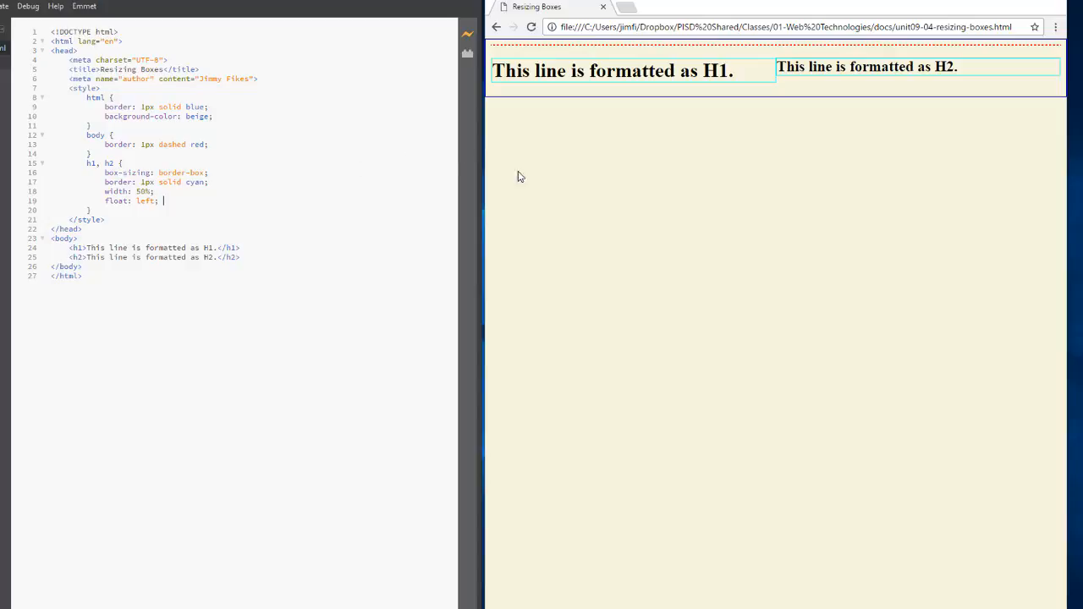
pyautogui.moveTo(605, 93)
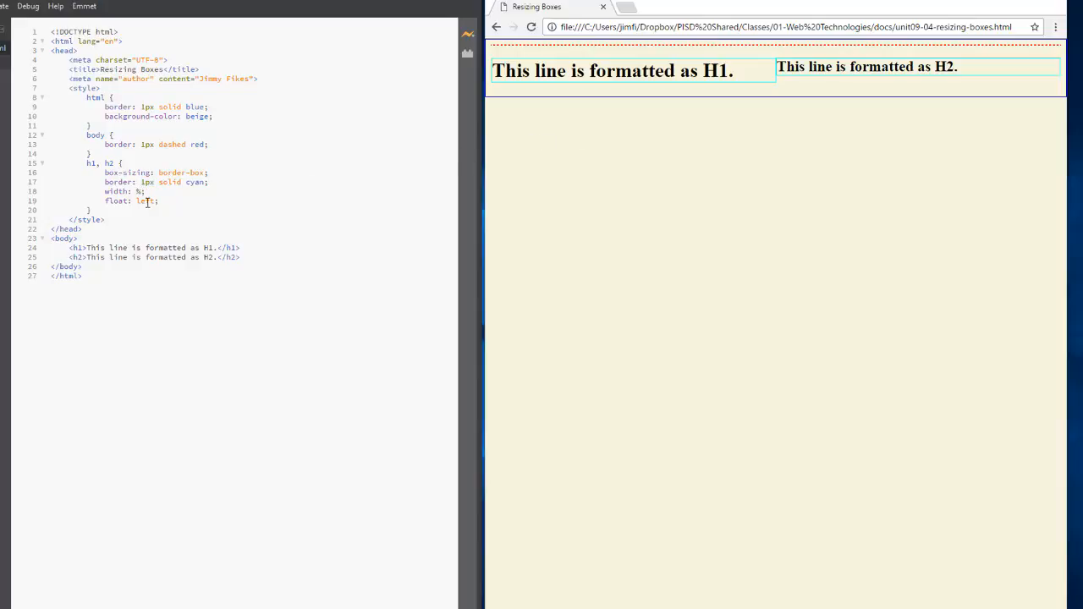
# Step: Change the h1, h2 width to 25% and select the h1 and h2 heading lines
pyautogui.write('25')
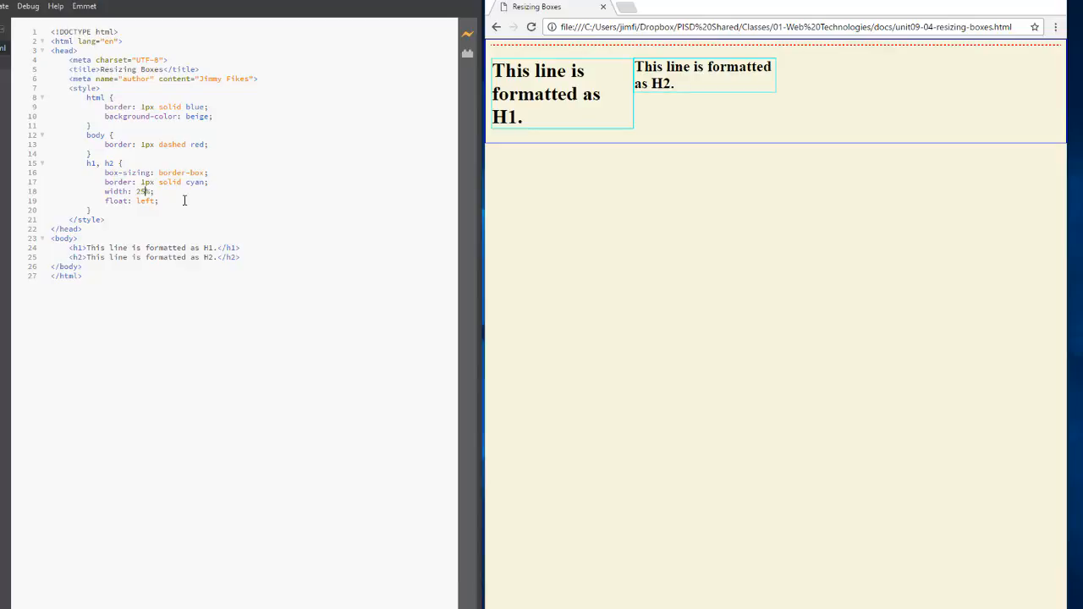
pyautogui.moveTo(144, 229)
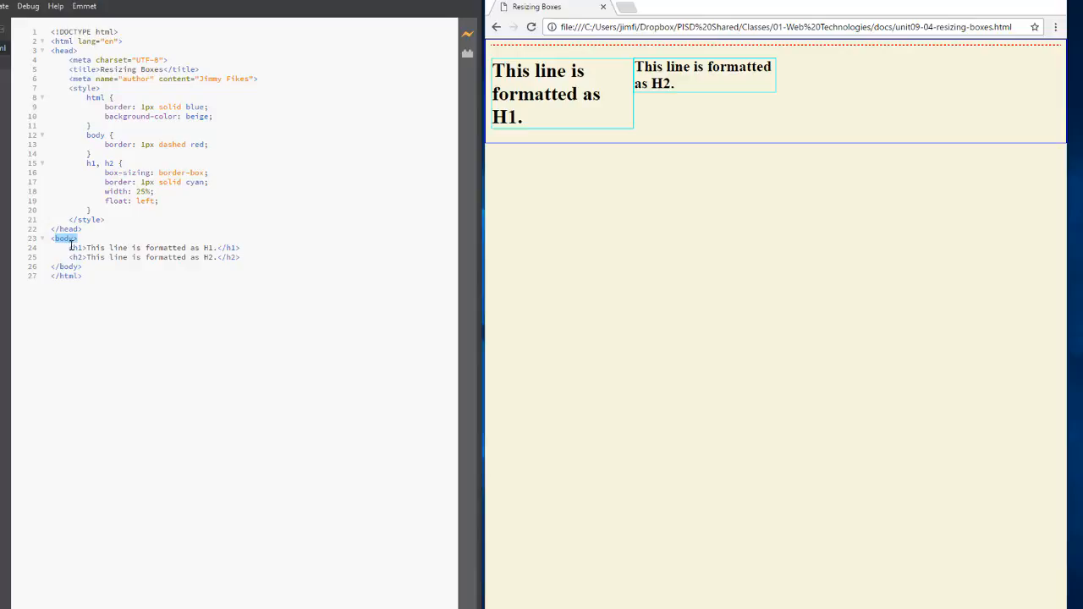
pyautogui.moveTo(72, 248); pyautogui.dragTo(105, 257)
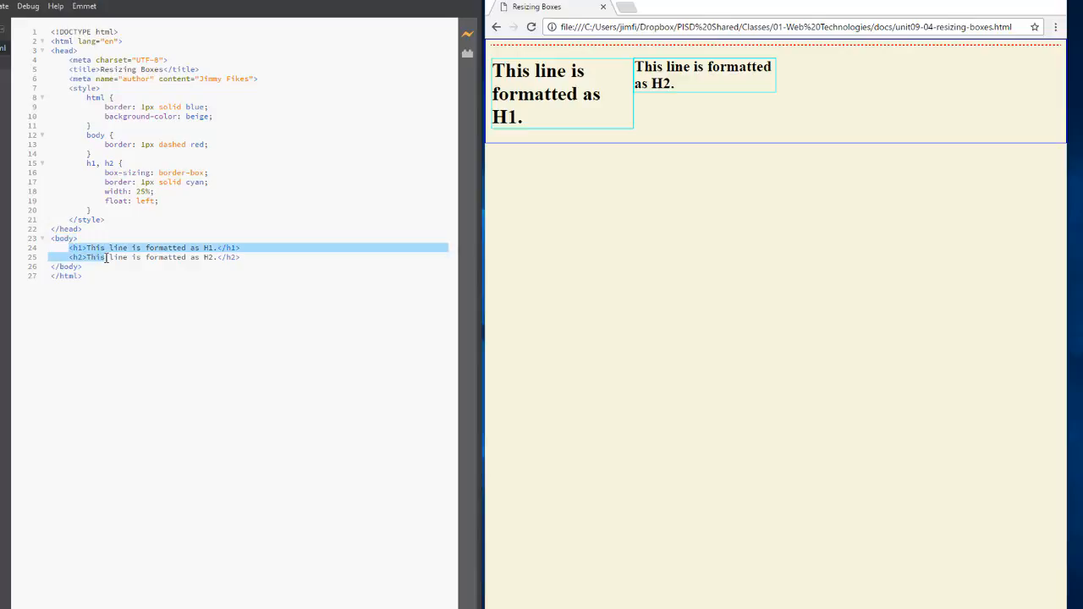